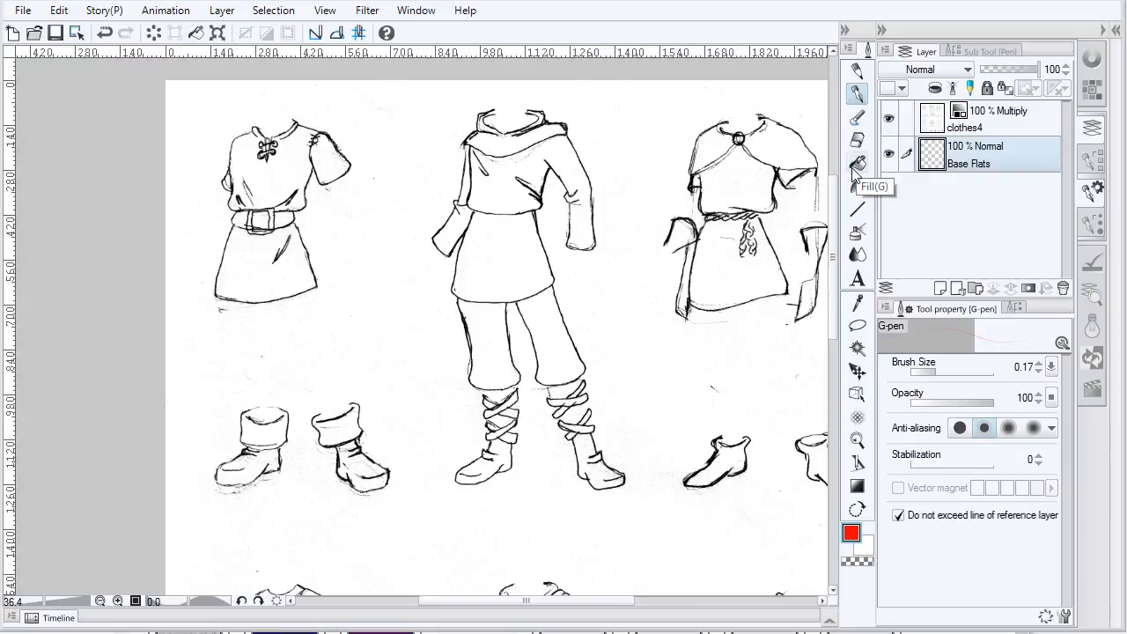
mouse_move(862, 168)
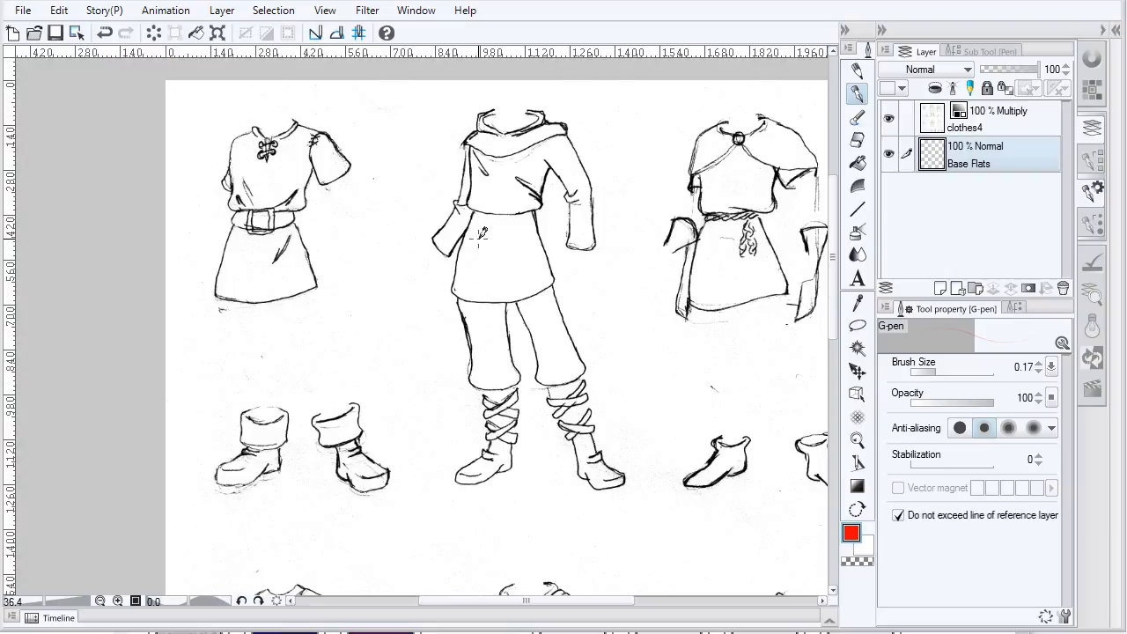
mouse_move(581, 303)
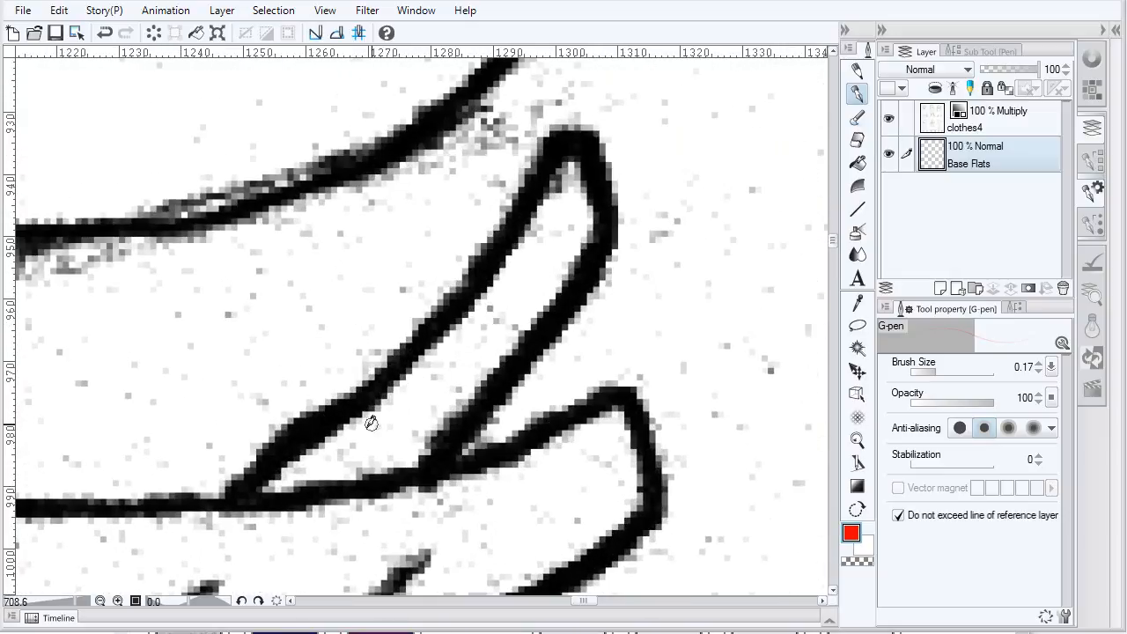
mouse_move(434, 359)
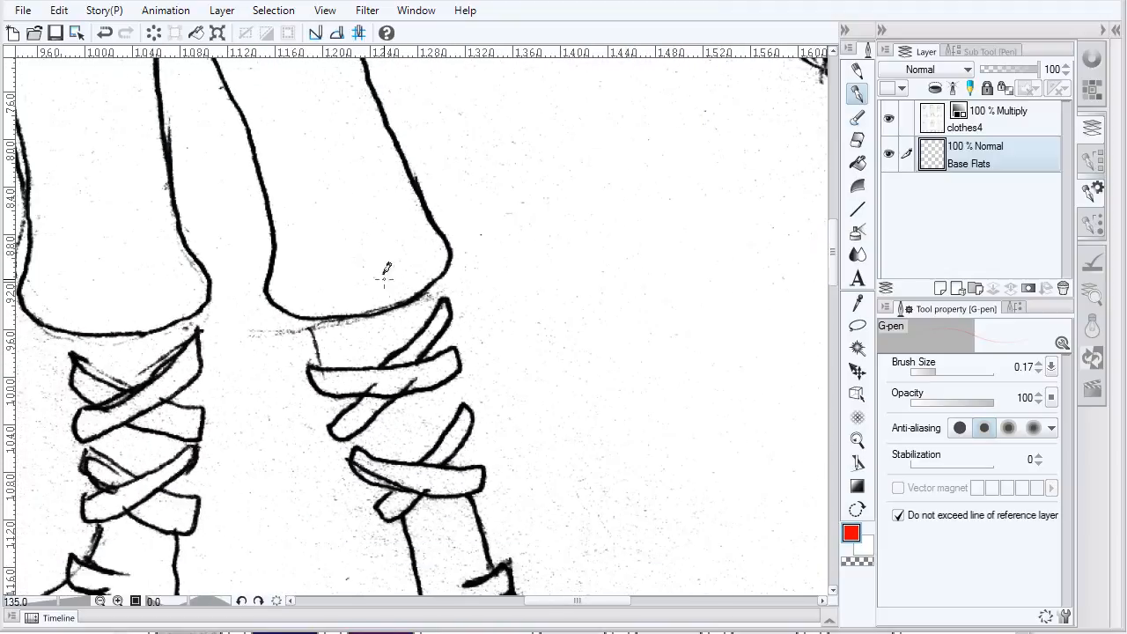
mouse_move(414, 267)
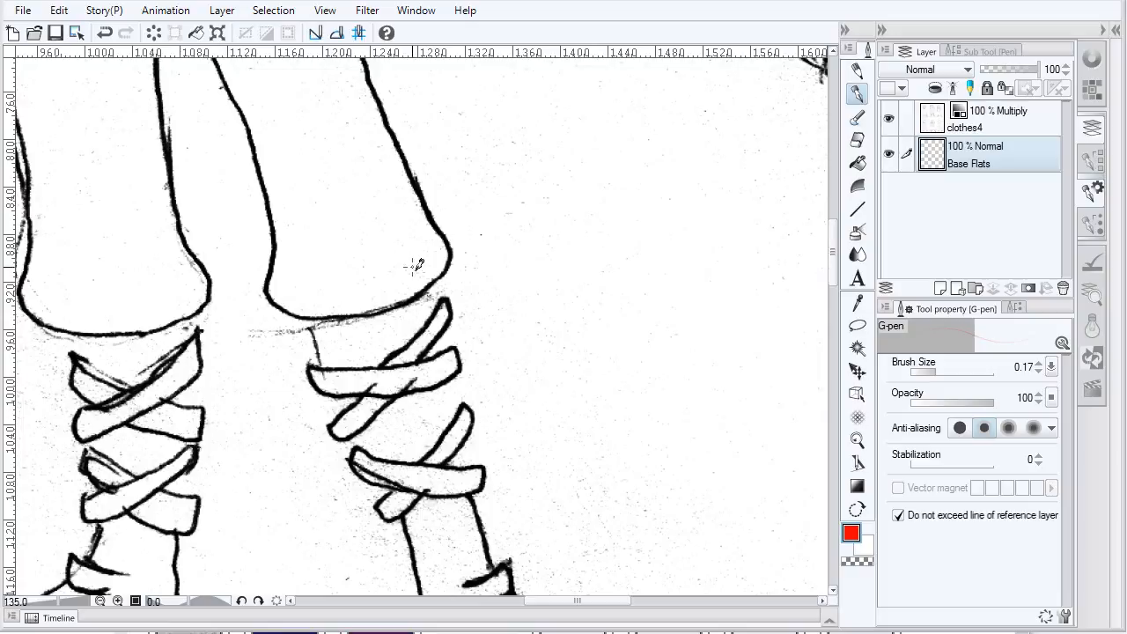
mouse_move(379, 278)
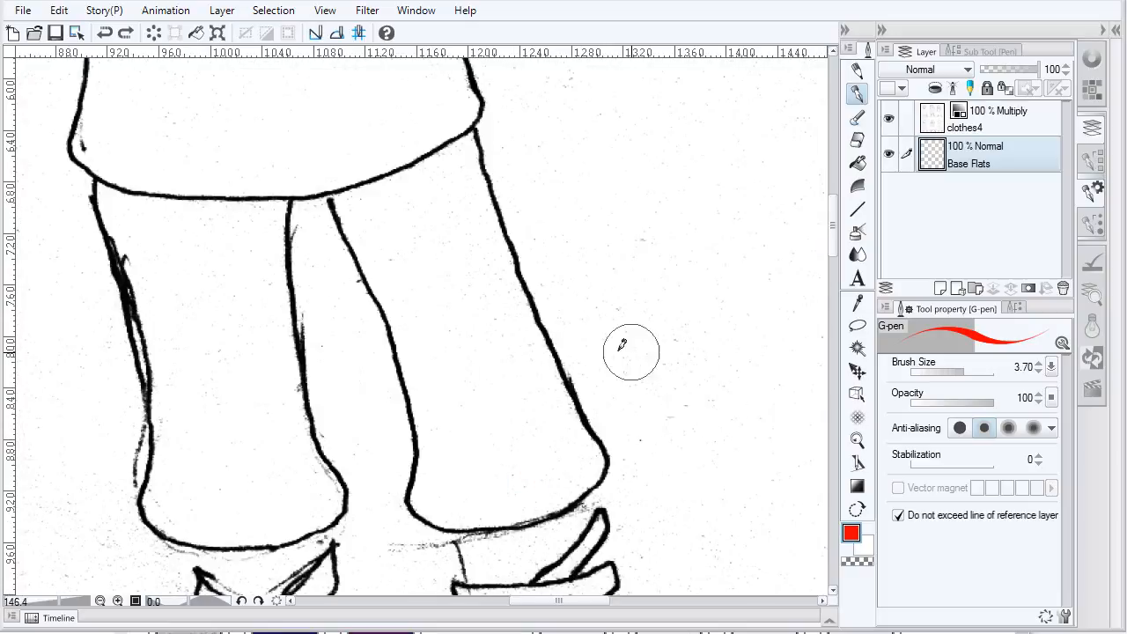
mouse_move(616, 412)
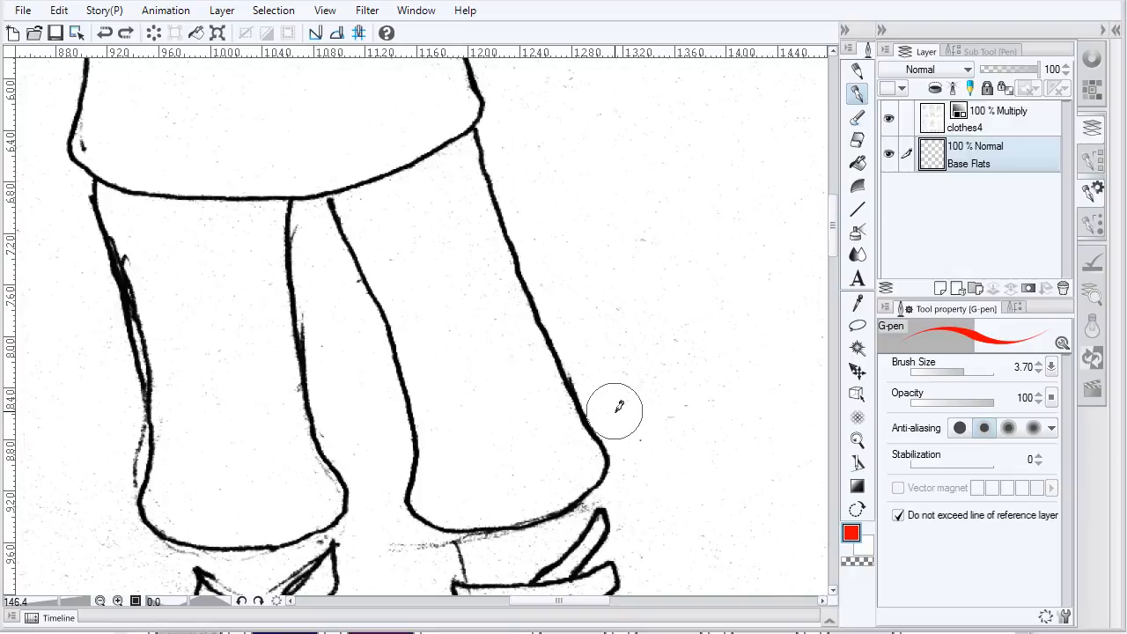
mouse_move(826, 114)
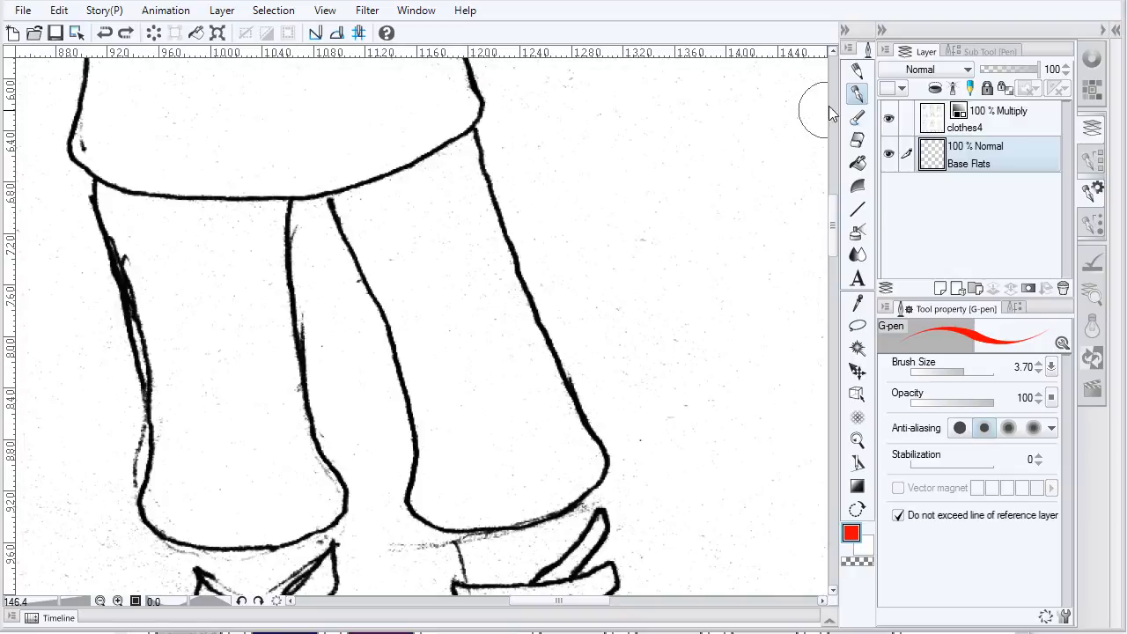
mouse_move(381, 201)
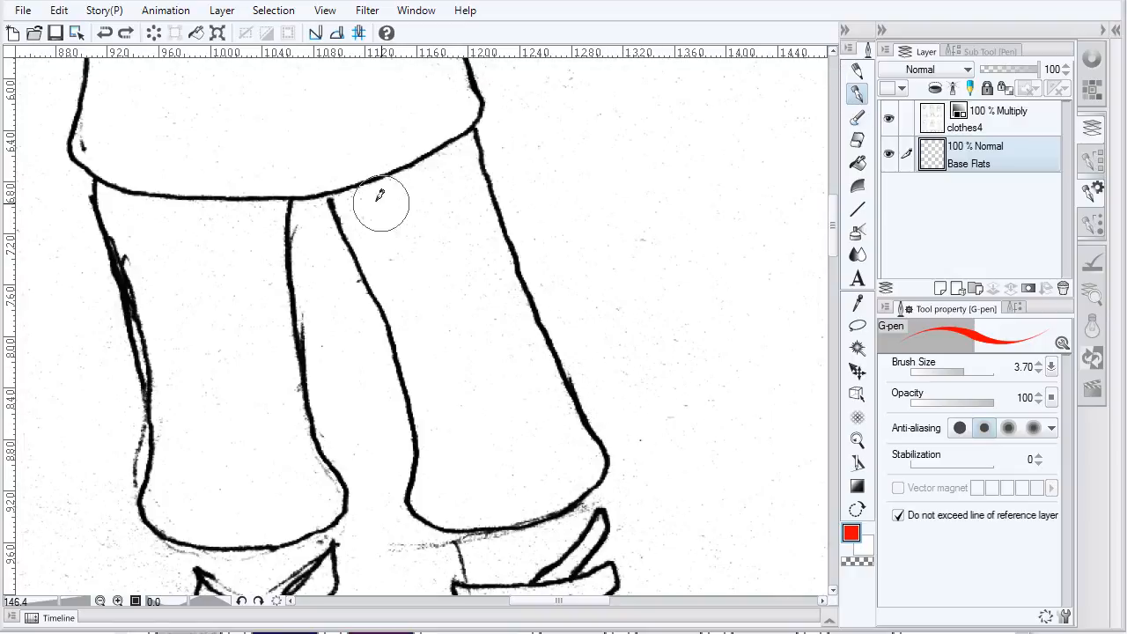
- Paint red G-pen strokes down the inner and outer sides of the right trouser leg
drag(352, 177, 426, 344)
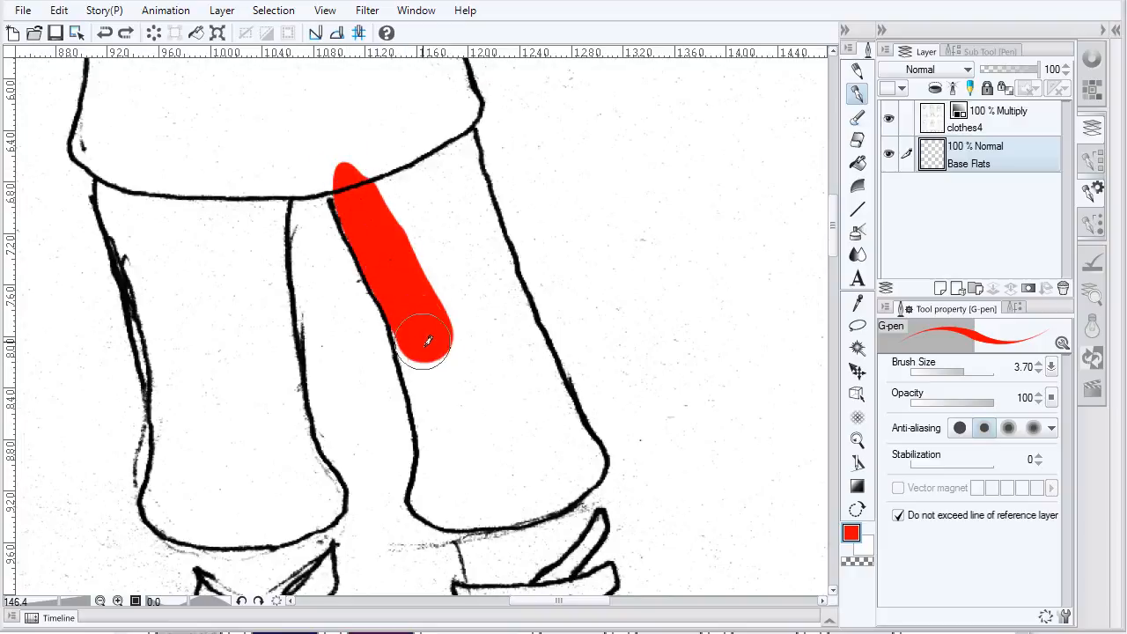
drag(423, 343, 467, 506)
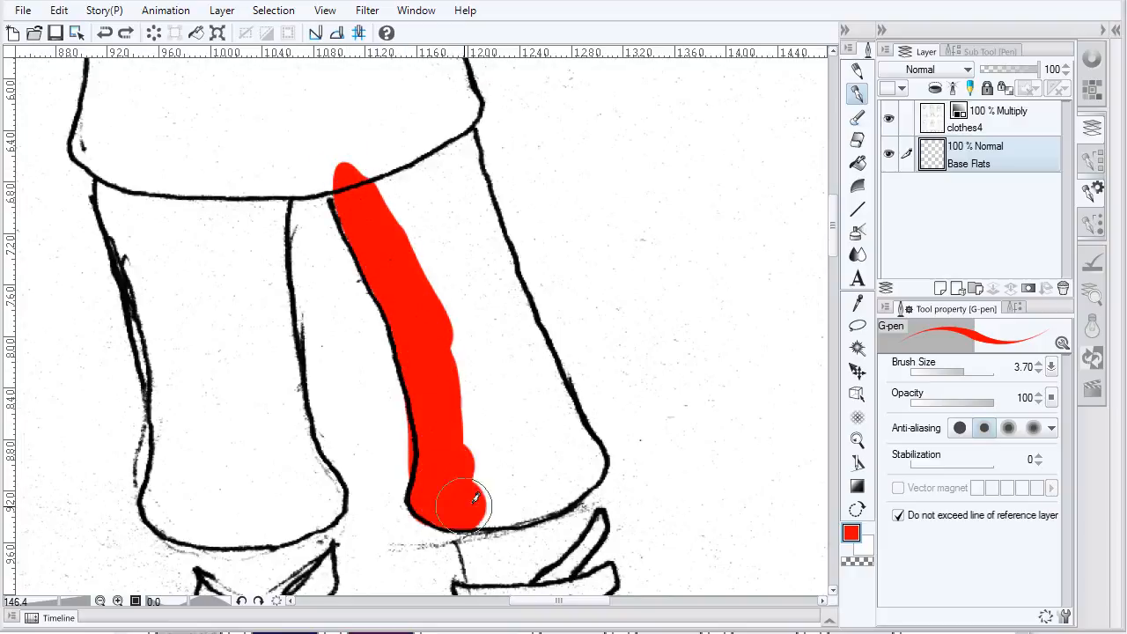
drag(470, 502, 493, 259)
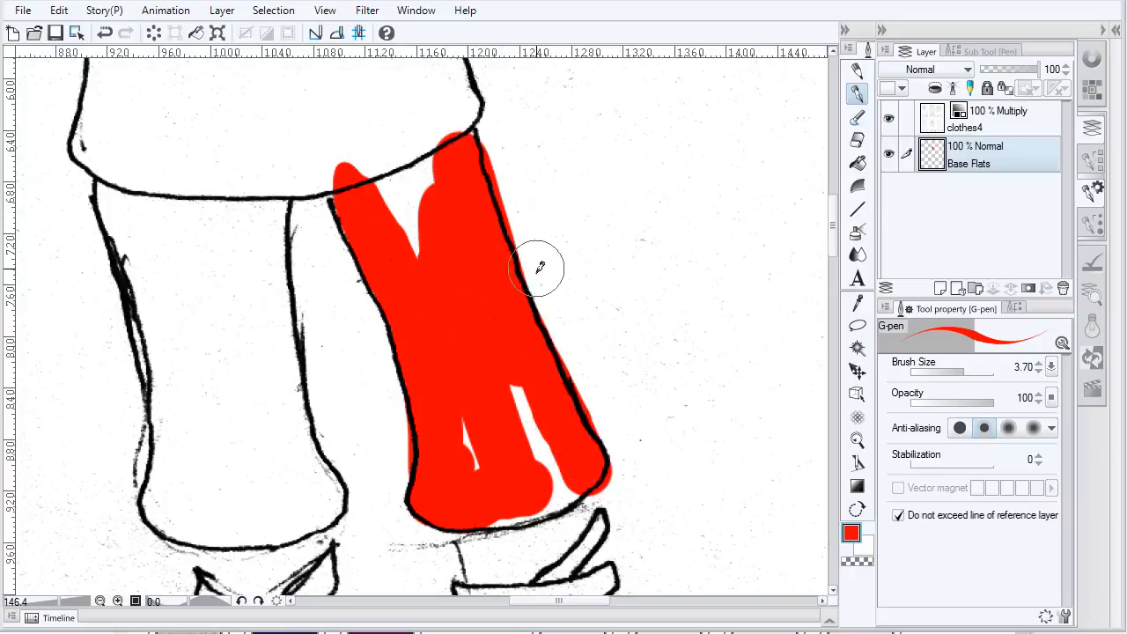
drag(537, 269, 531, 392)
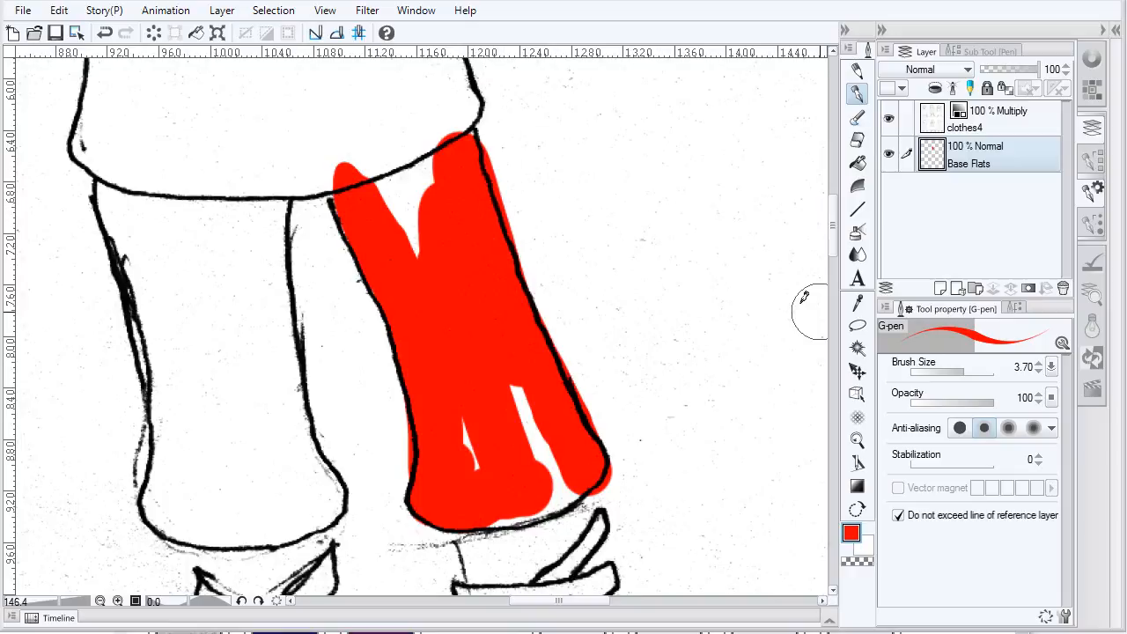
mouse_move(861, 568)
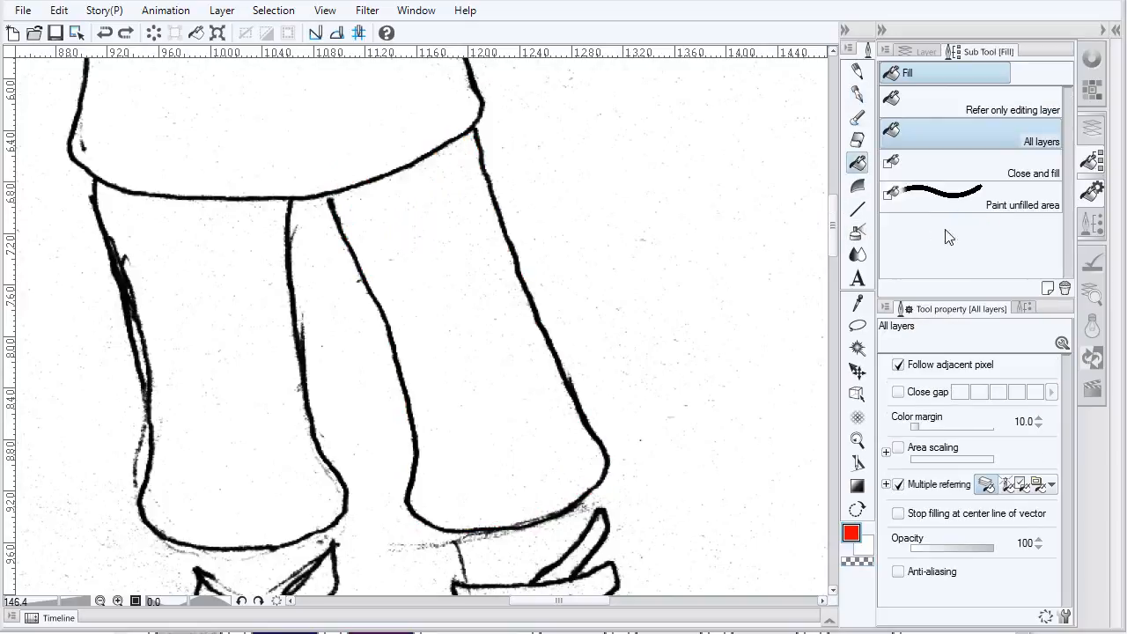
mouse_move(866, 167)
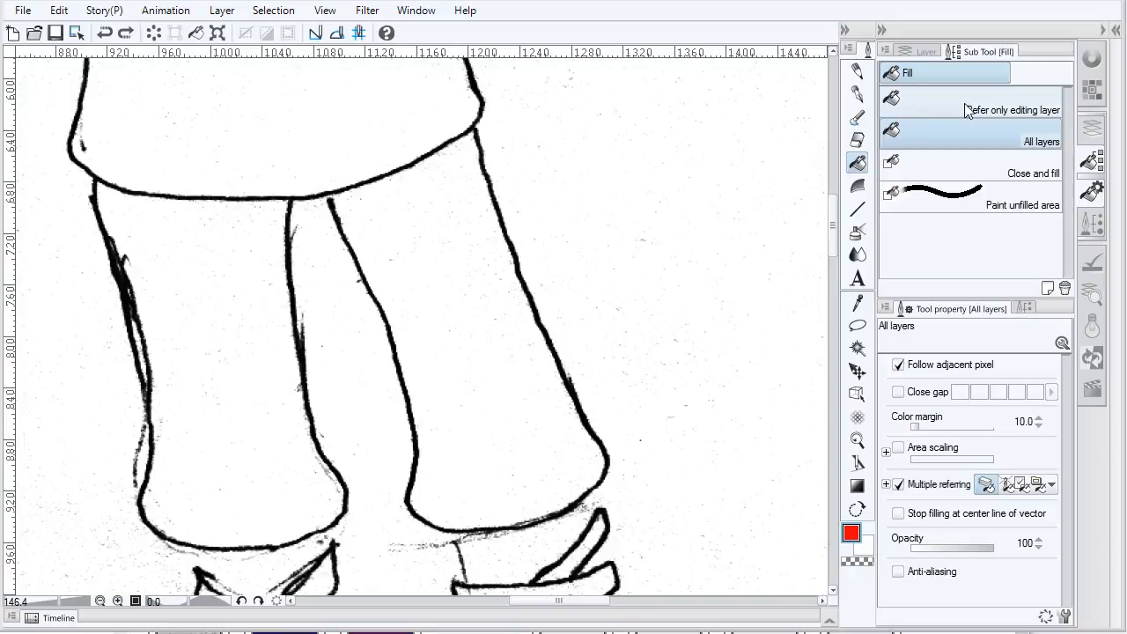
mouse_move(1018, 116)
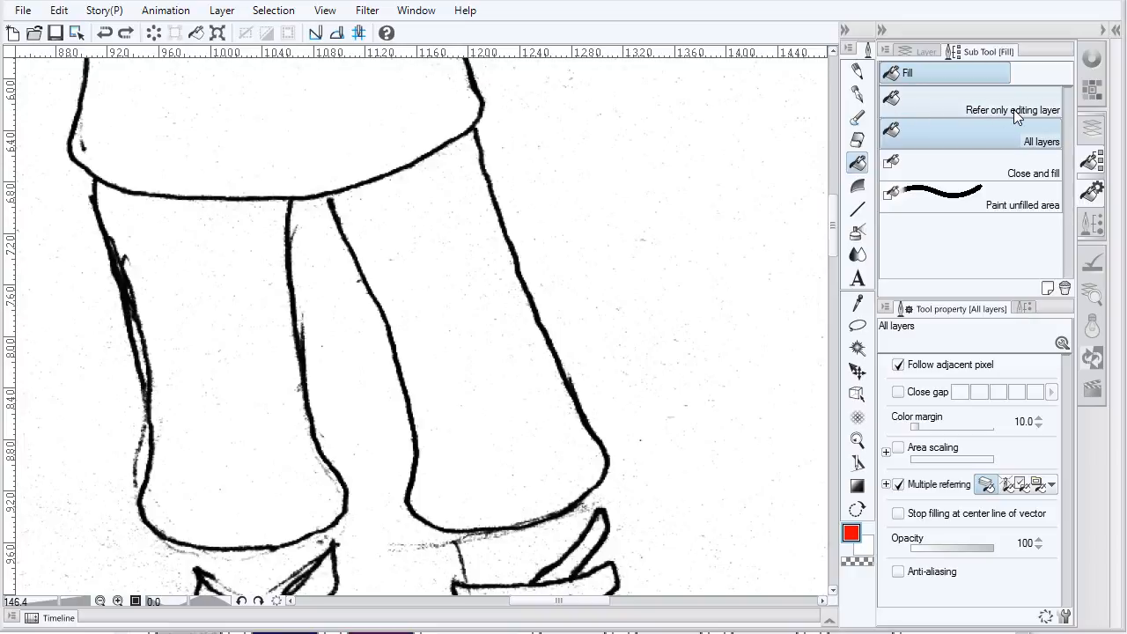
mouse_move(1019, 173)
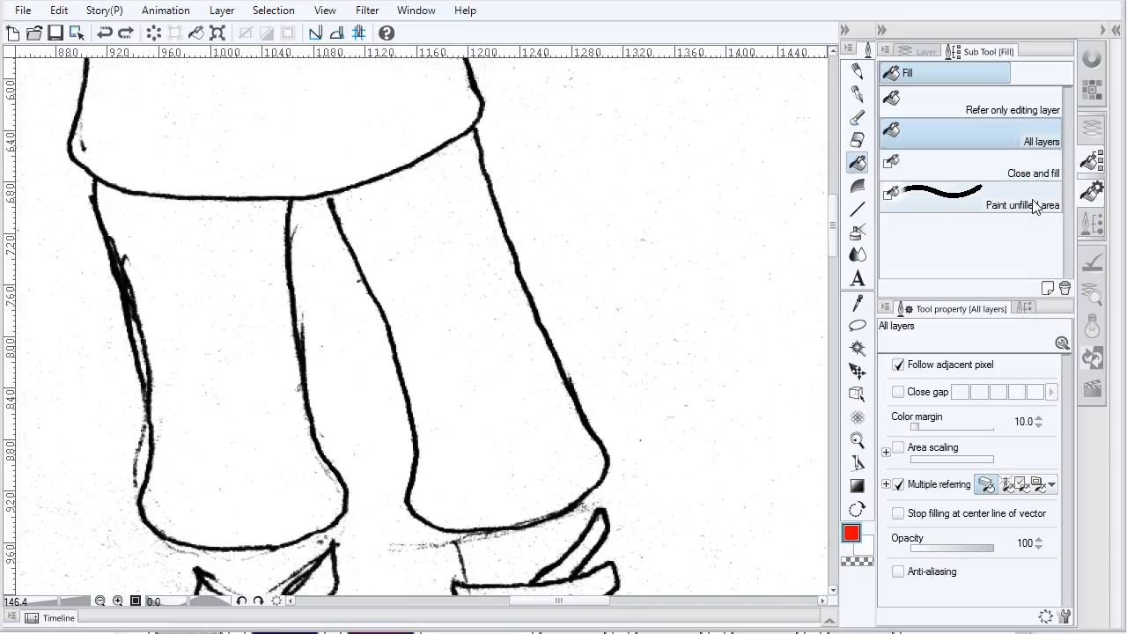
mouse_move(1027, 213)
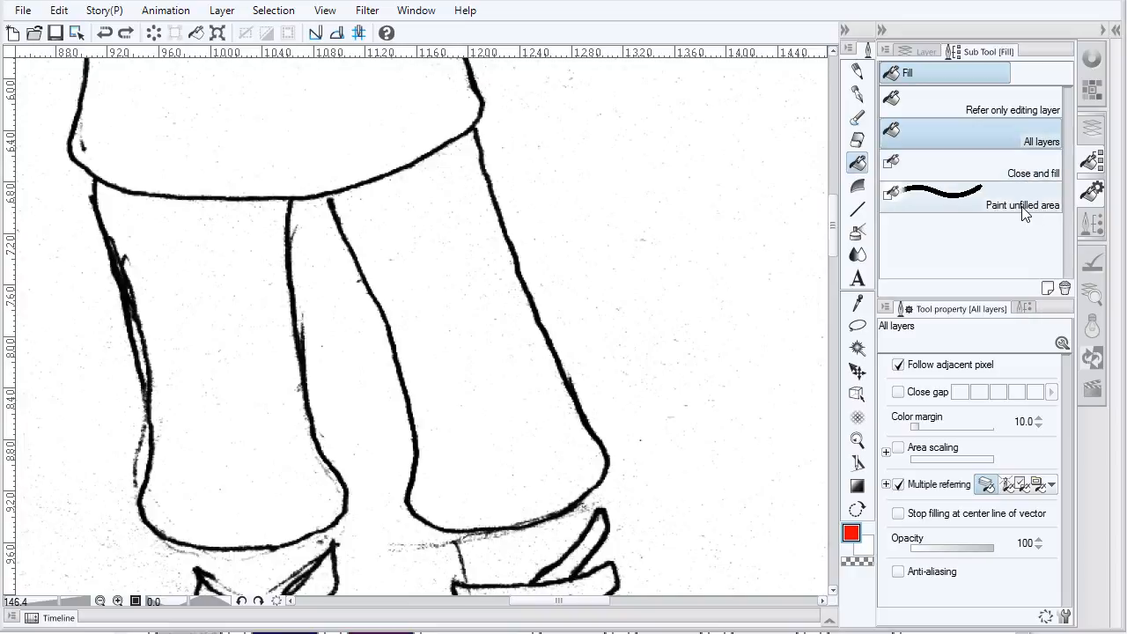
mouse_move(1000, 124)
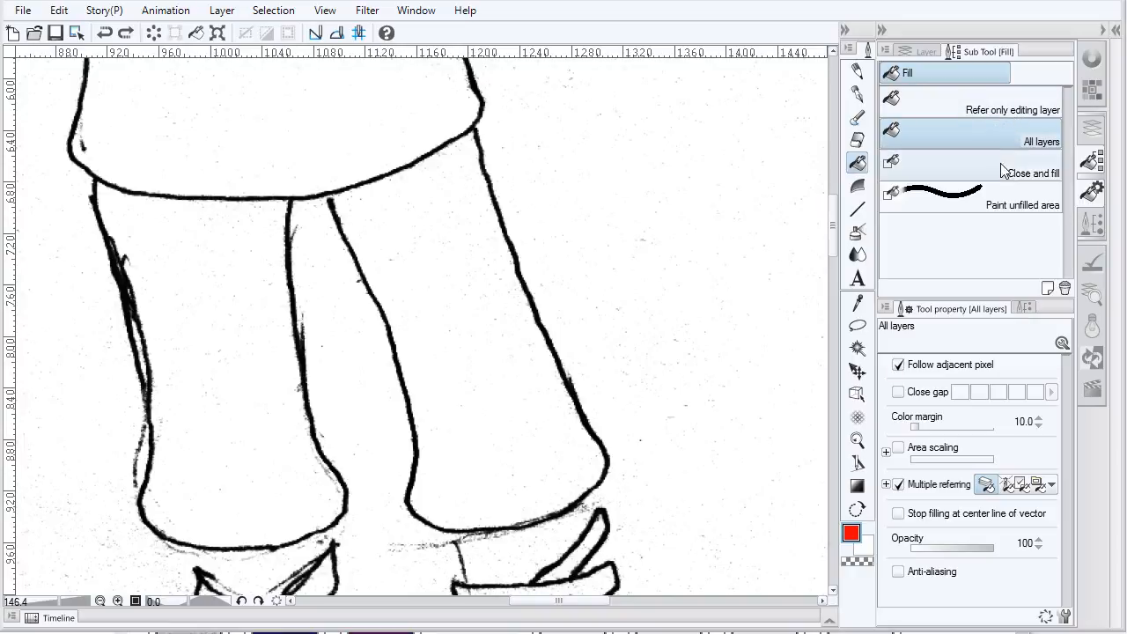
mouse_move(967, 110)
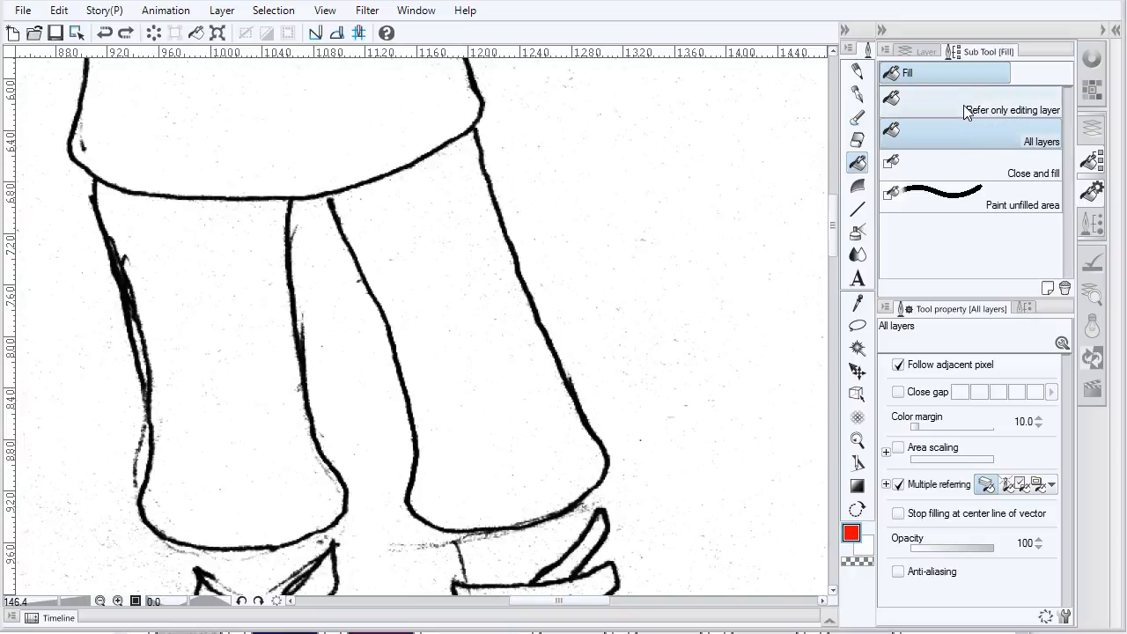
- Toggle the fill between All layers and Refer only editing layer, ending on Refer only editing layer
click(969, 109)
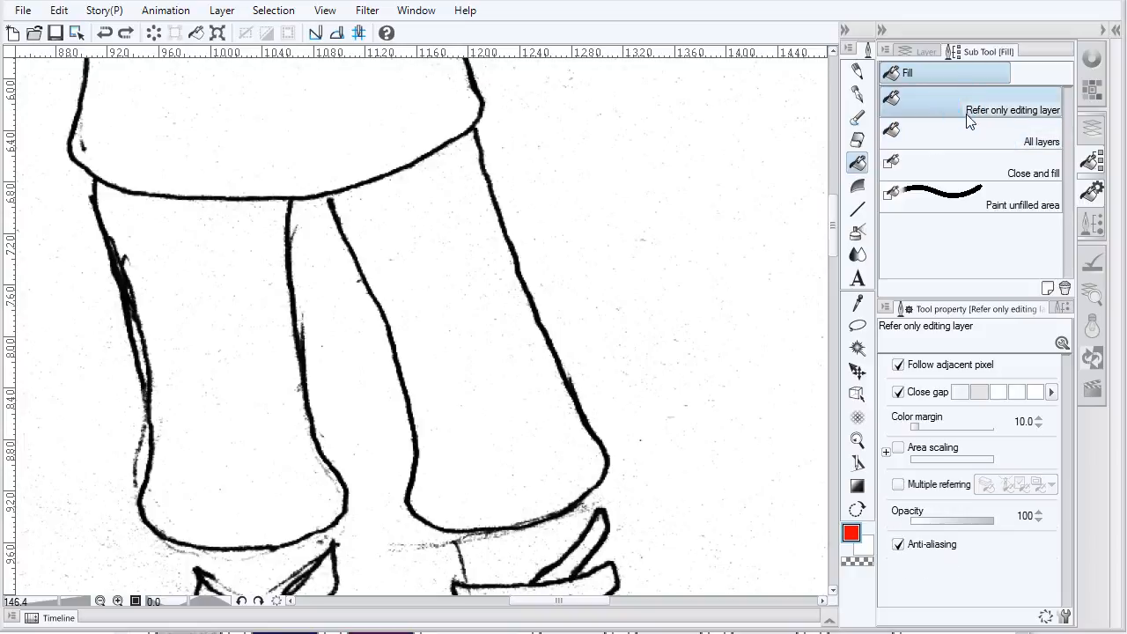
click(971, 134)
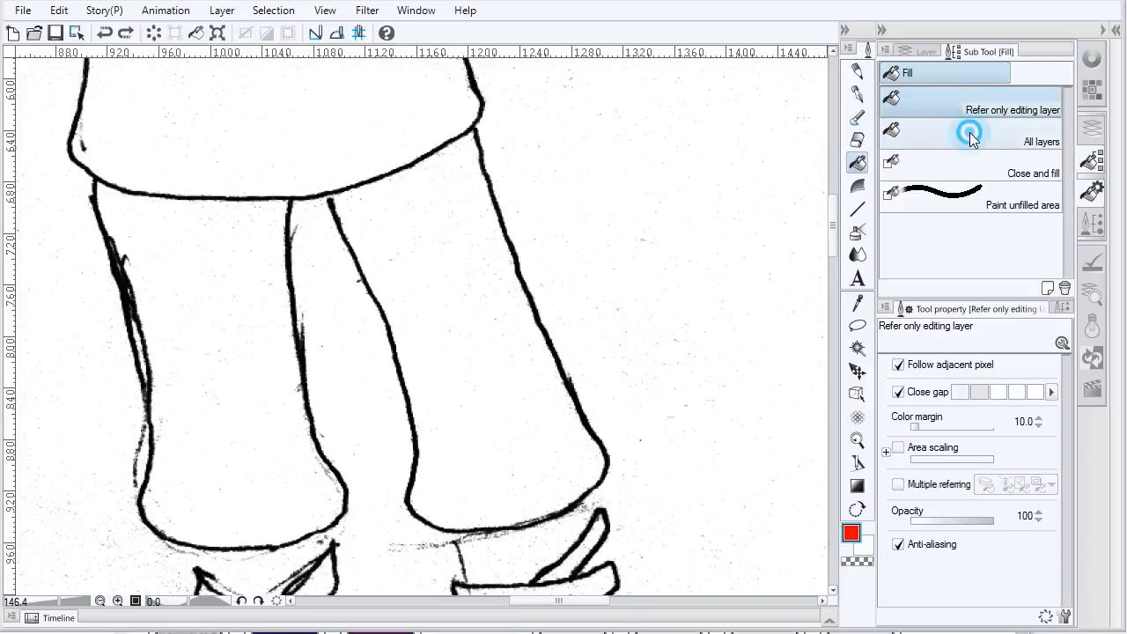
click(968, 132)
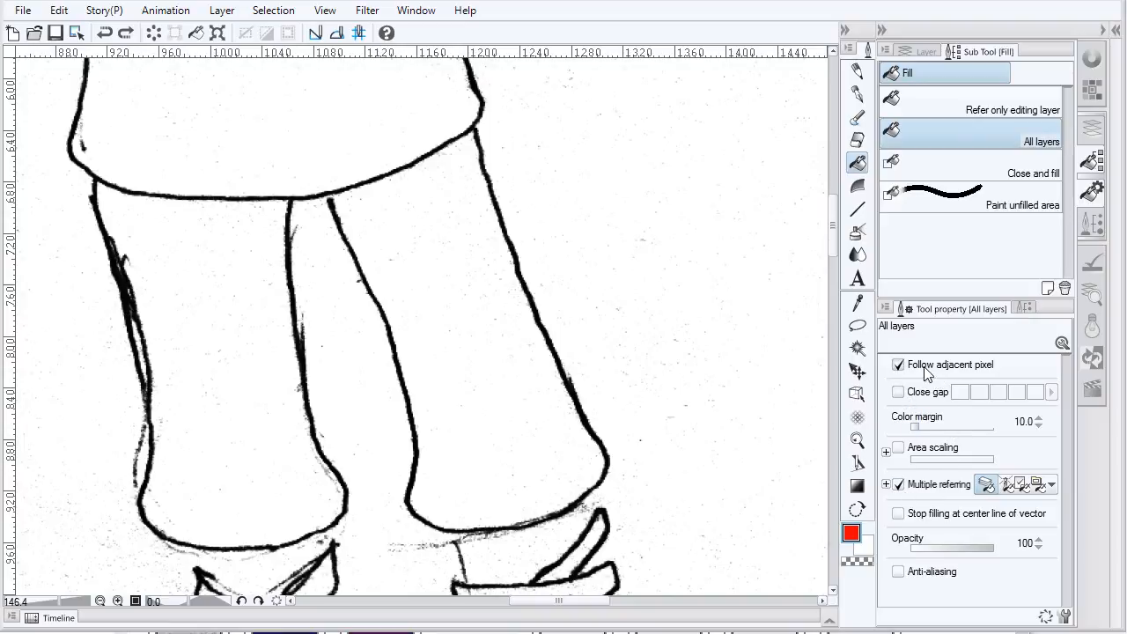
click(968, 109)
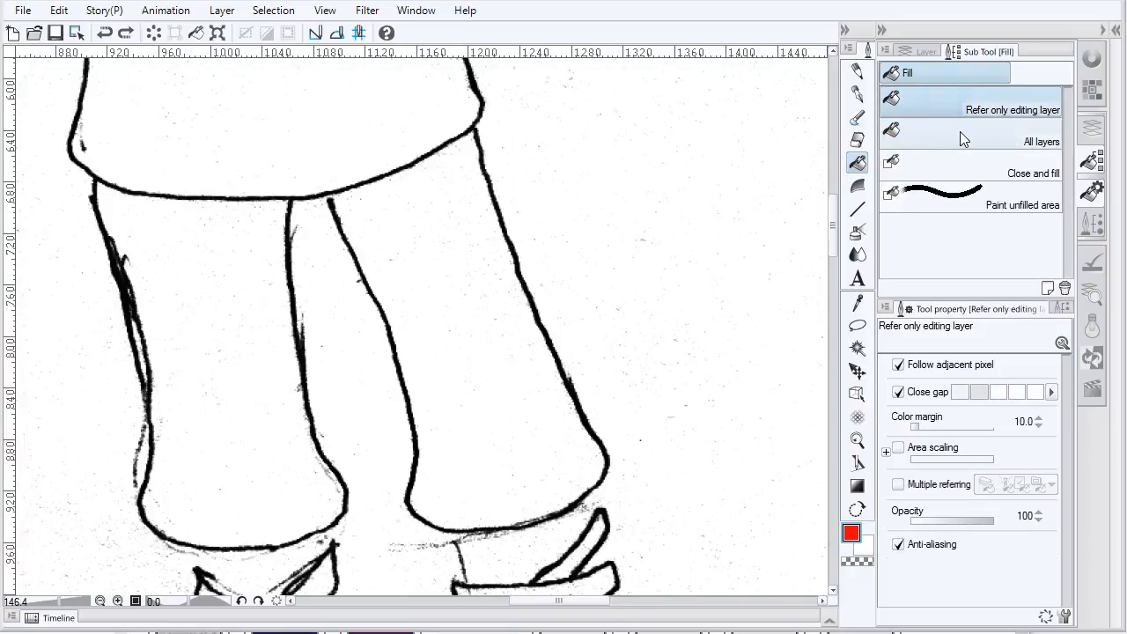
click(968, 141)
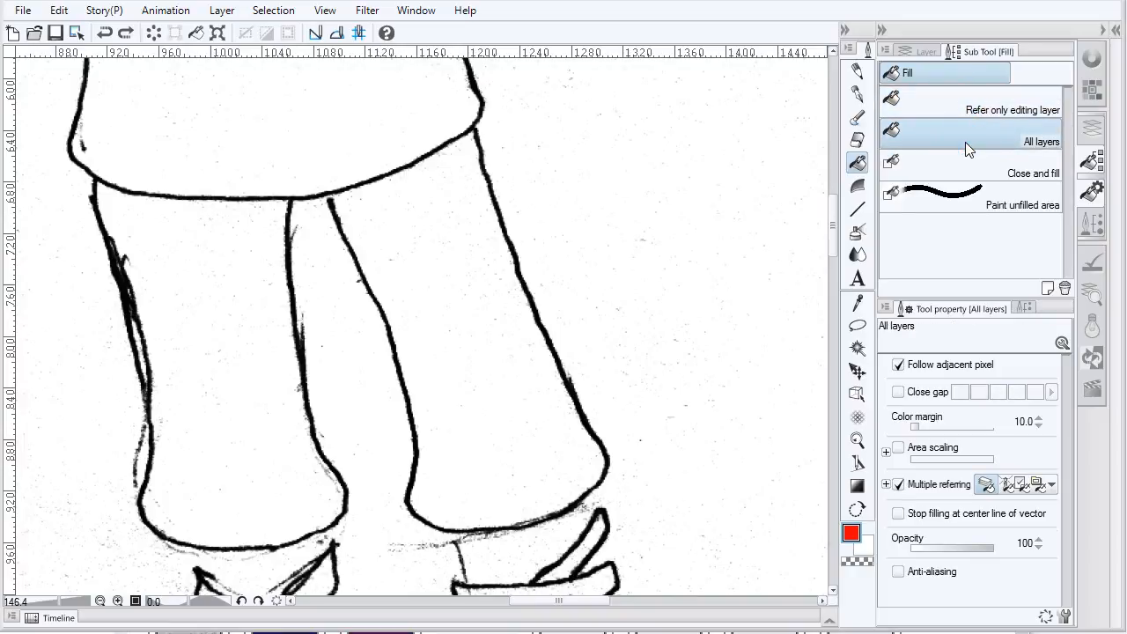
mouse_move(917, 328)
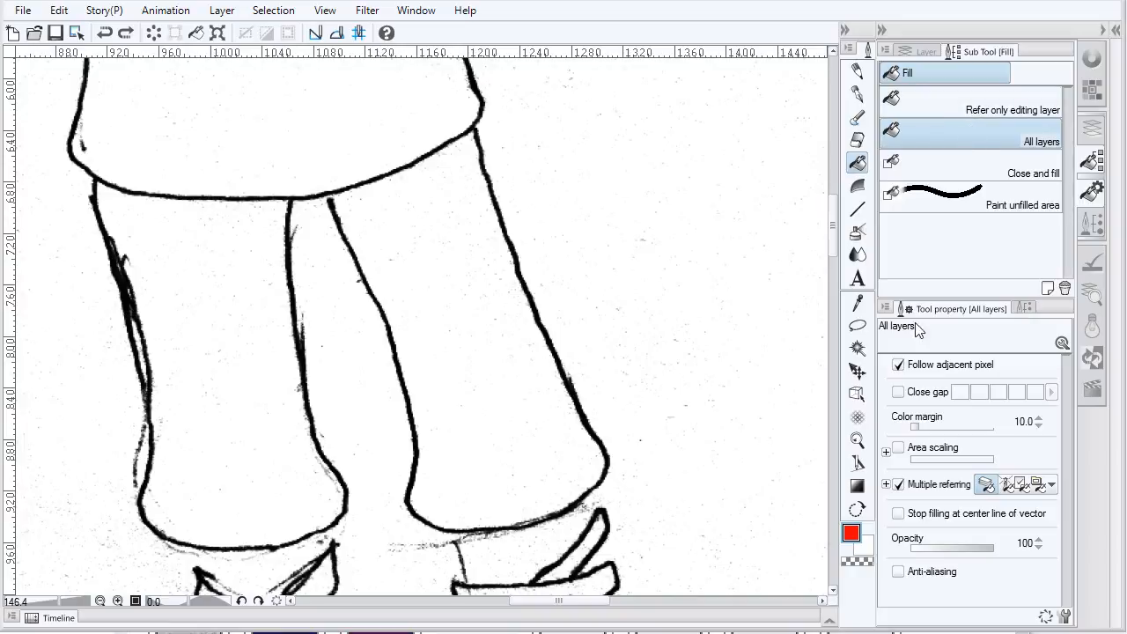
mouse_move(968, 267)
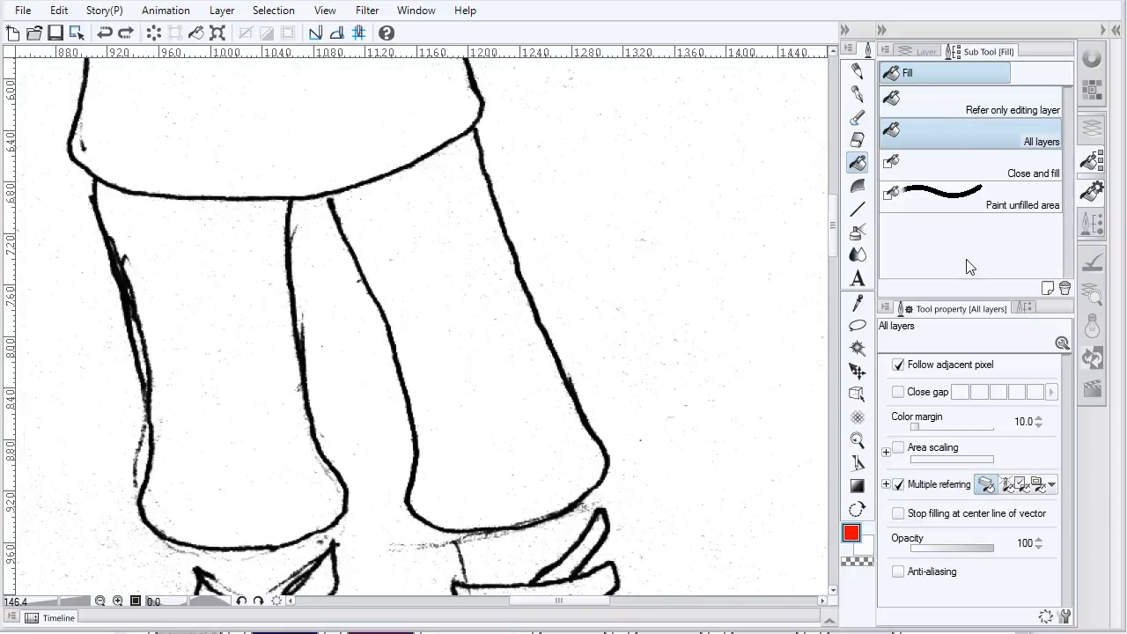
click(971, 110)
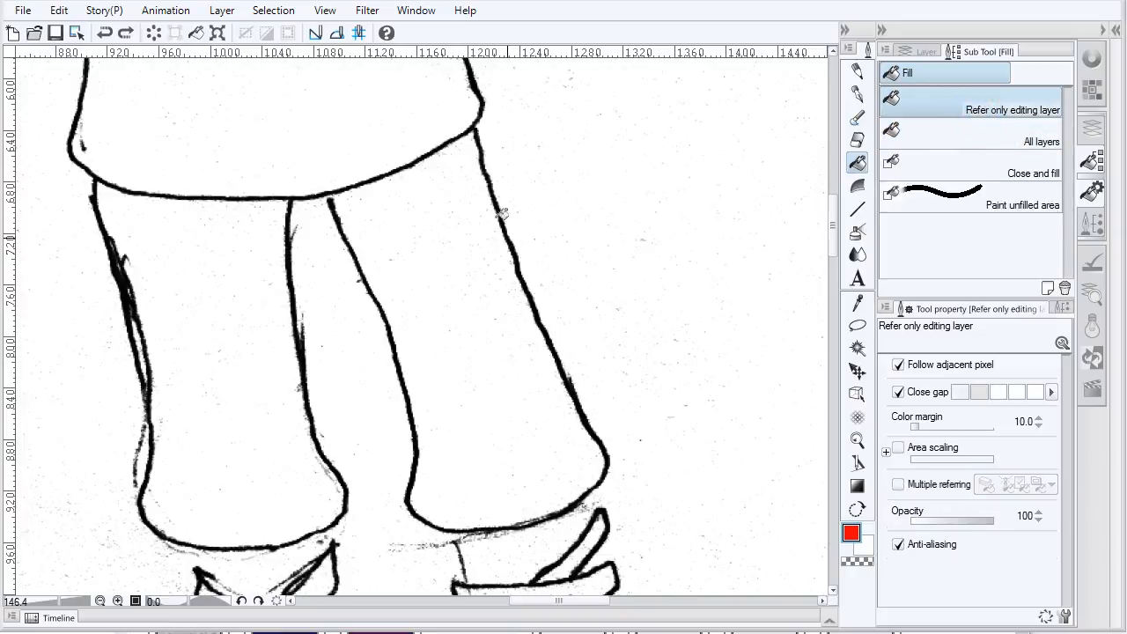
click(925, 50)
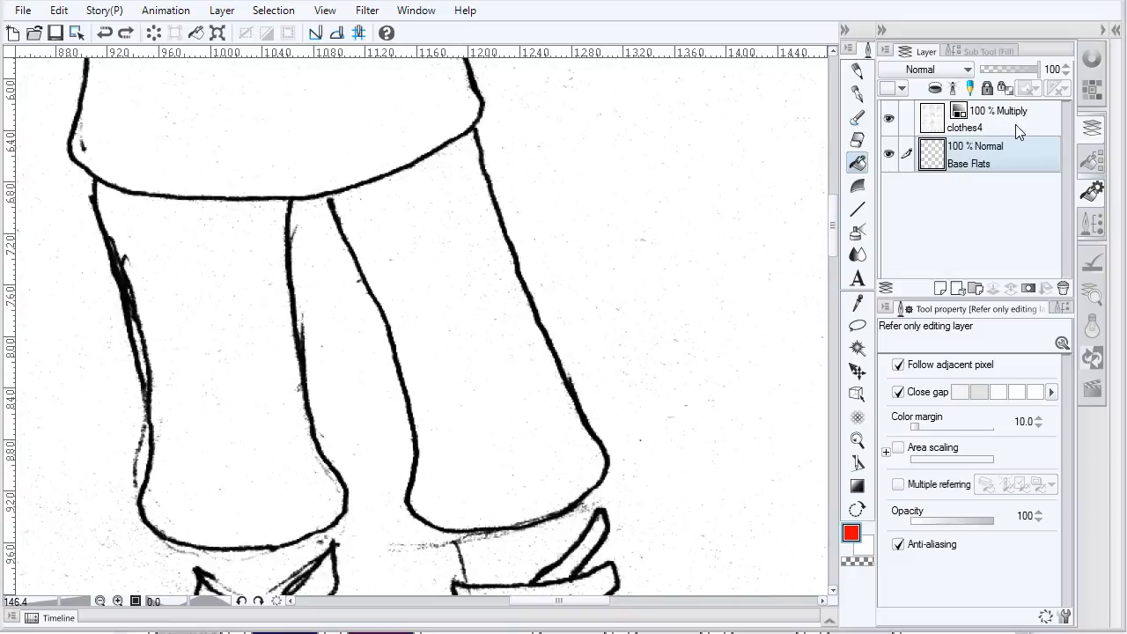
mouse_move(885, 251)
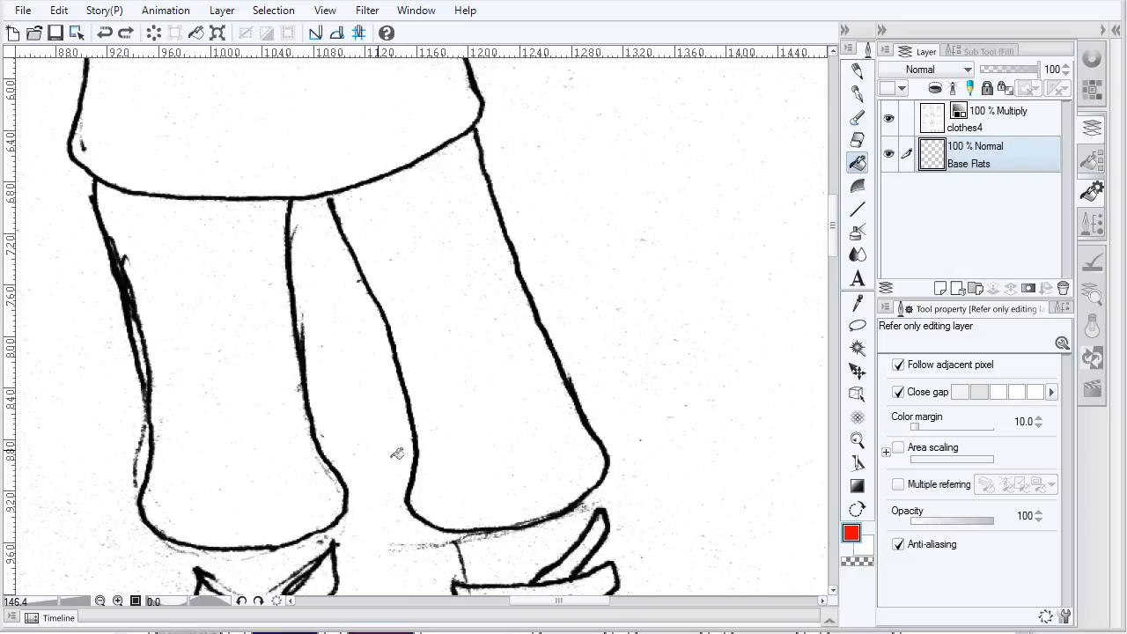
mouse_move(404, 135)
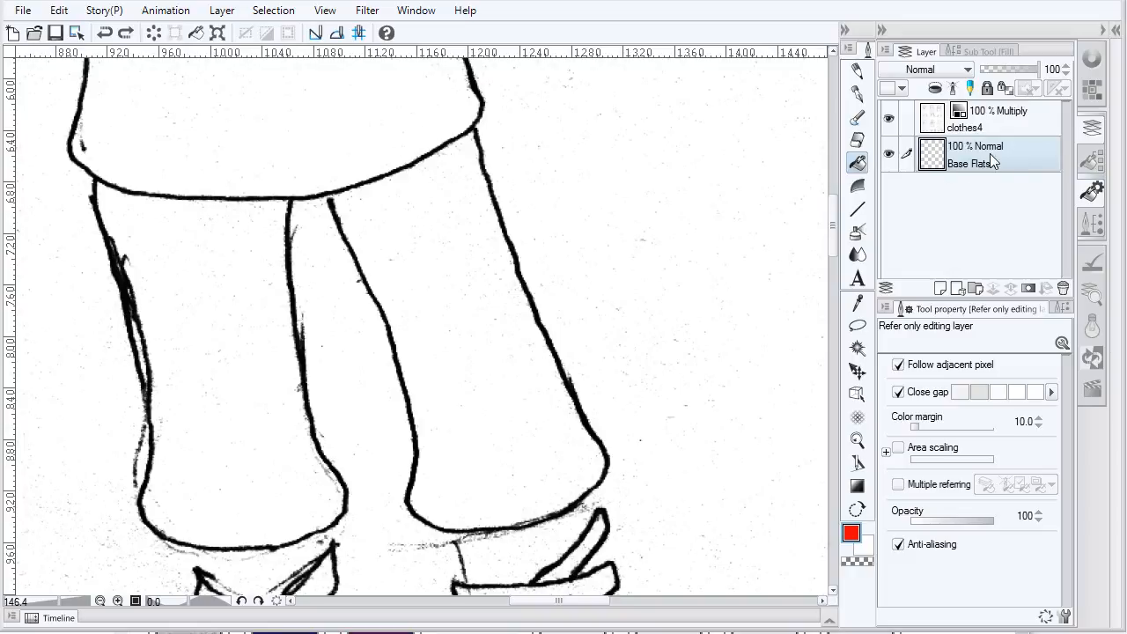
mouse_move(953, 162)
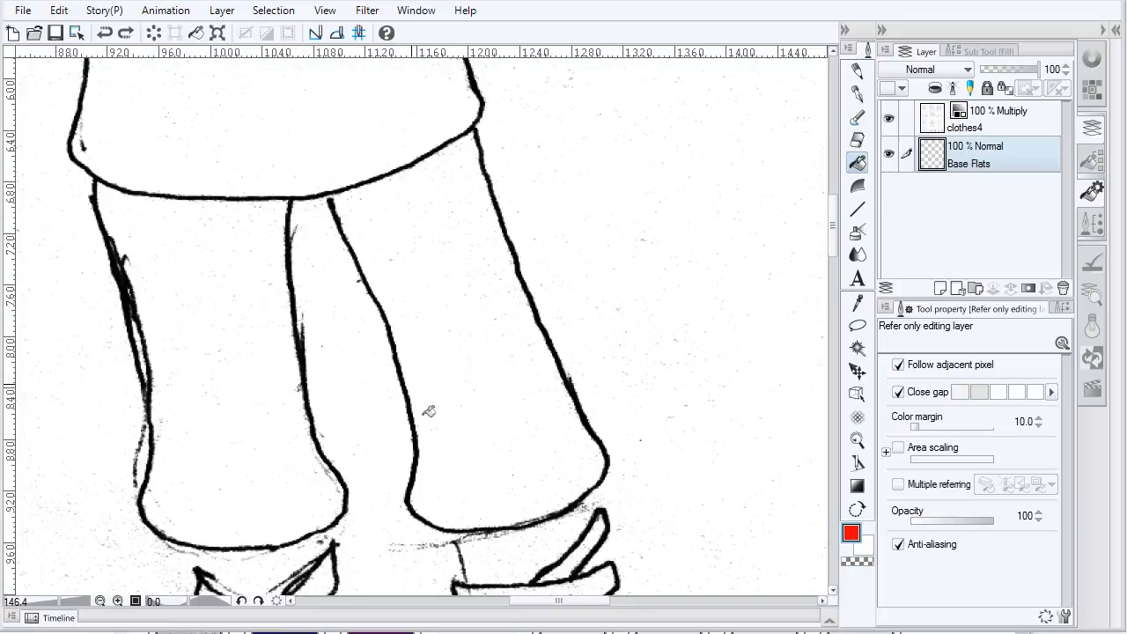
mouse_move(438, 240)
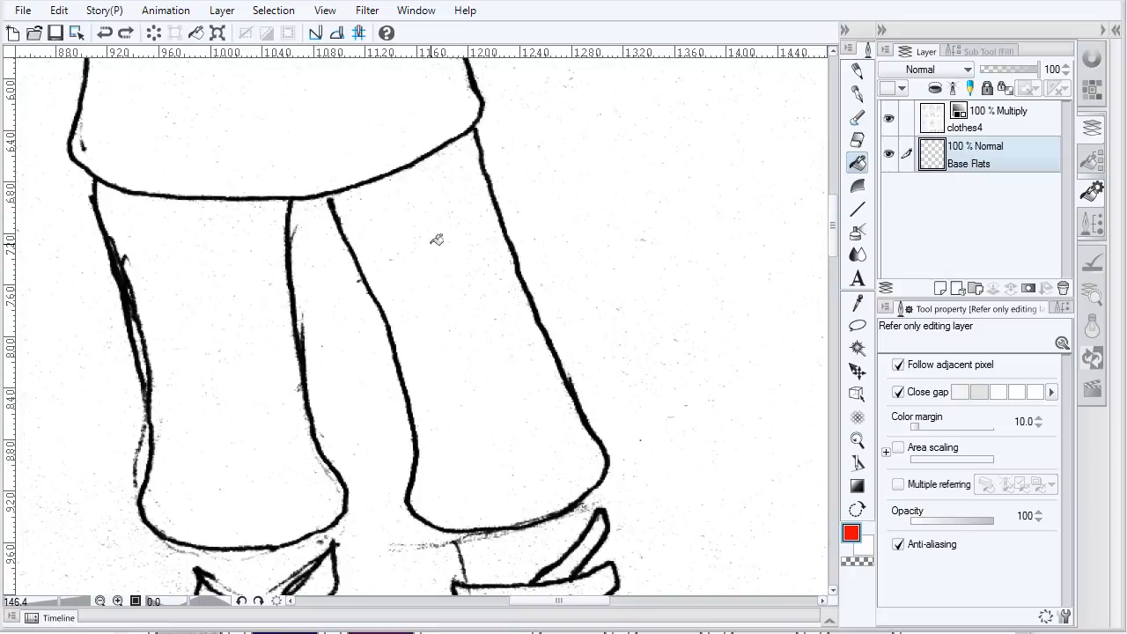
- Open the Sub Tool palette's list of fill variants
click(988, 51)
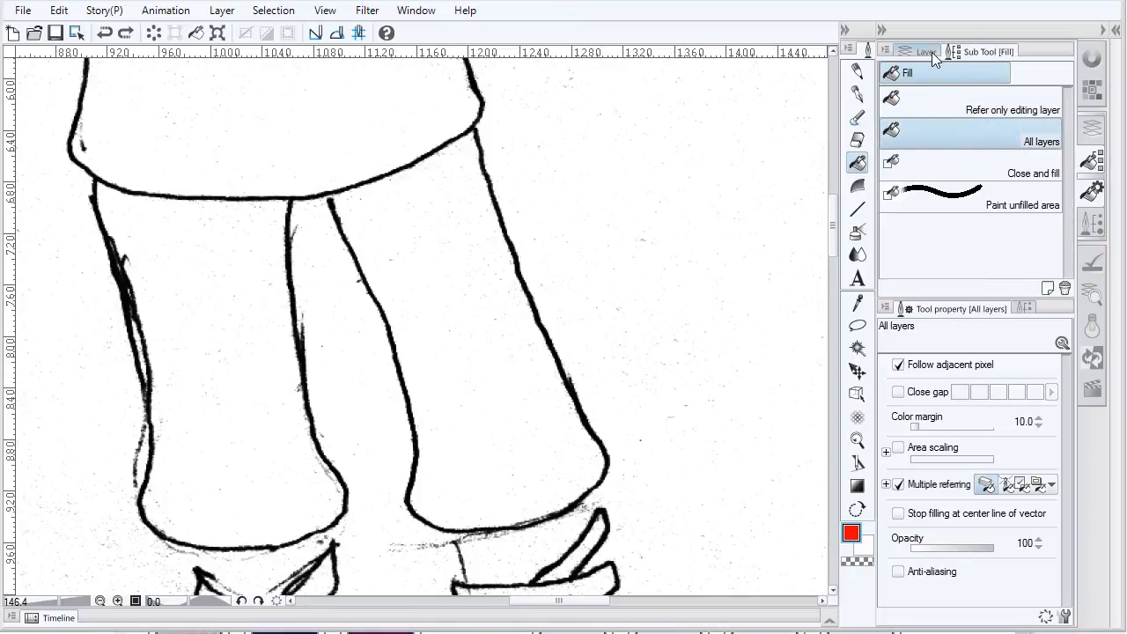
click(925, 51)
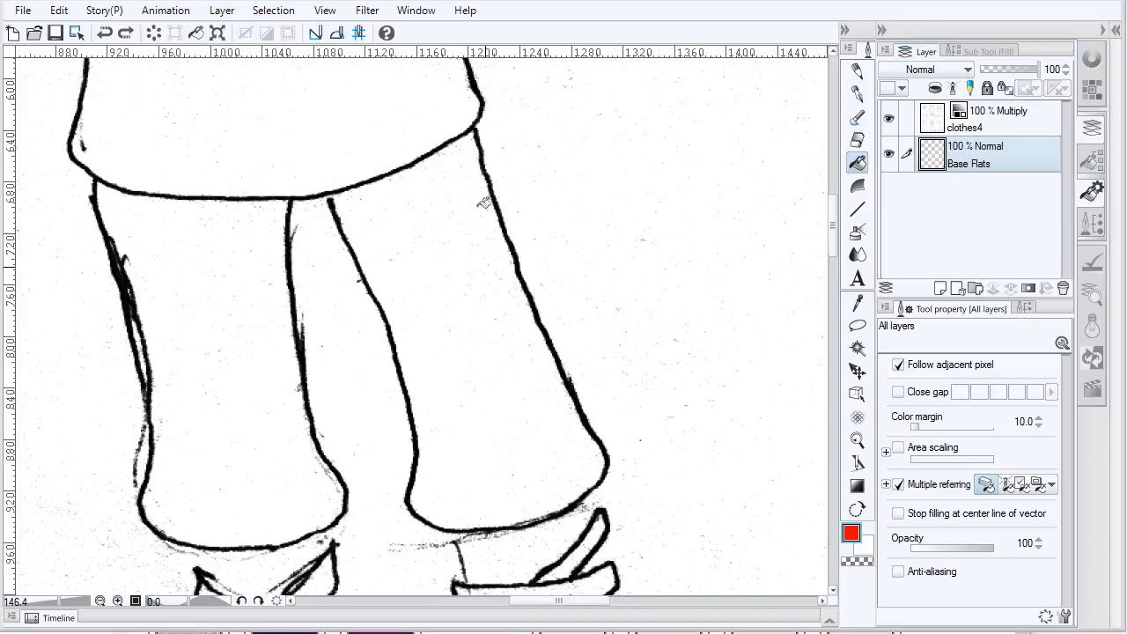
mouse_move(609, 254)
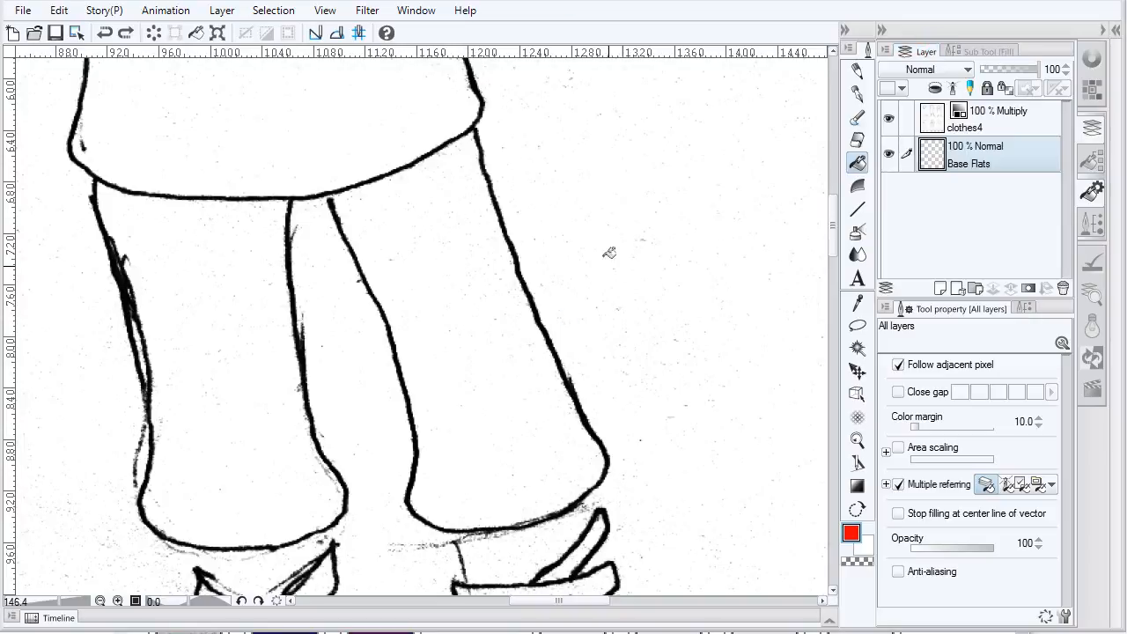
mouse_move(691, 255)
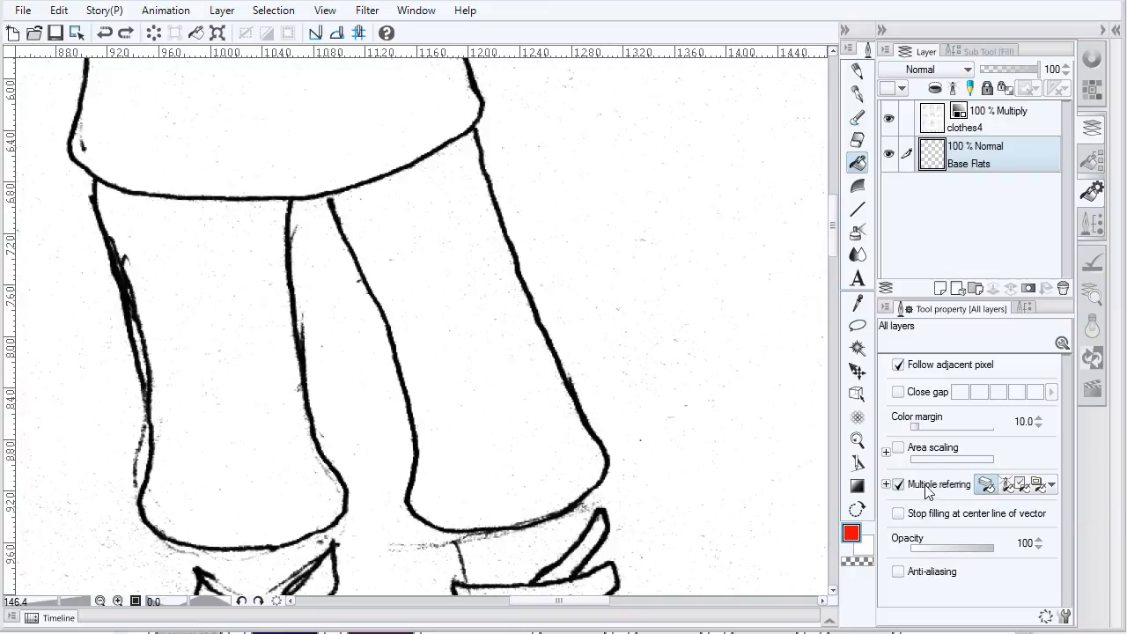
mouse_move(988, 489)
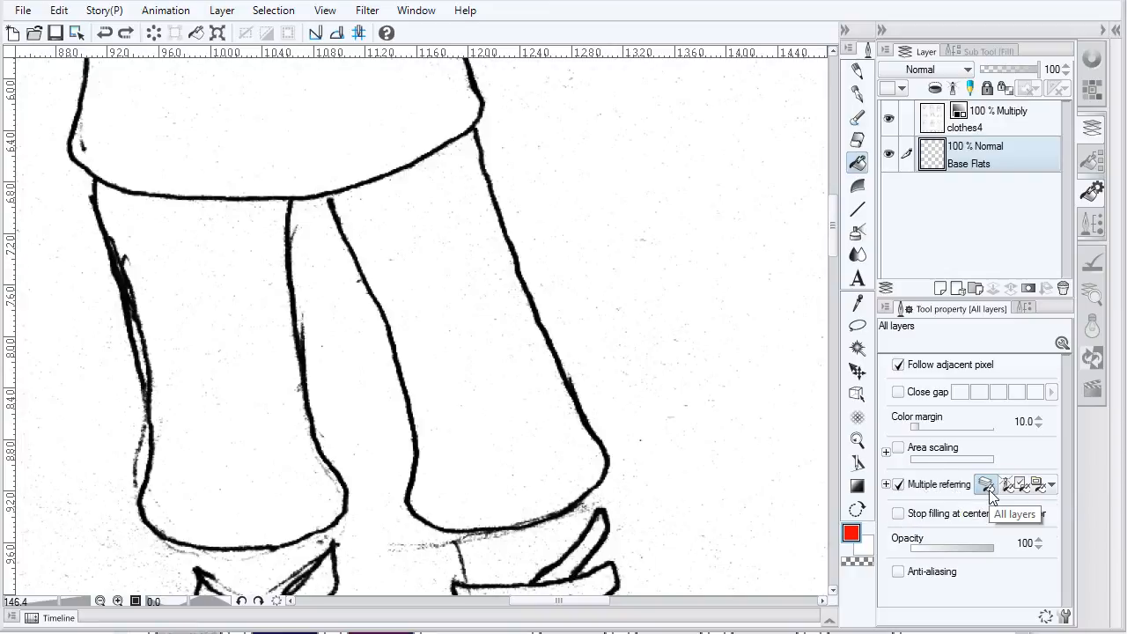
mouse_move(1005, 486)
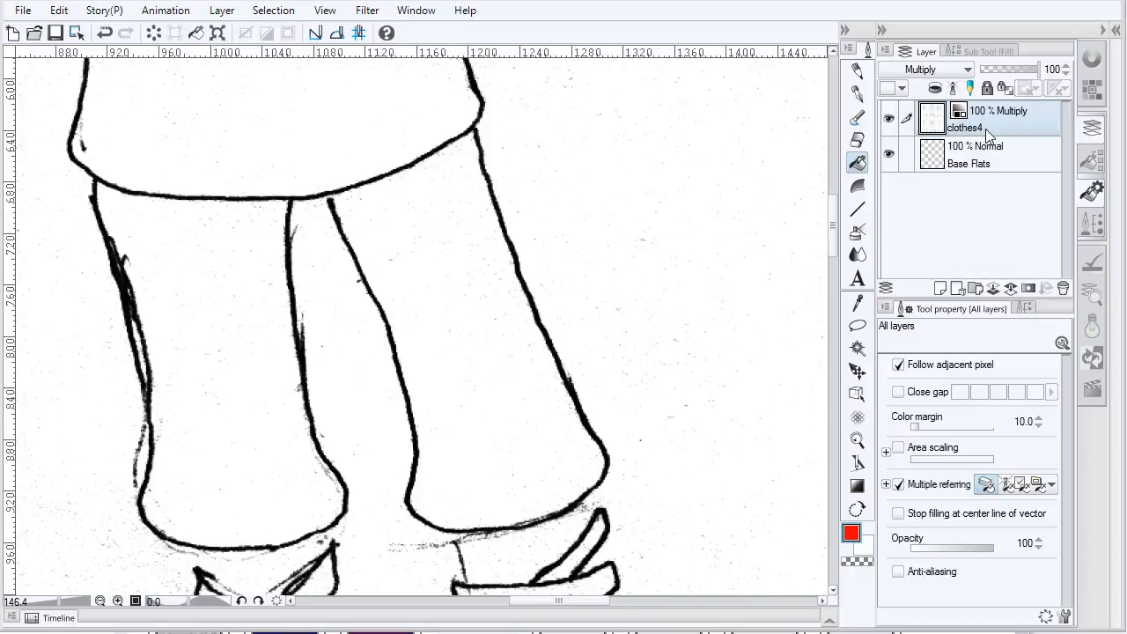
mouse_move(1021, 484)
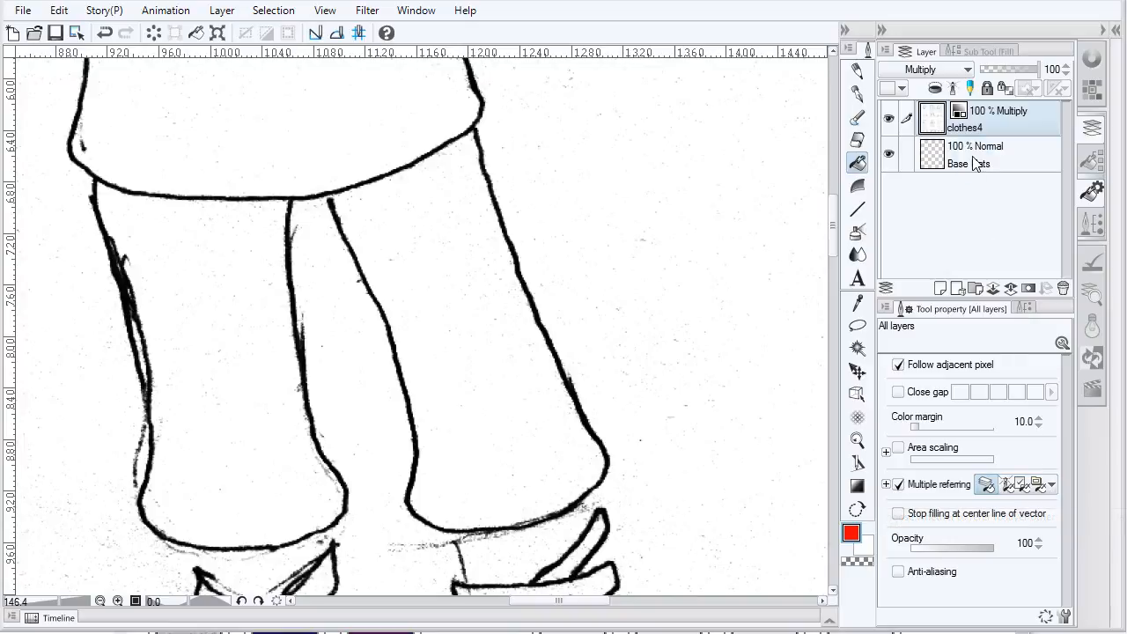
click(968, 155)
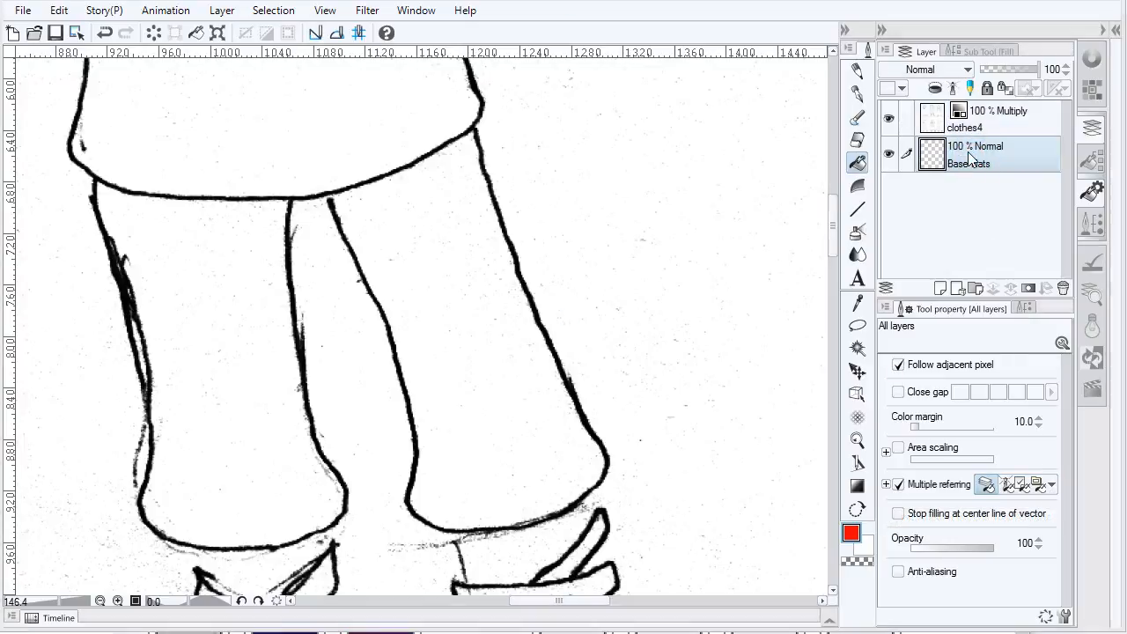
click(969, 163)
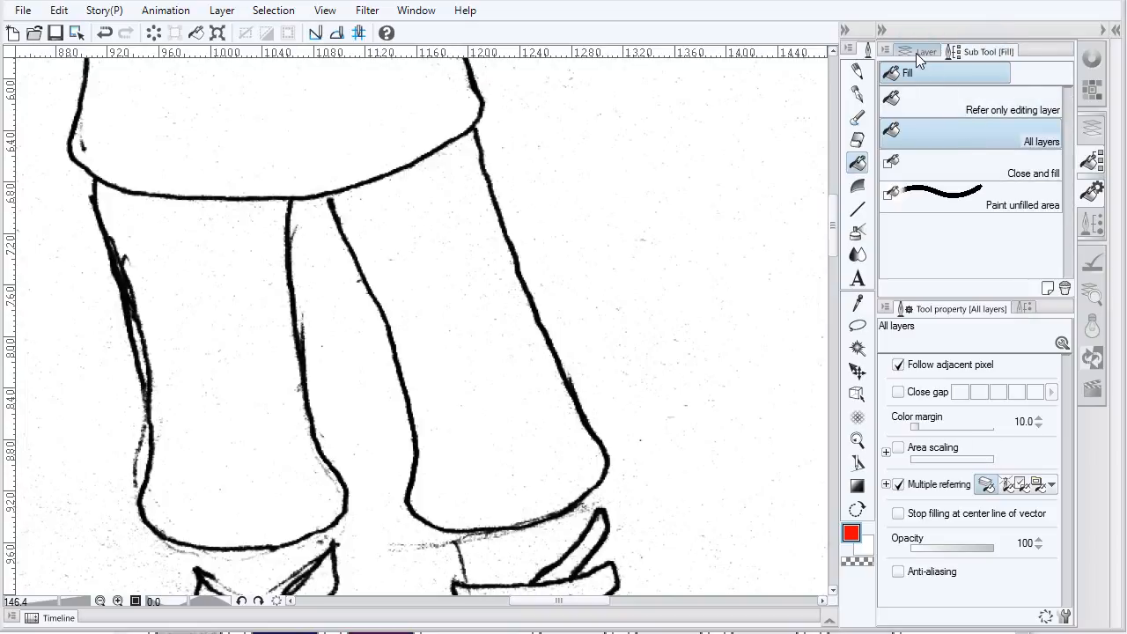
- Switch back to the Layer palette to show the layer list
click(925, 50)
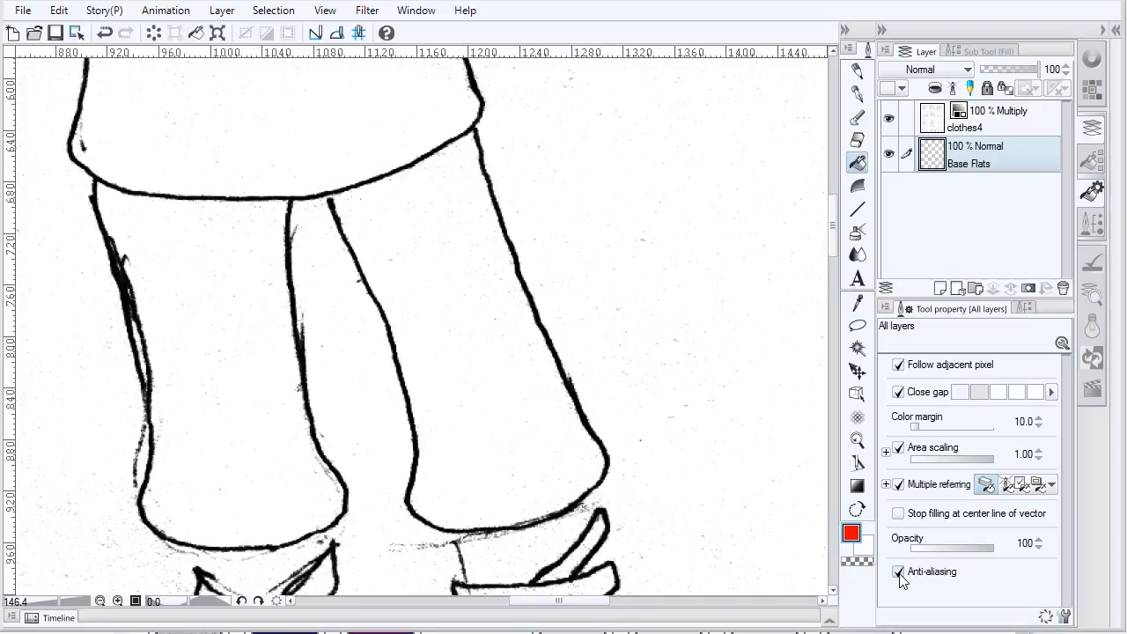
mouse_move(900, 578)
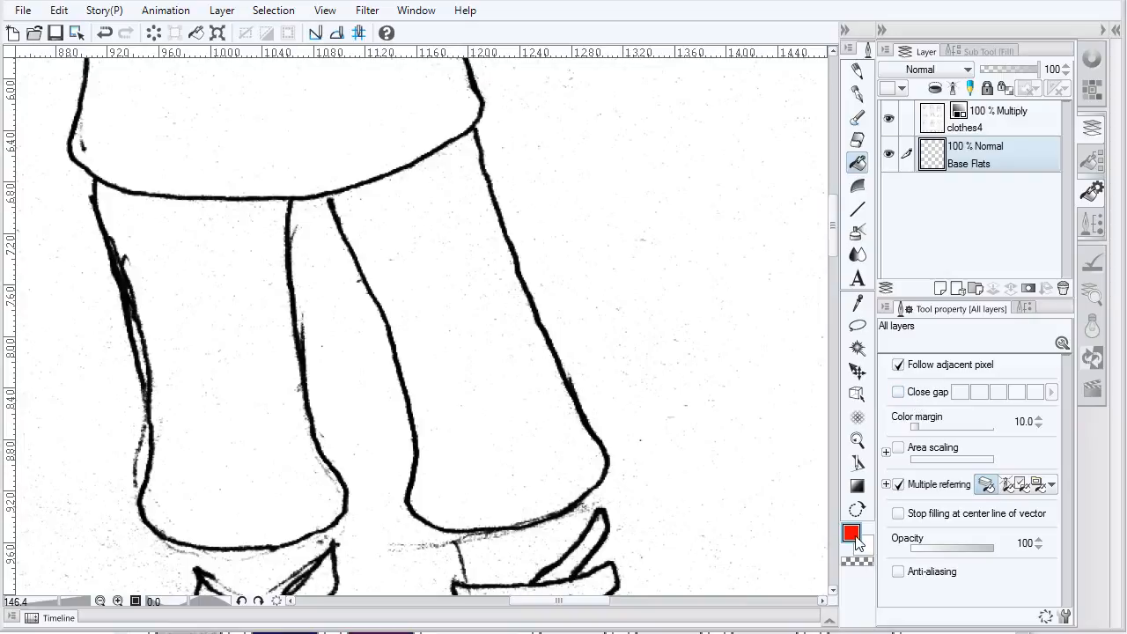
mouse_move(846, 196)
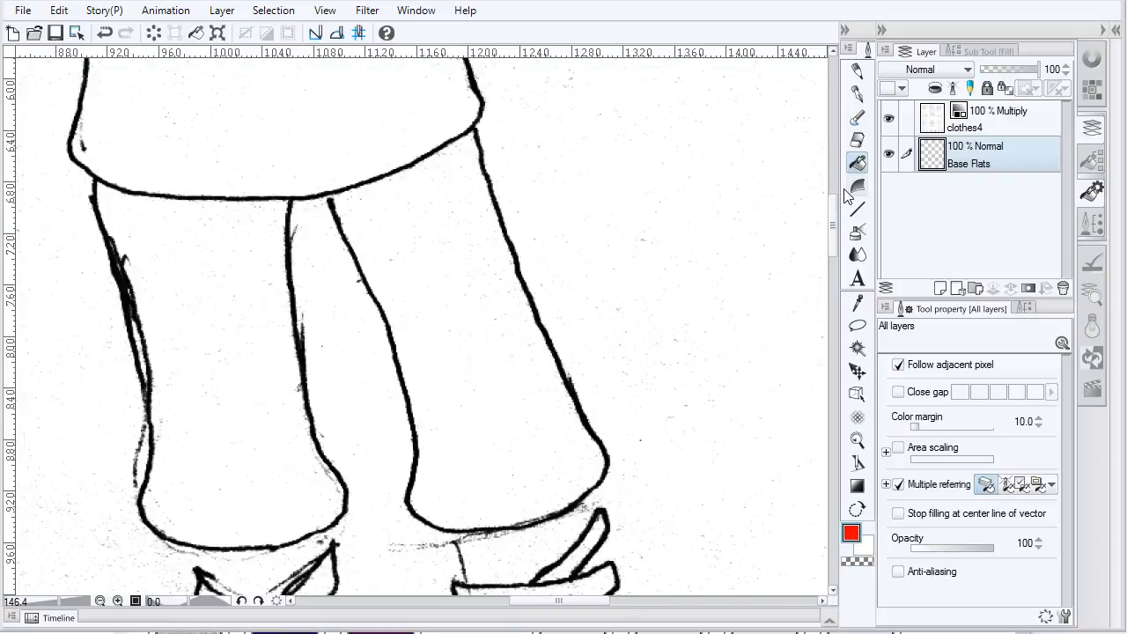
mouse_move(973, 167)
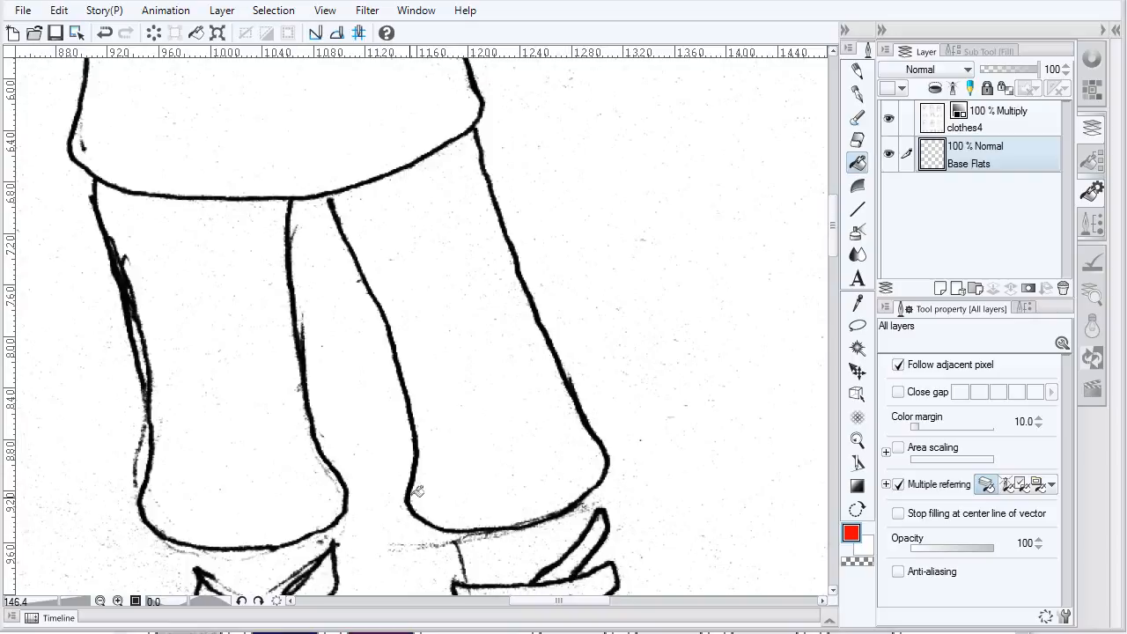
mouse_move(448, 303)
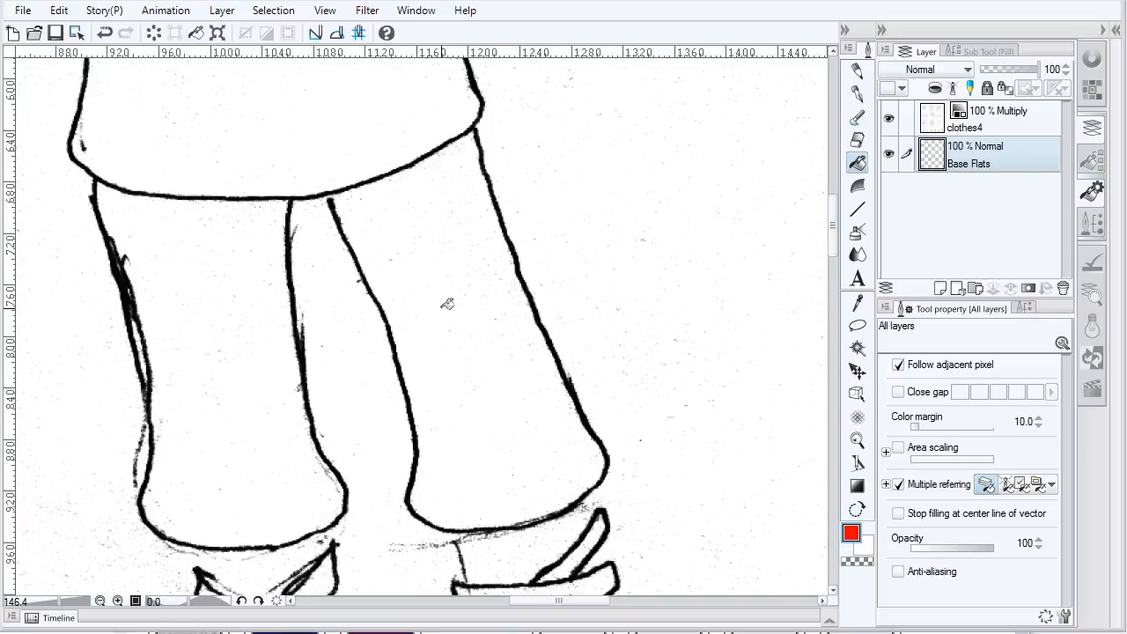
mouse_move(490, 364)
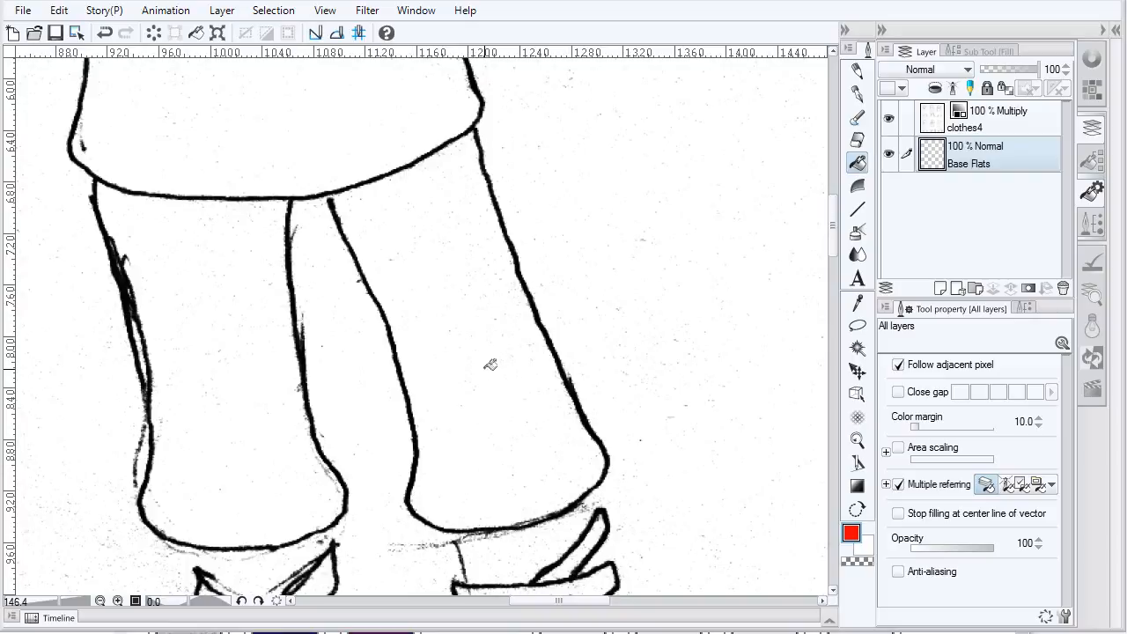
- Fill the trouser leg red, then pan the view down to the hem
click(490, 365)
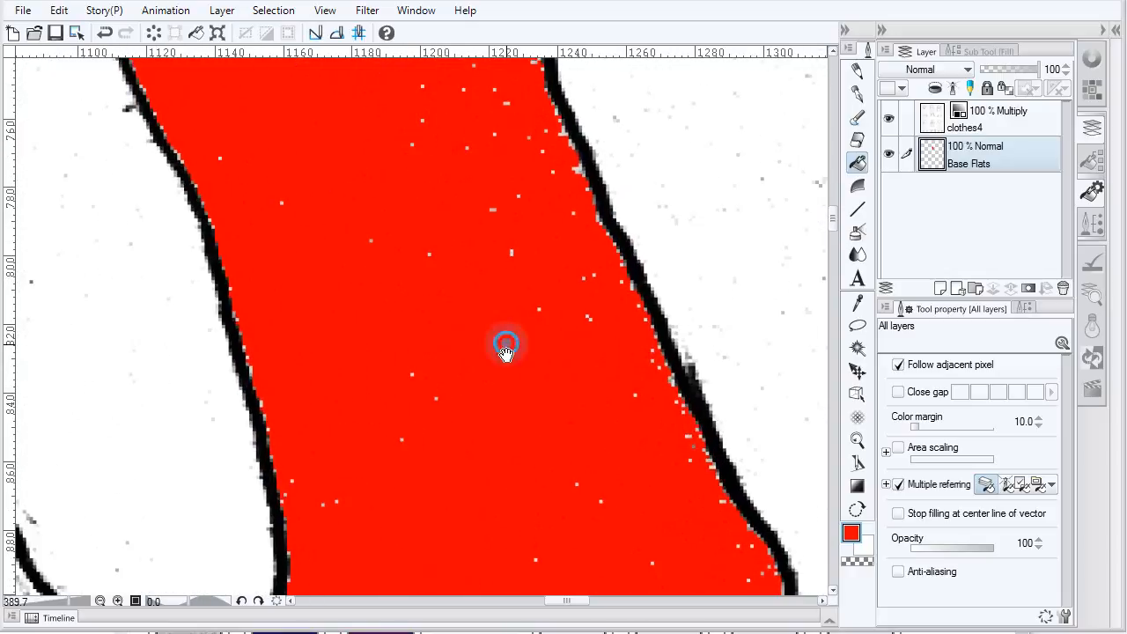
drag(506, 344, 209, 208)
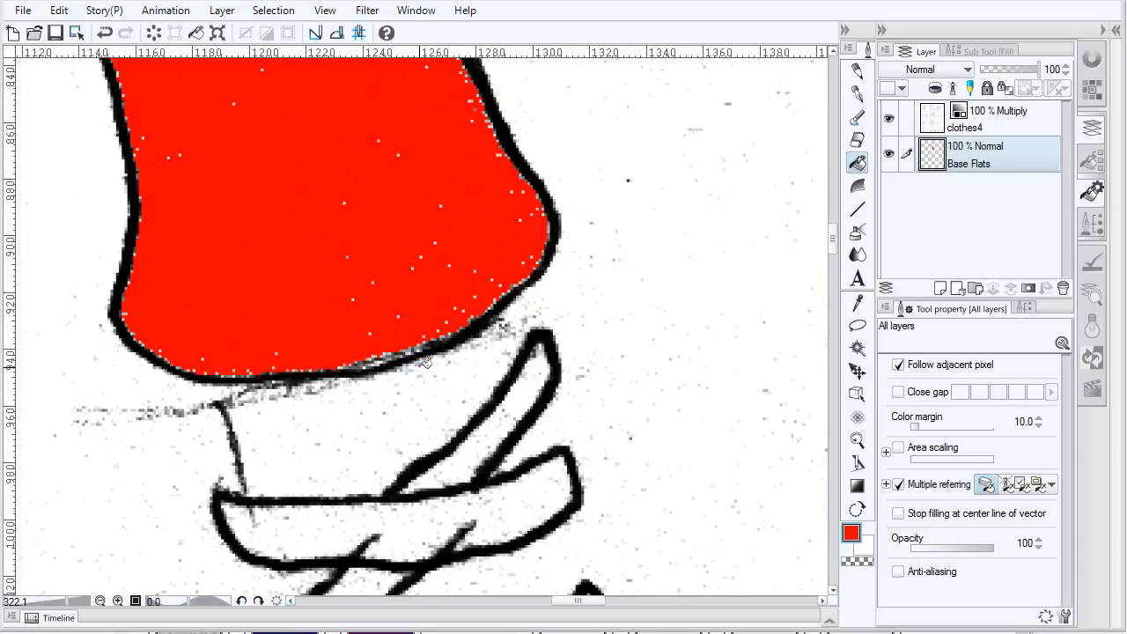
mouse_move(430, 383)
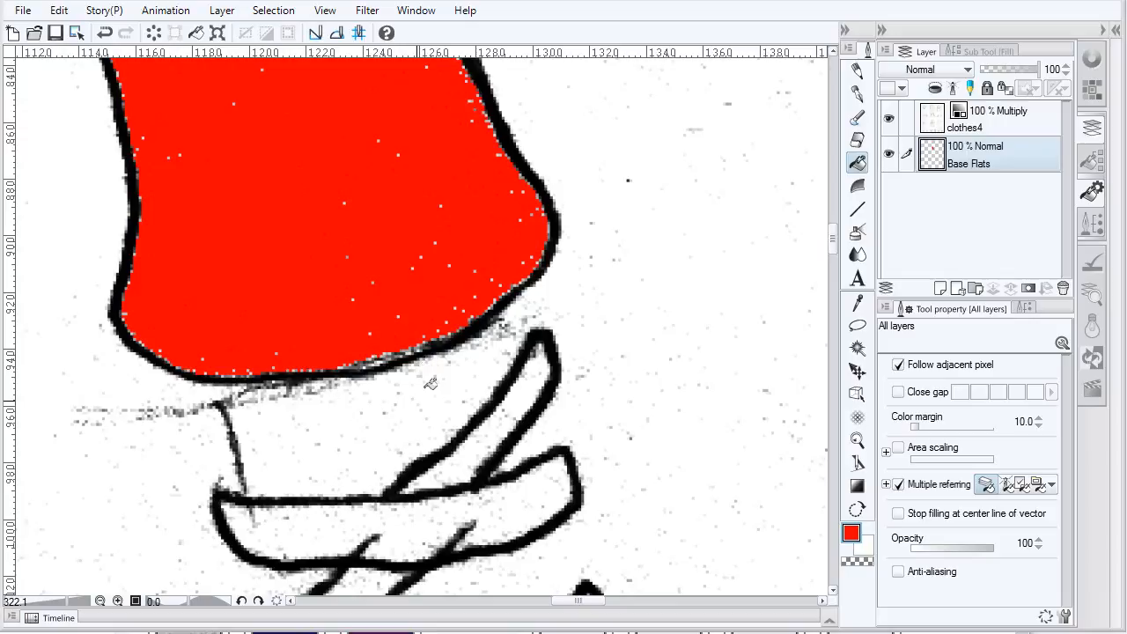
mouse_move(390, 430)
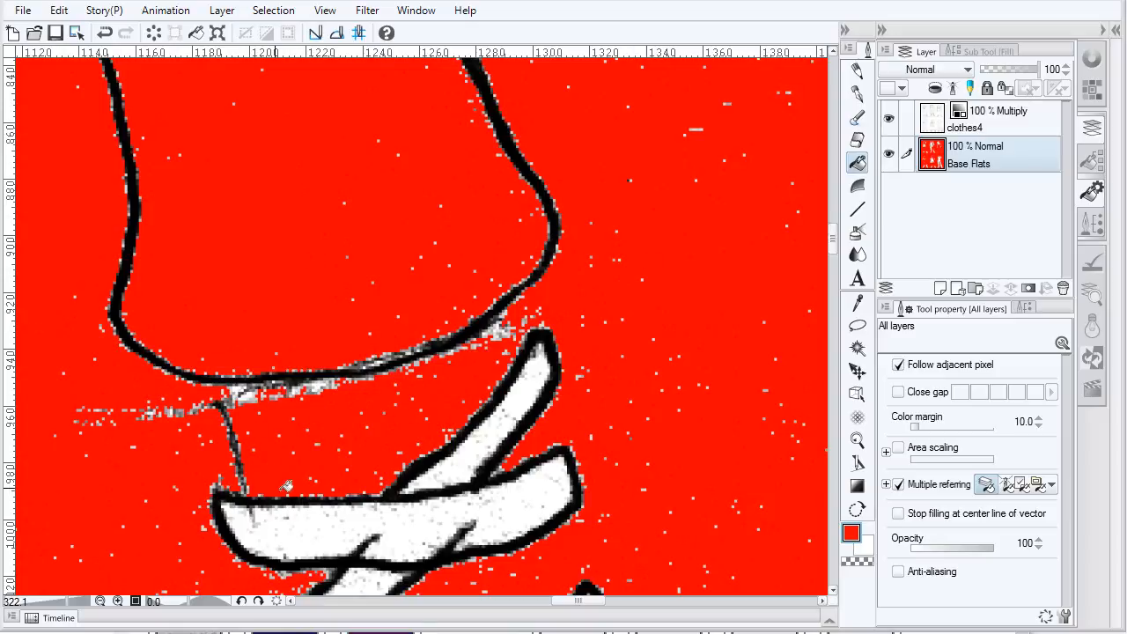
mouse_move(625, 100)
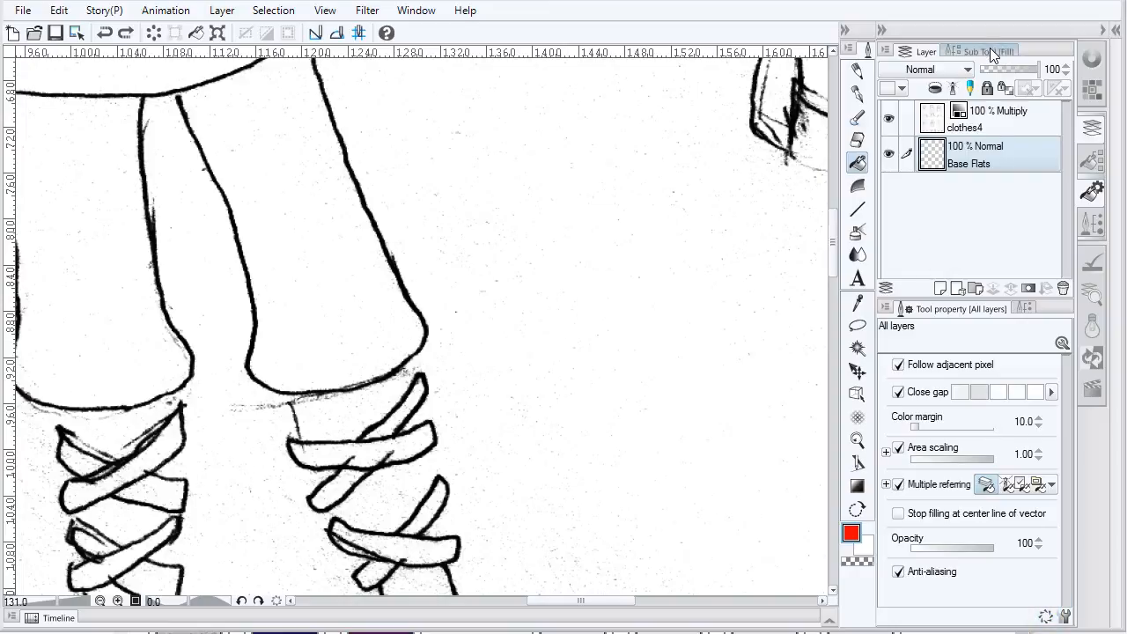
click(926, 51)
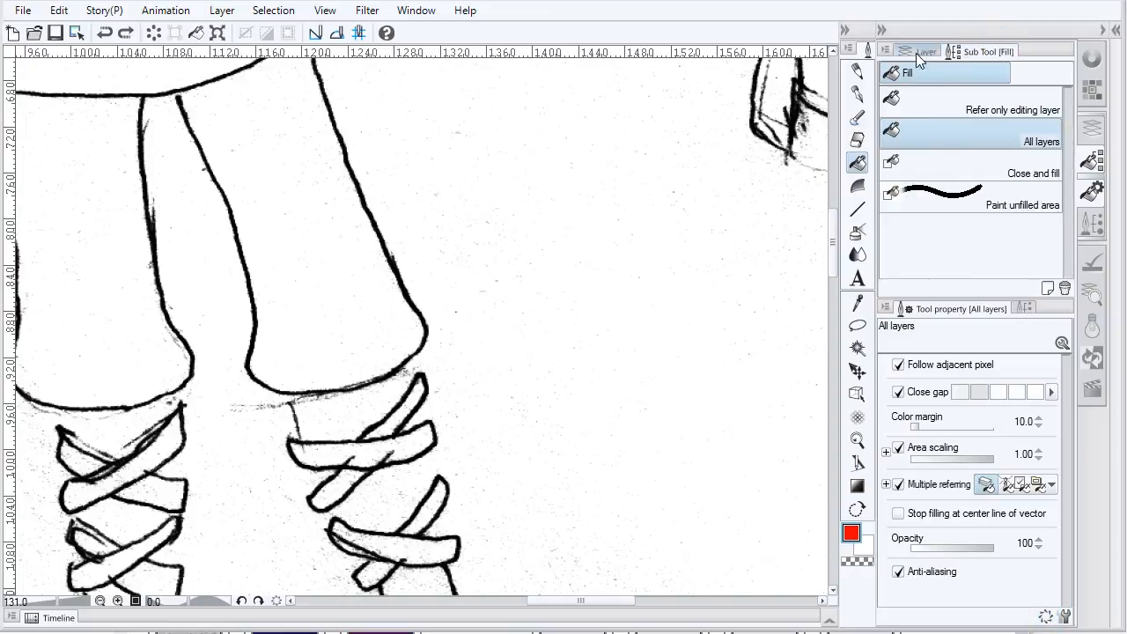
click(926, 51)
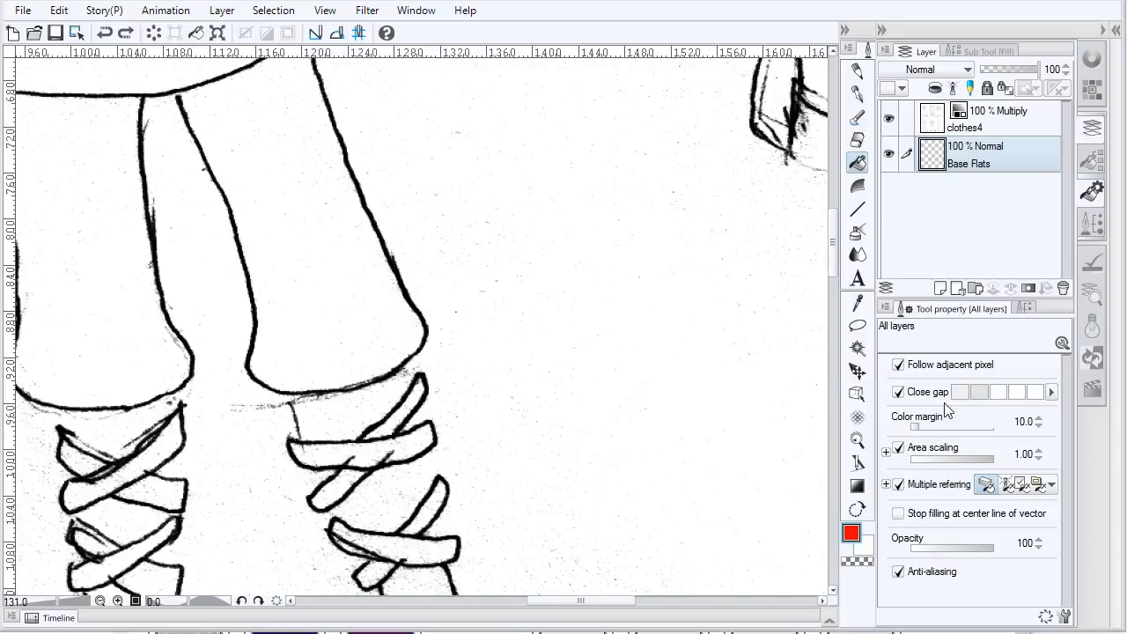
mouse_move(968, 396)
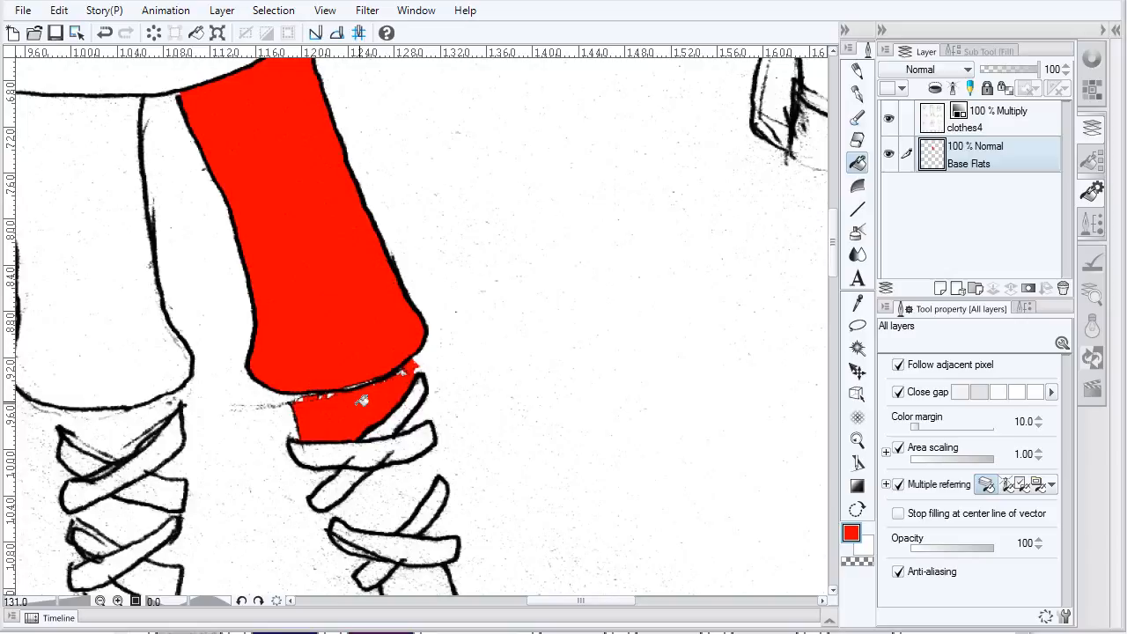
- Fill the area below the trouser hem with red
click(361, 401)
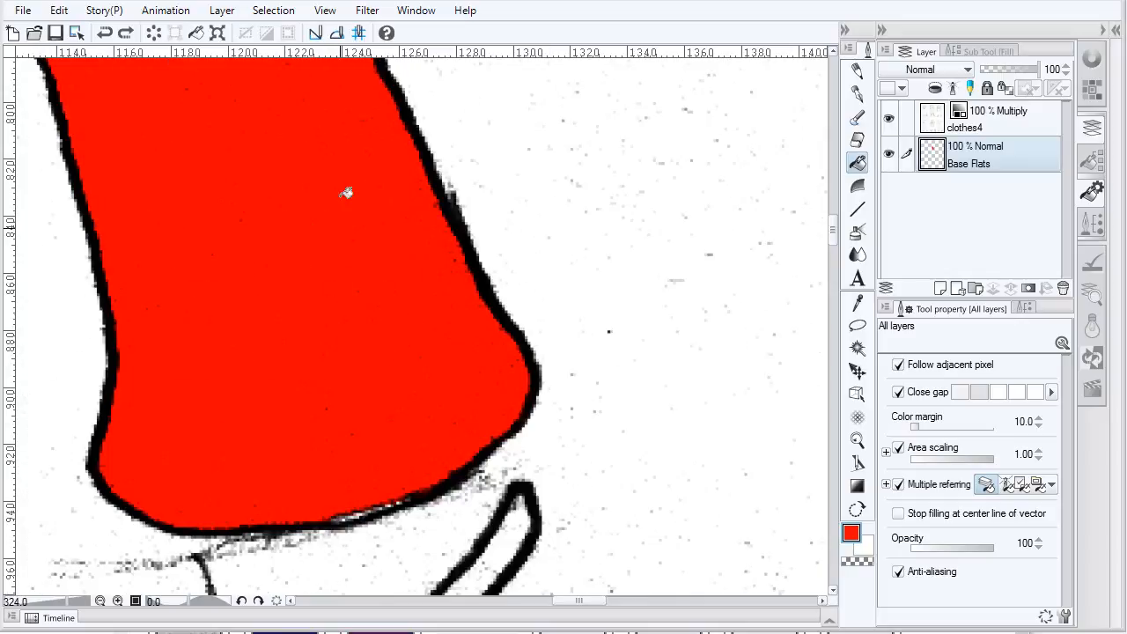
mouse_move(412, 306)
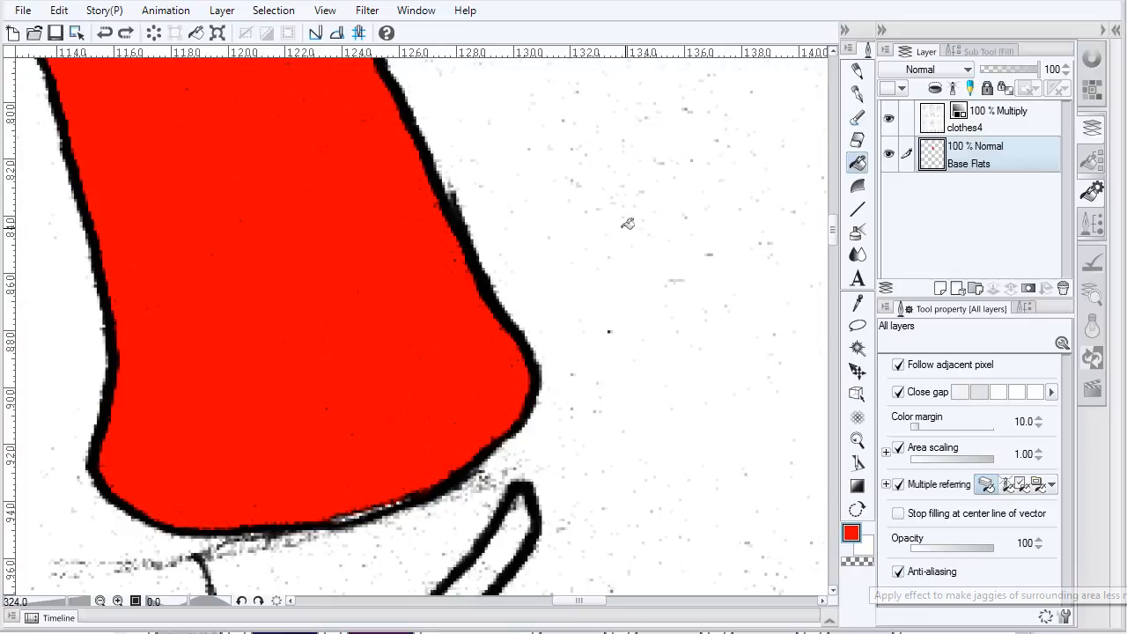
mouse_move(238, 337)
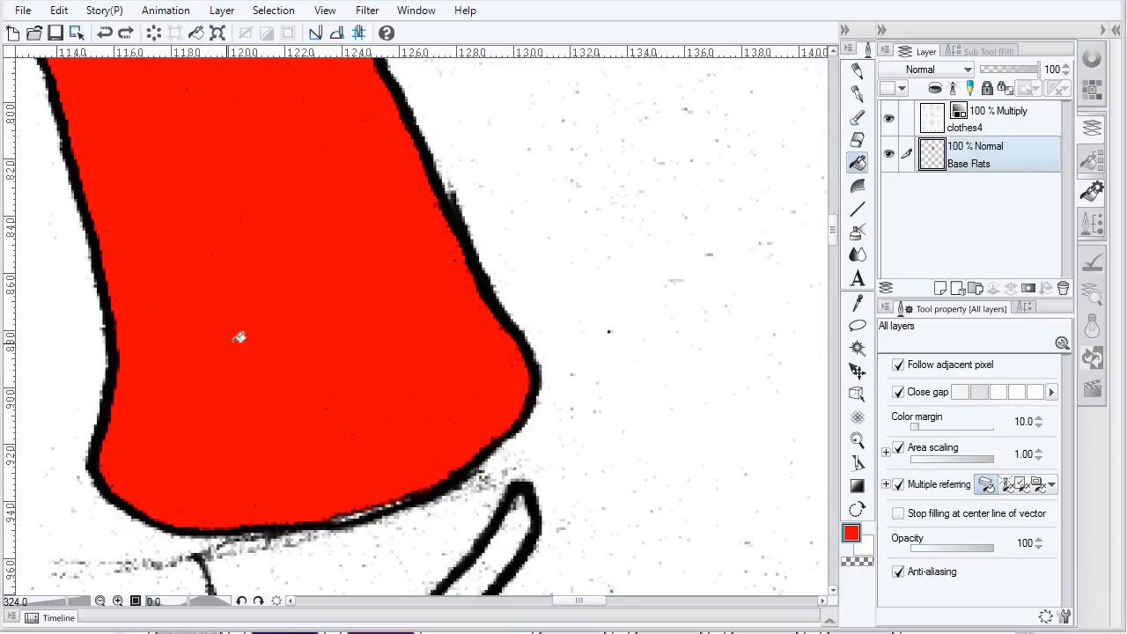
mouse_move(486, 261)
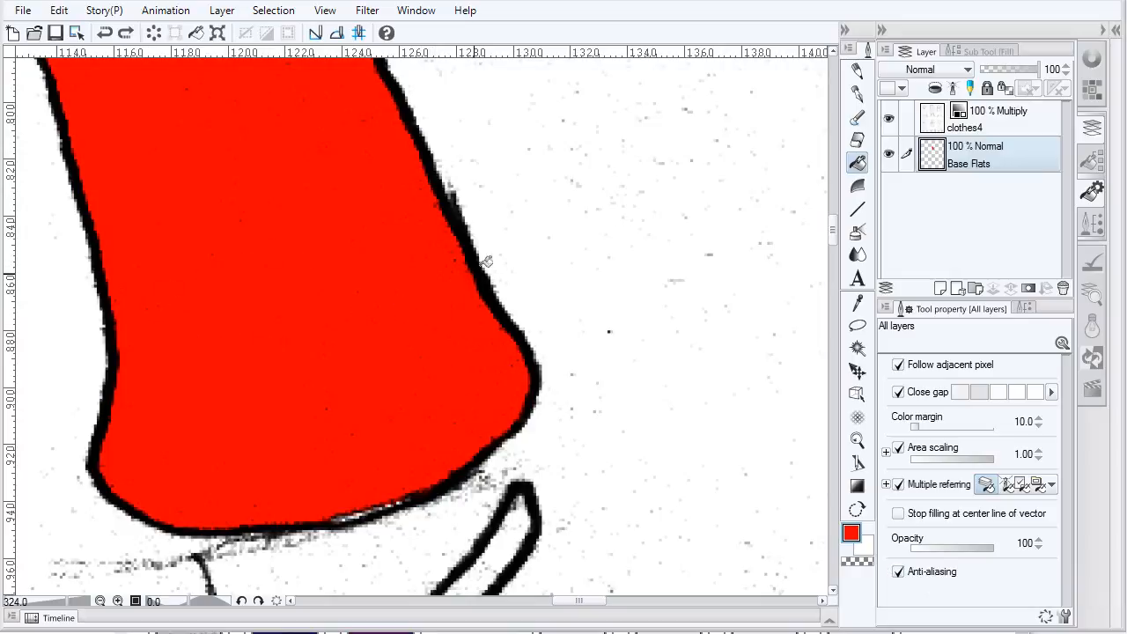
mouse_move(530, 246)
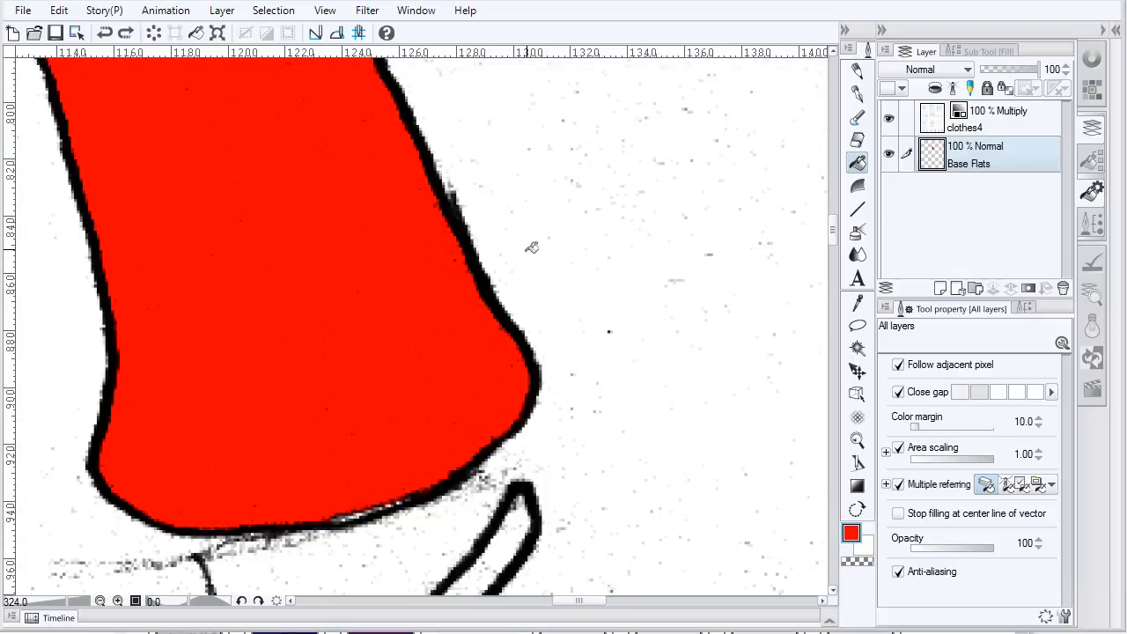
mouse_move(236, 210)
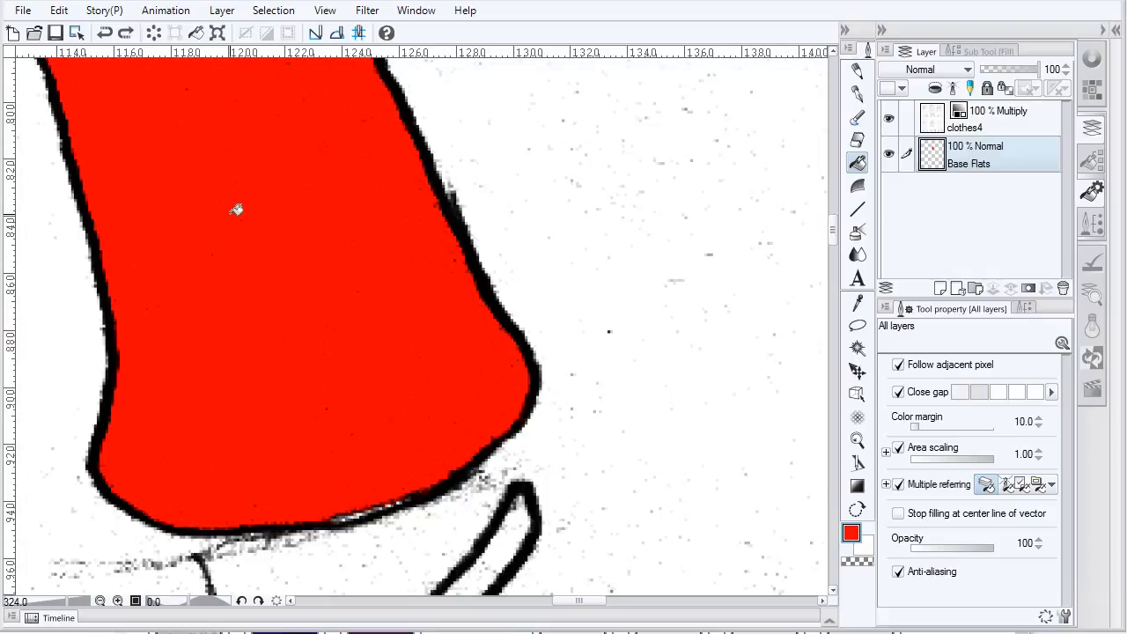
mouse_move(377, 255)
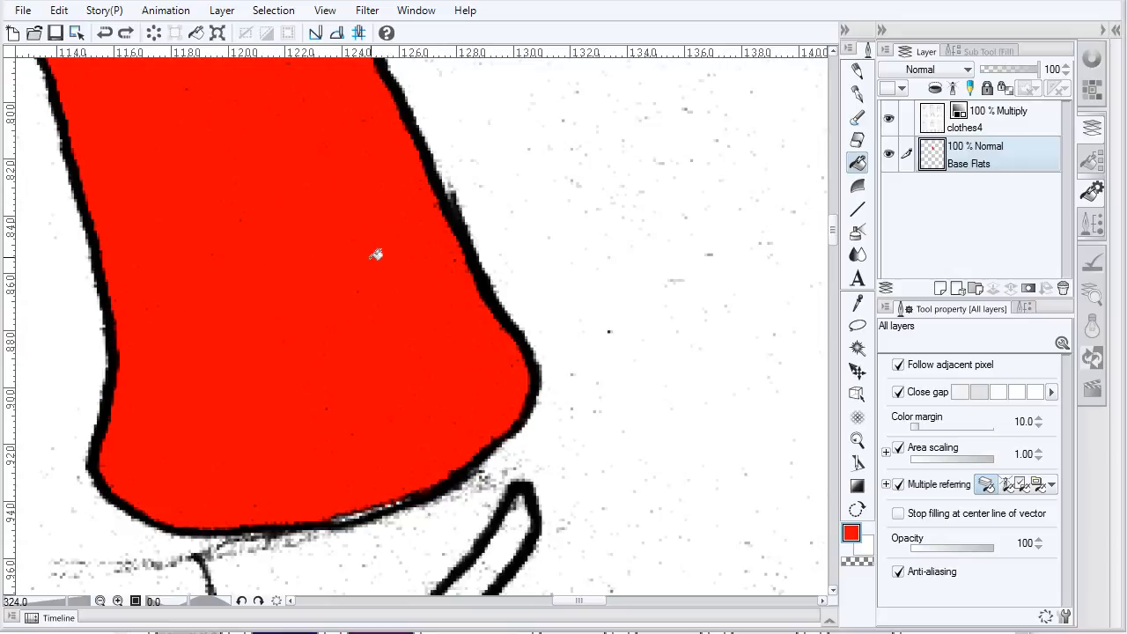
mouse_move(378, 323)
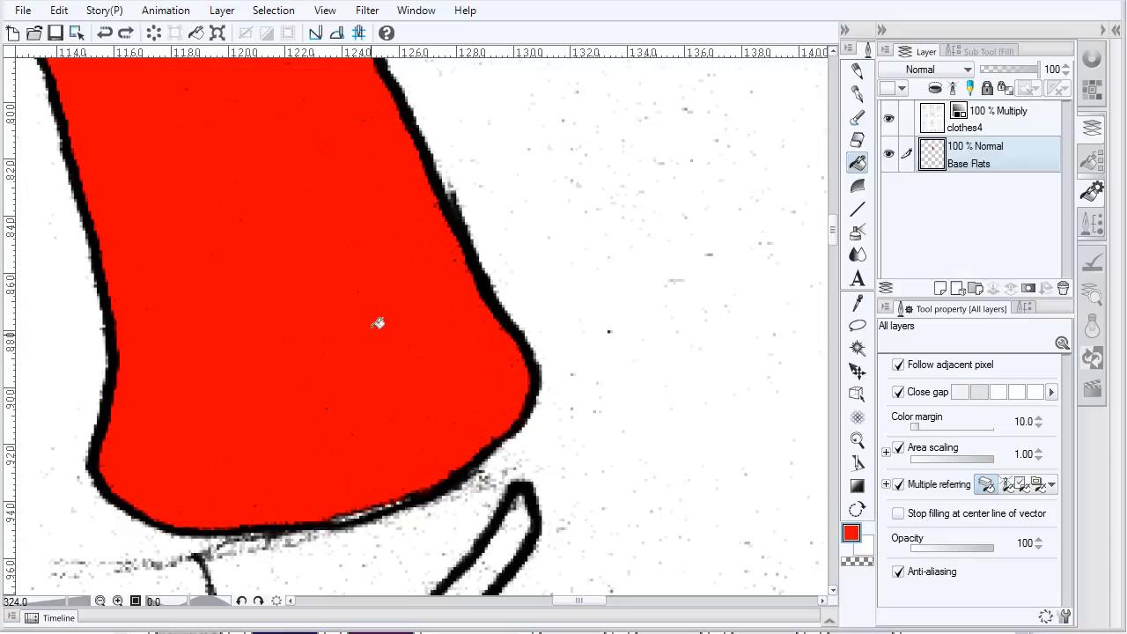
mouse_move(282, 407)
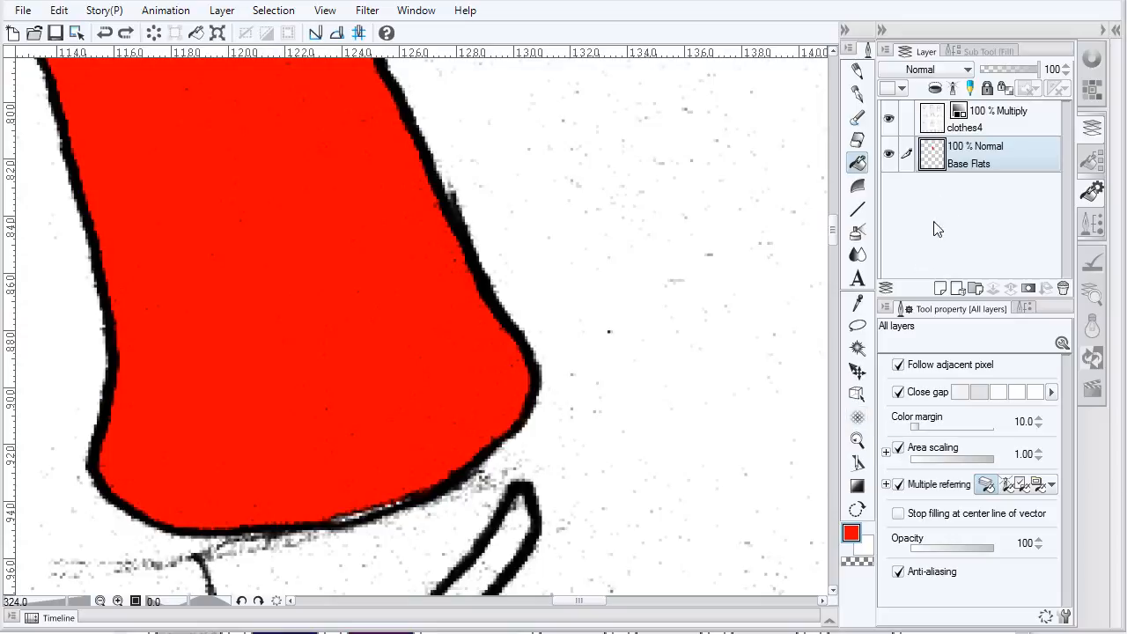
click(968, 118)
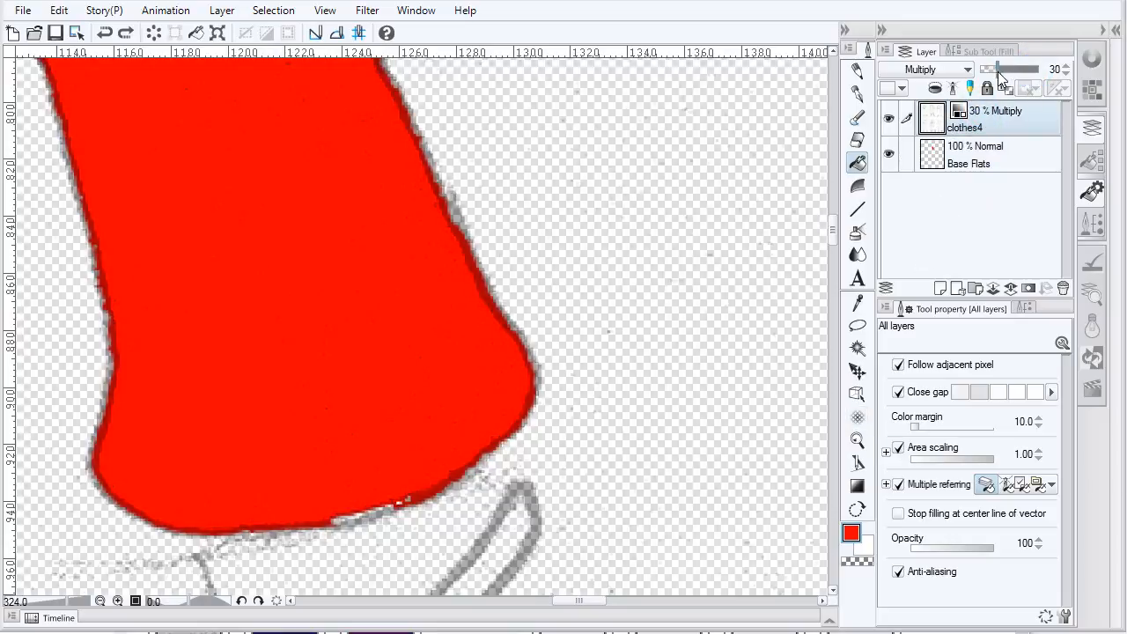
drag(995, 69, 1008, 69)
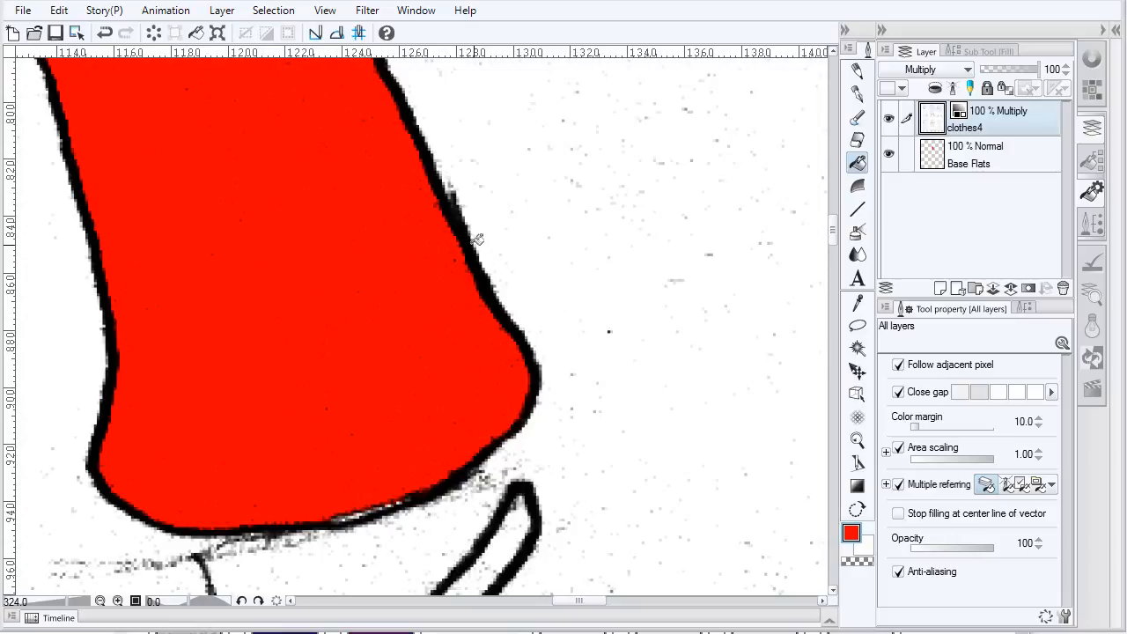
mouse_move(88, 142)
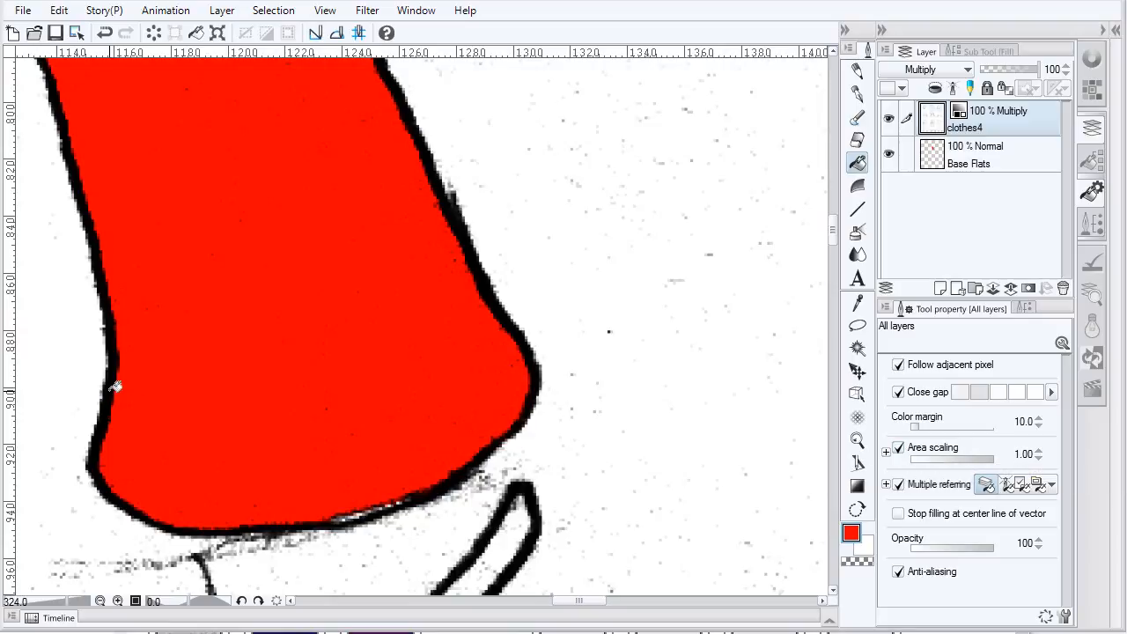
mouse_move(126, 405)
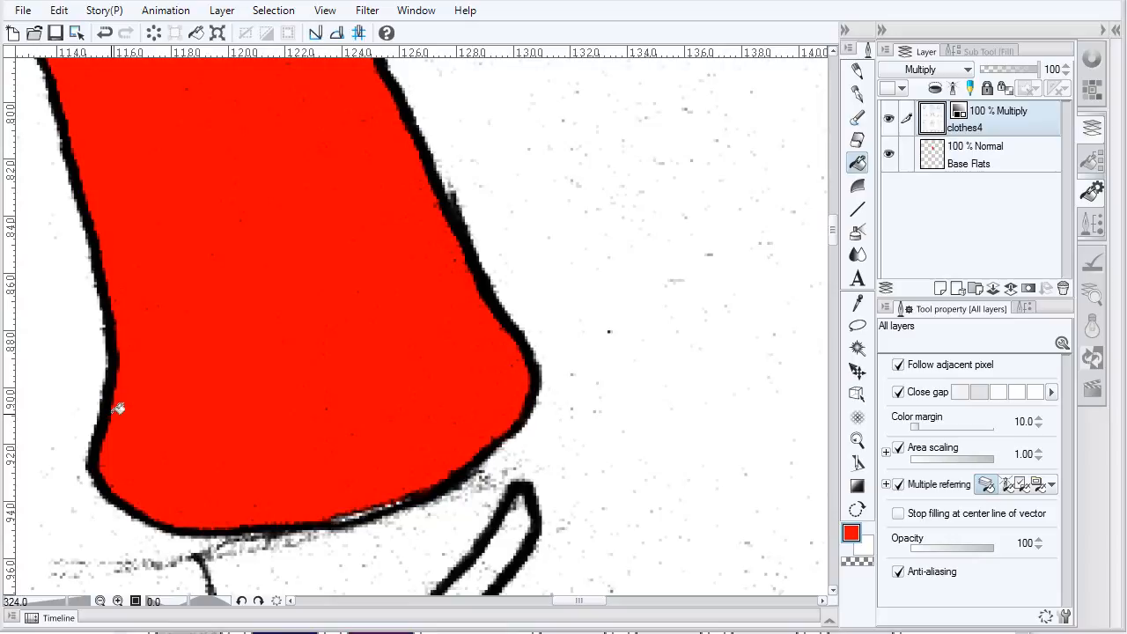
mouse_move(817, 171)
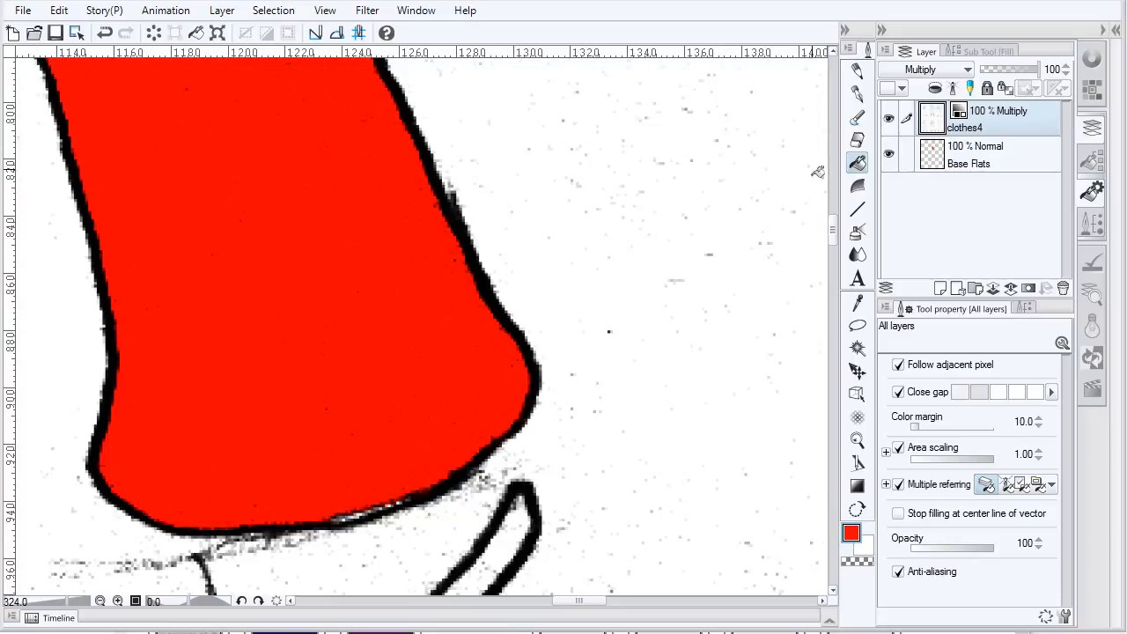
- On Base Flats, undo the test fill, enable area scaling and fill the clothing black
click(969, 163)
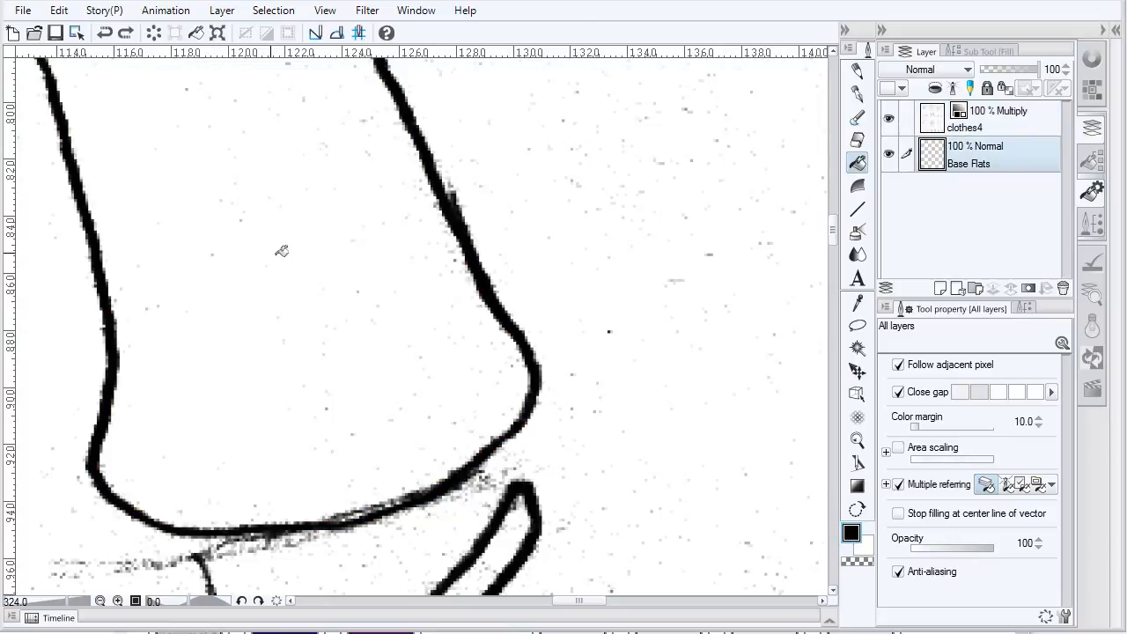
mouse_move(235, 277)
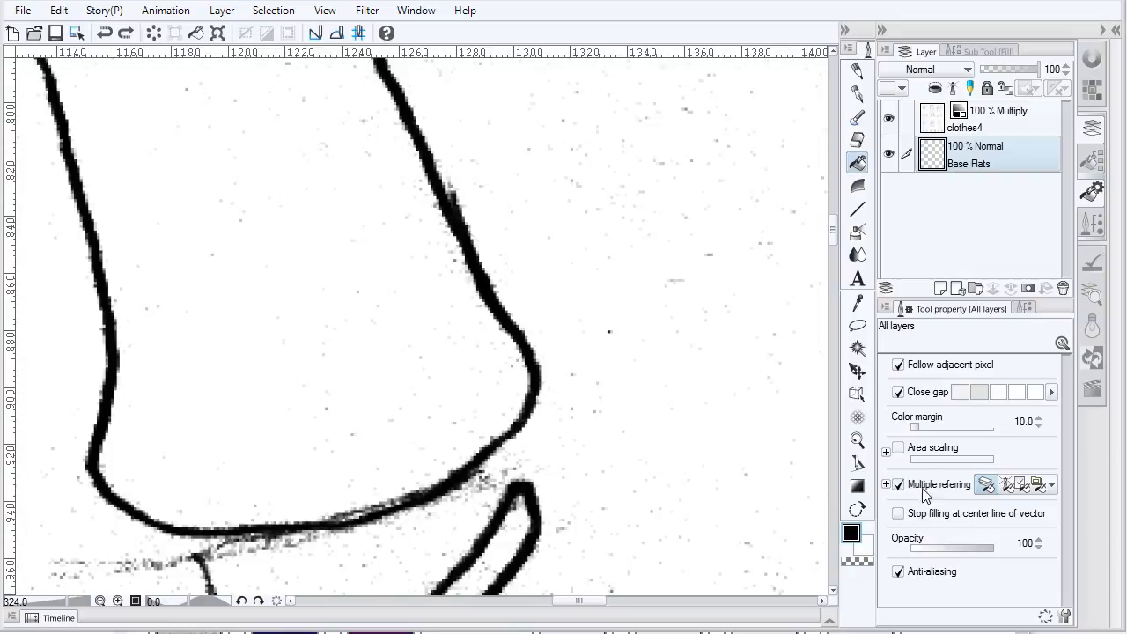
mouse_move(890, 471)
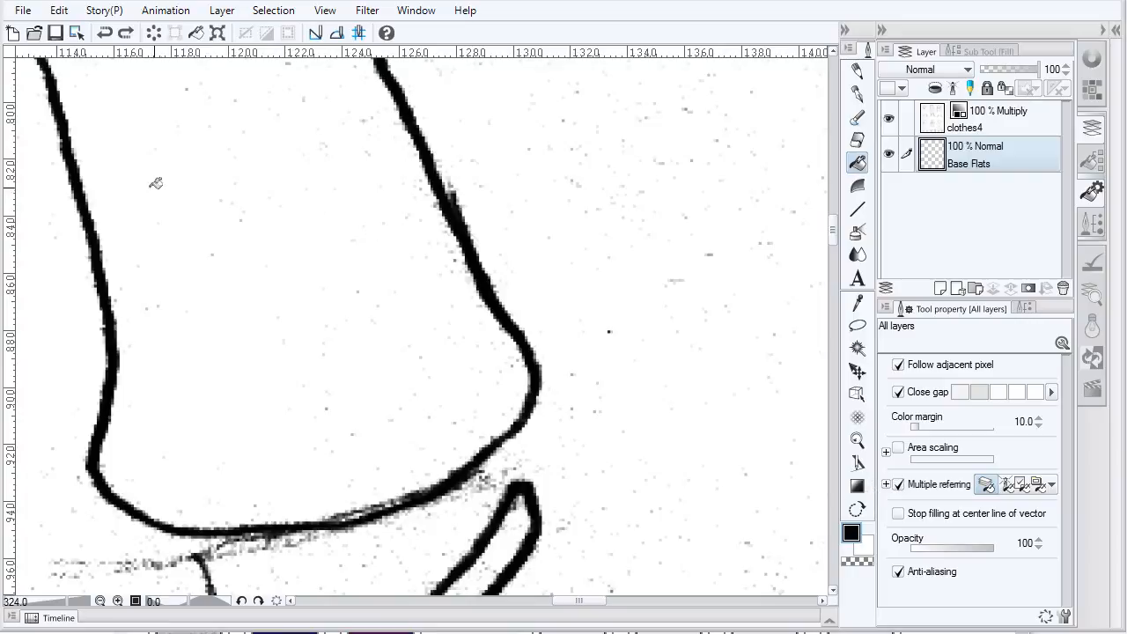
mouse_move(121, 291)
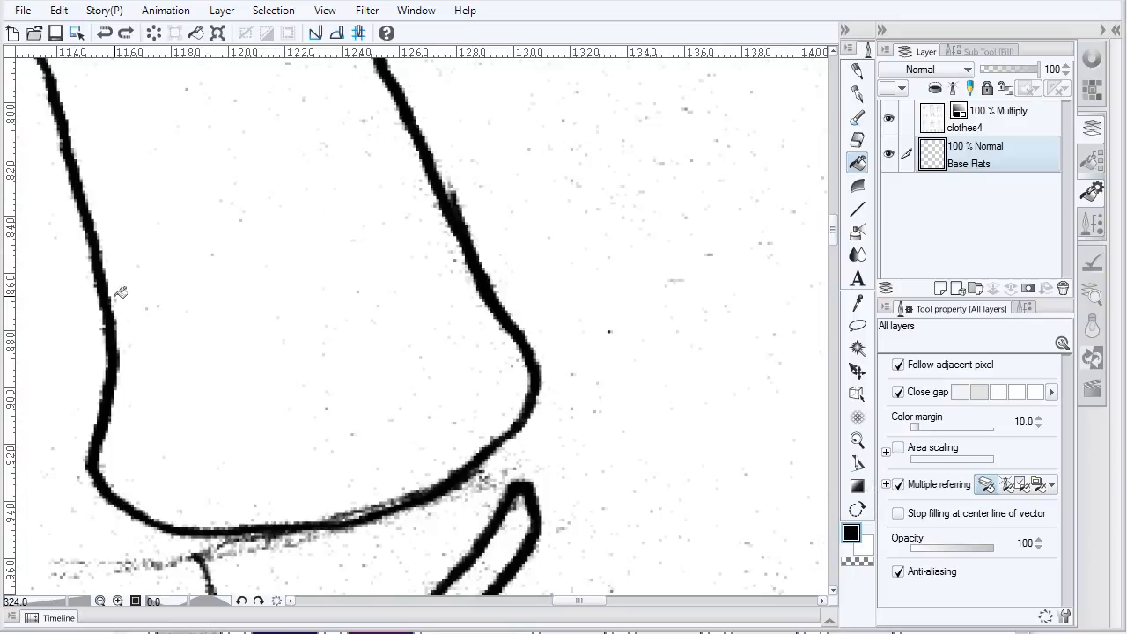
mouse_move(264, 296)
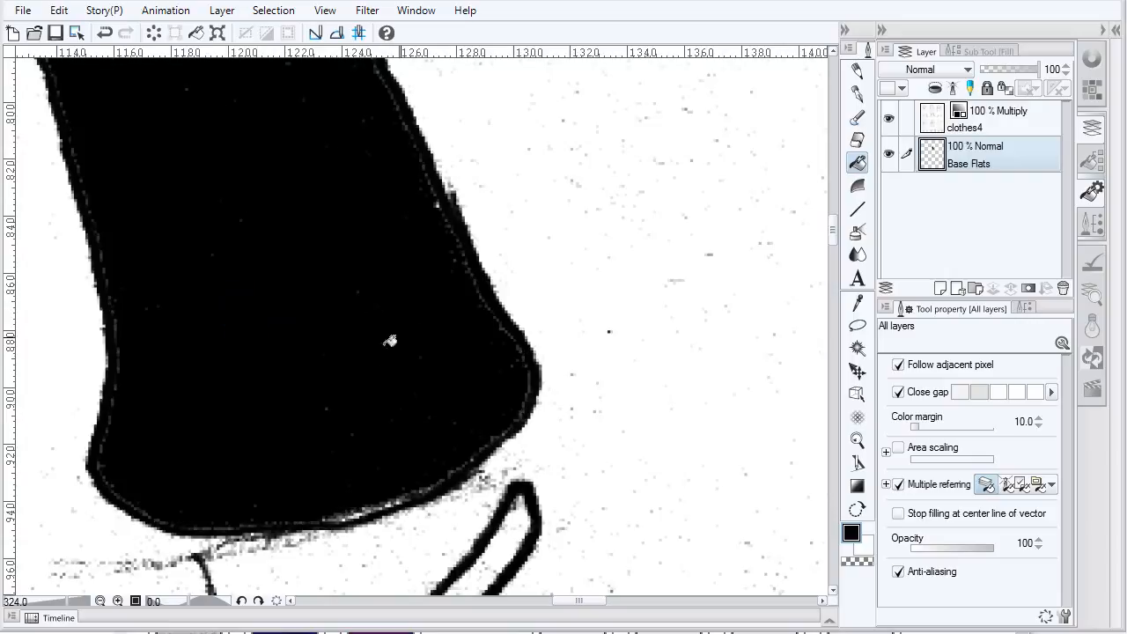
mouse_move(119, 333)
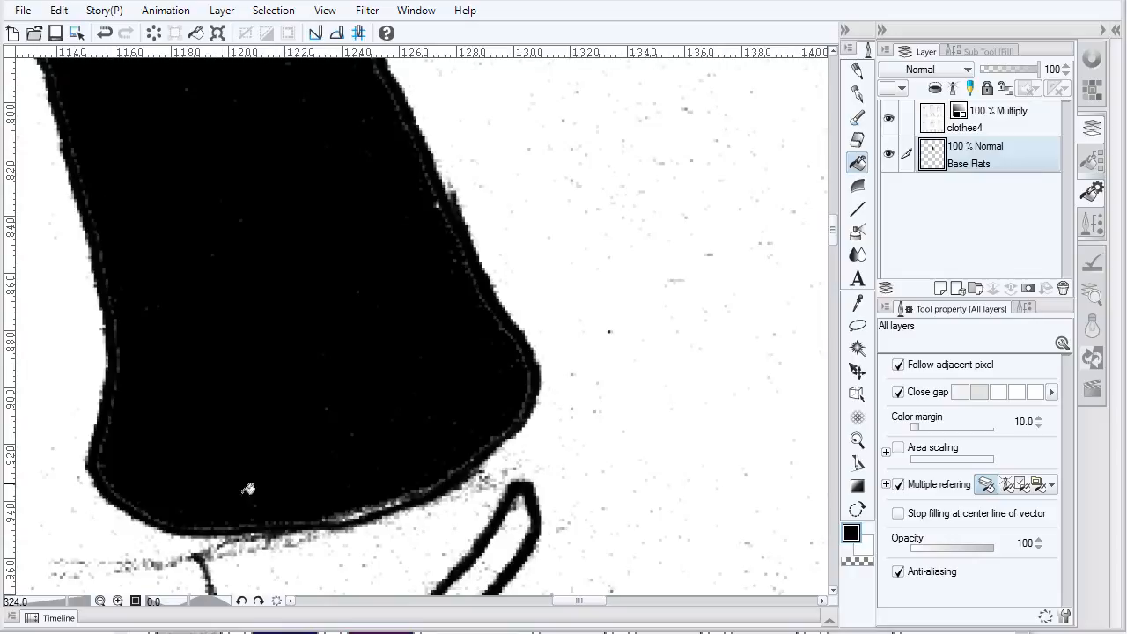
mouse_move(498, 315)
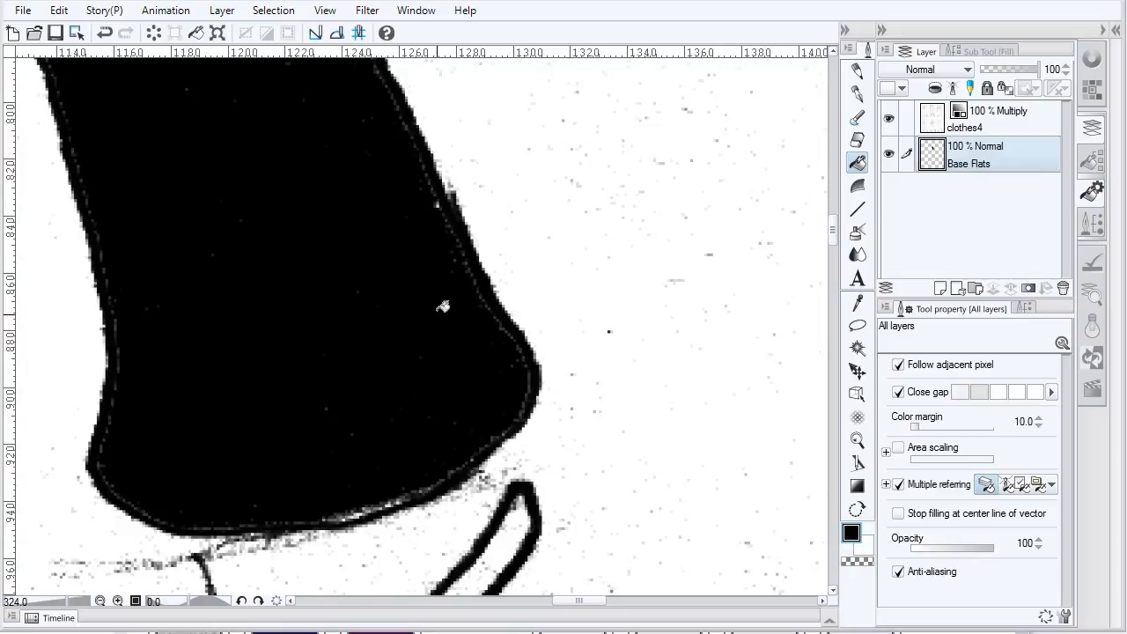
mouse_move(430, 189)
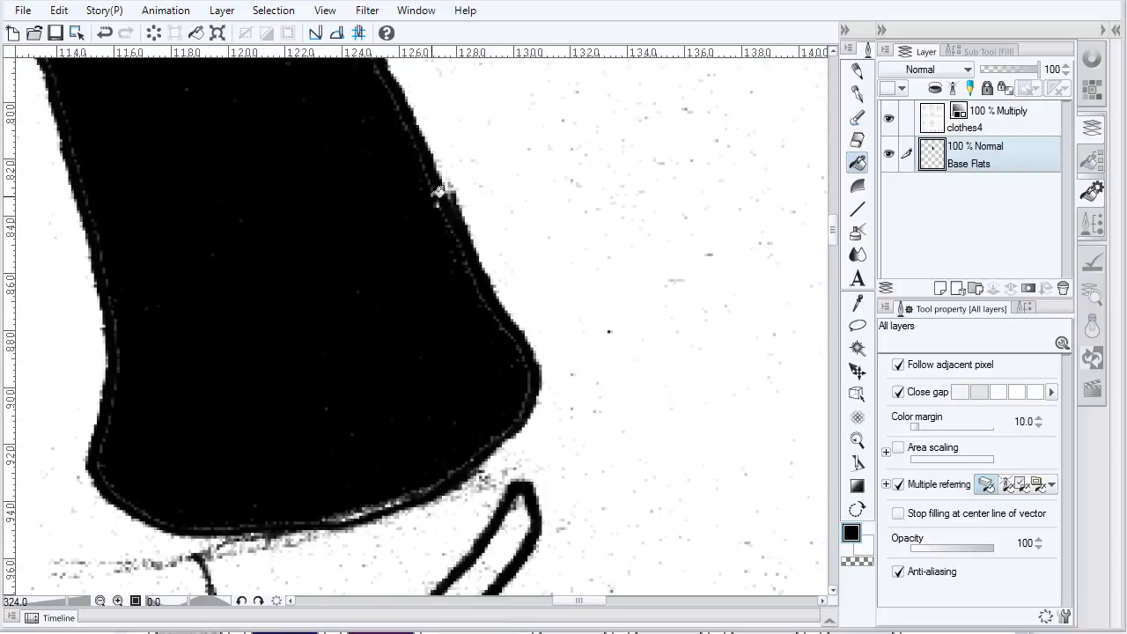
mouse_move(902, 454)
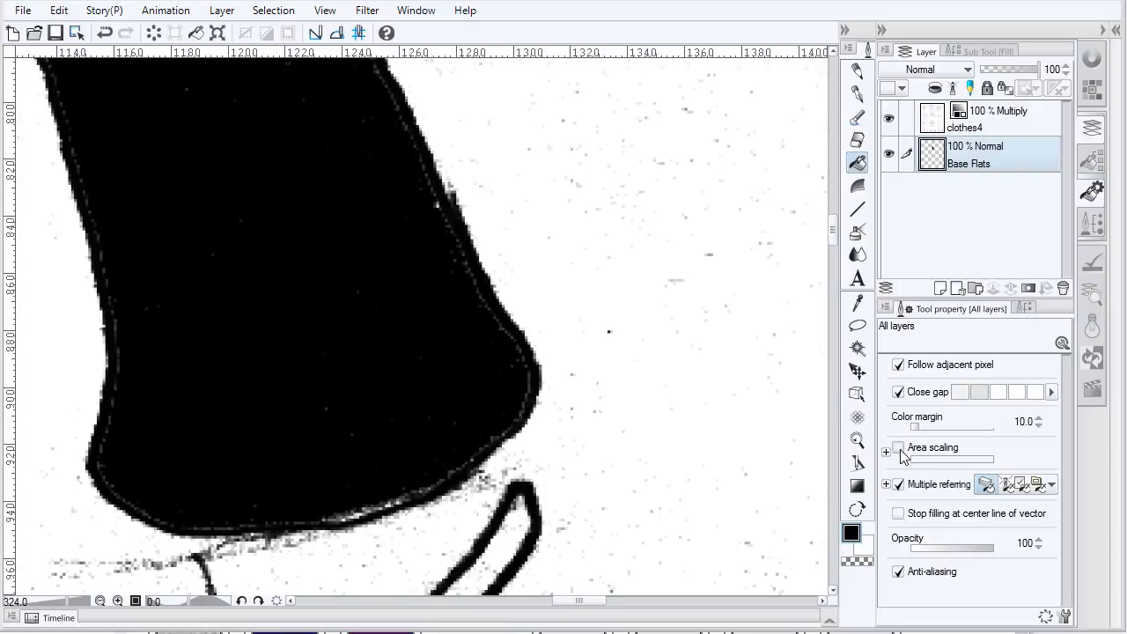
key(ctrl+z)
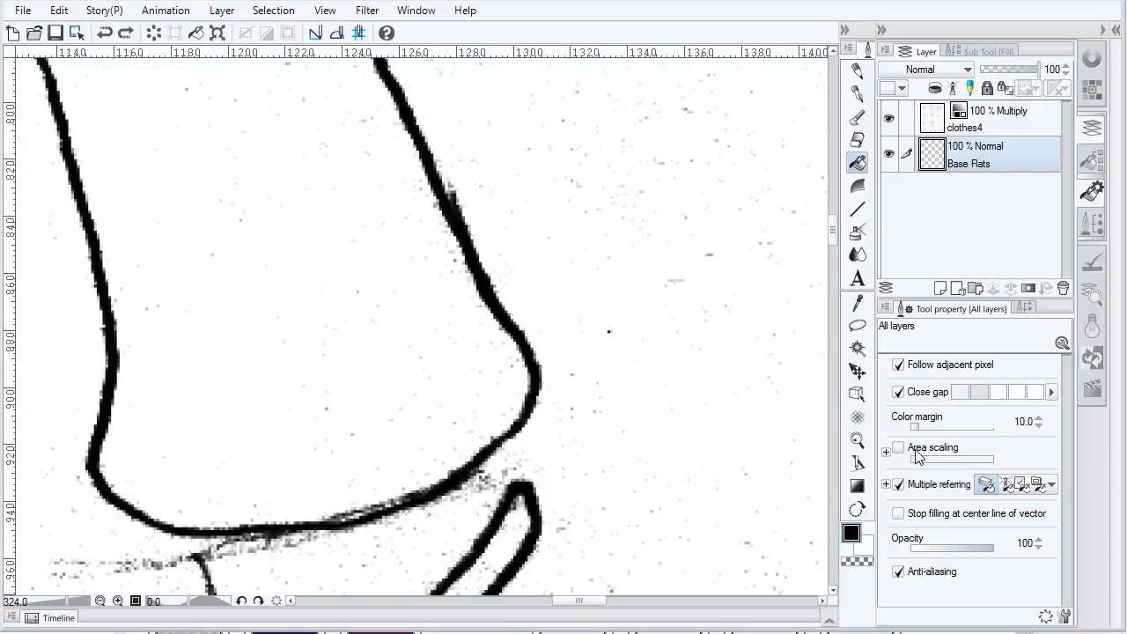
click(898, 447)
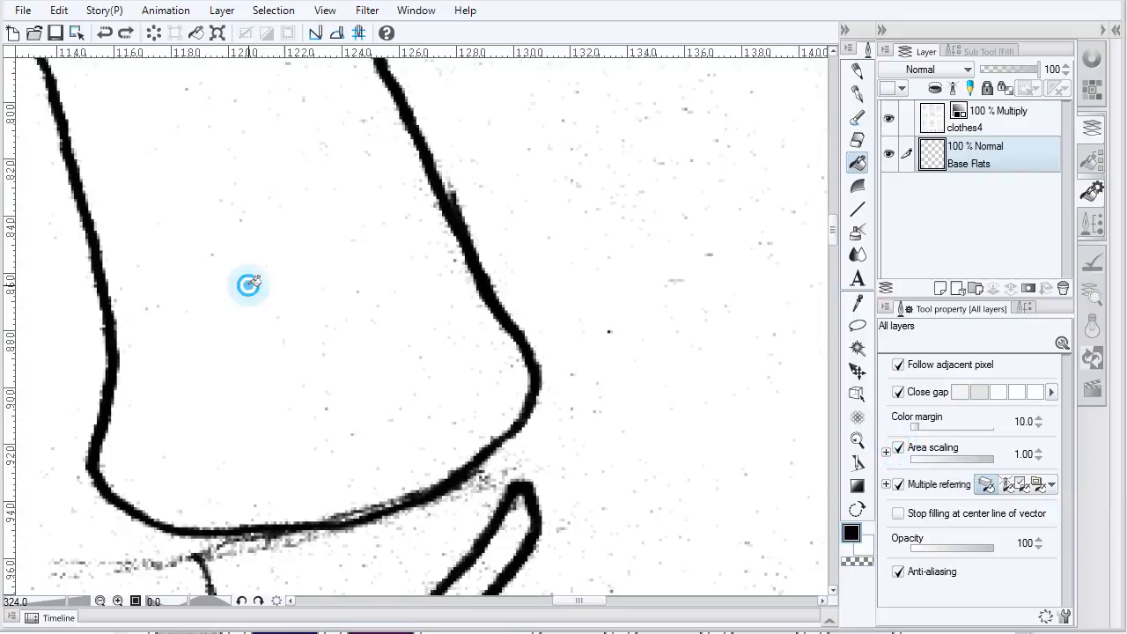
click(249, 283)
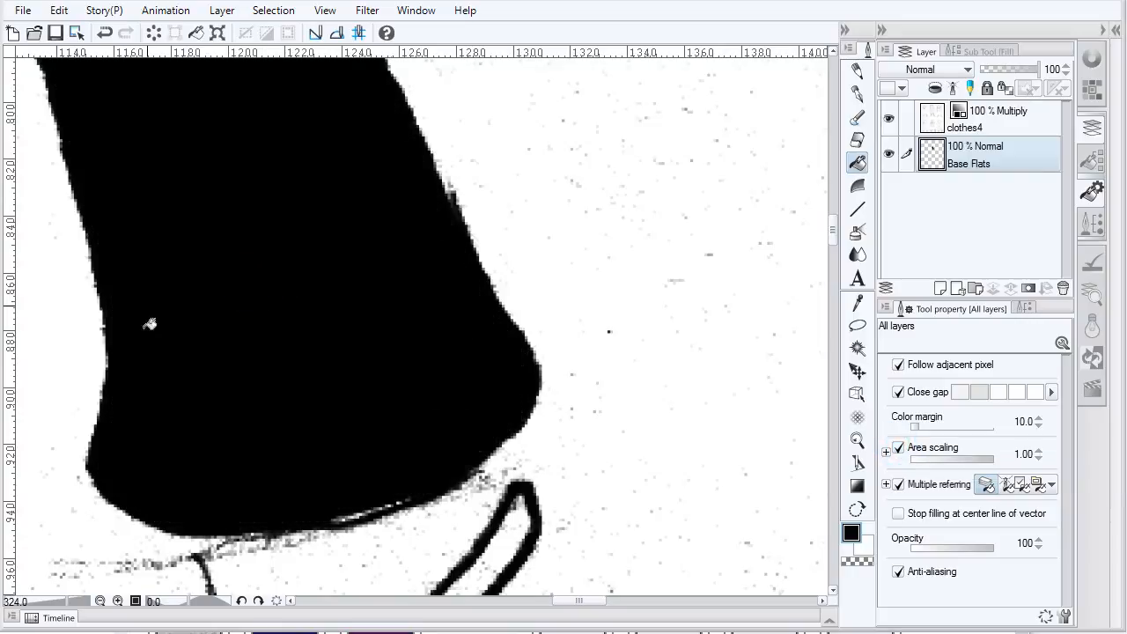
mouse_move(365, 416)
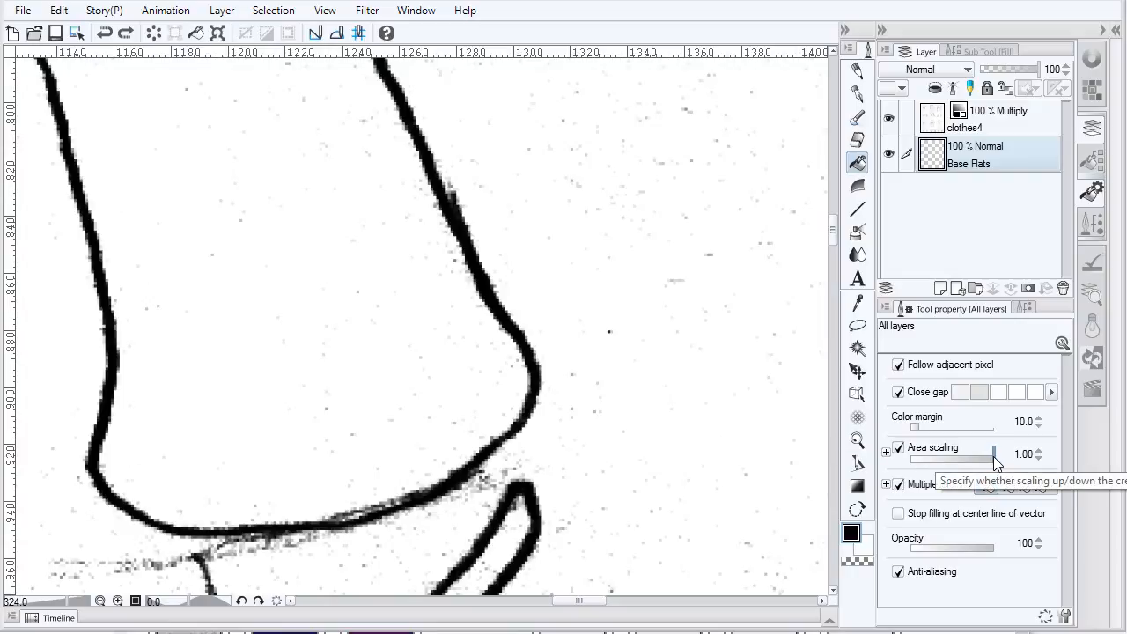
- Lower area scaling, raise colour margin, and refill the clothing shape black
drag(993, 454, 977, 454)
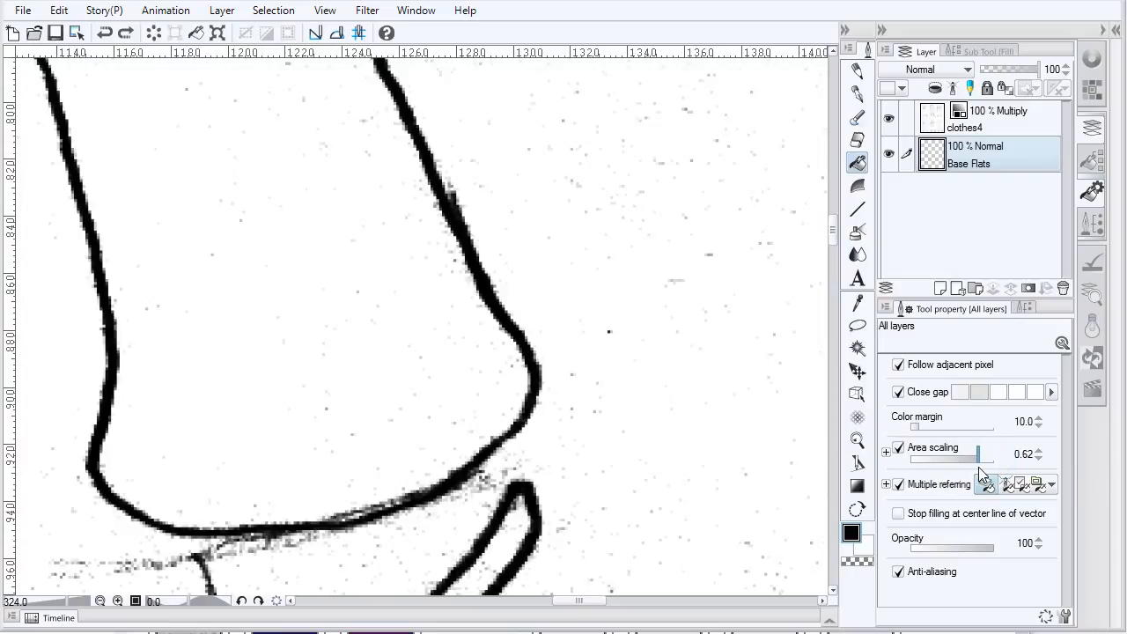
click(328, 341)
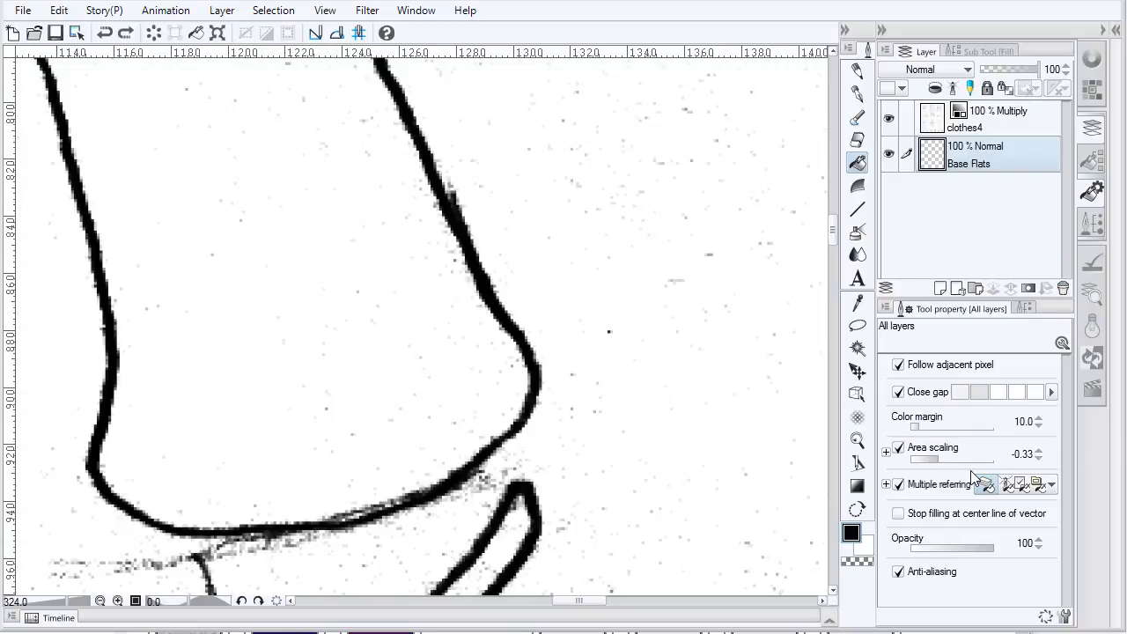
click(251, 386)
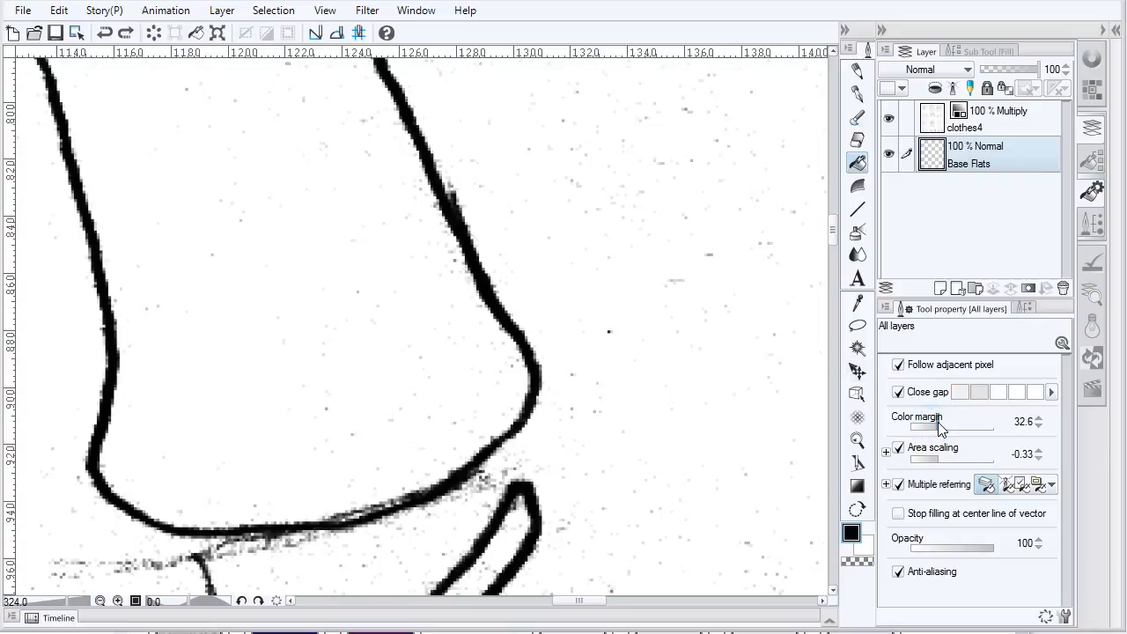
click(326, 409)
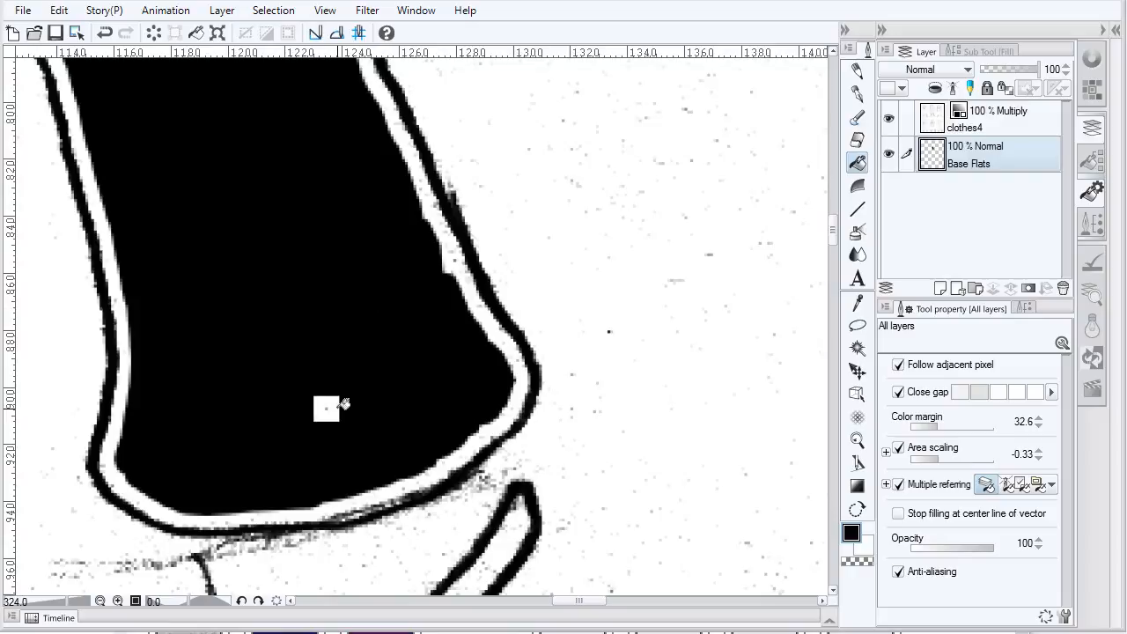
mouse_move(630, 403)
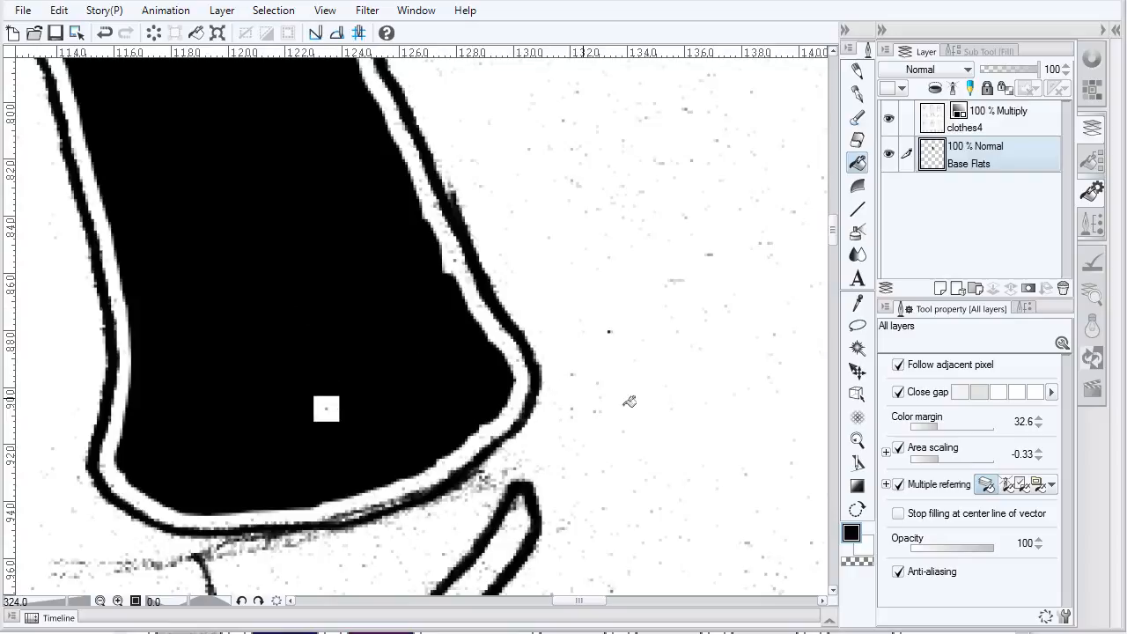
mouse_move(938, 456)
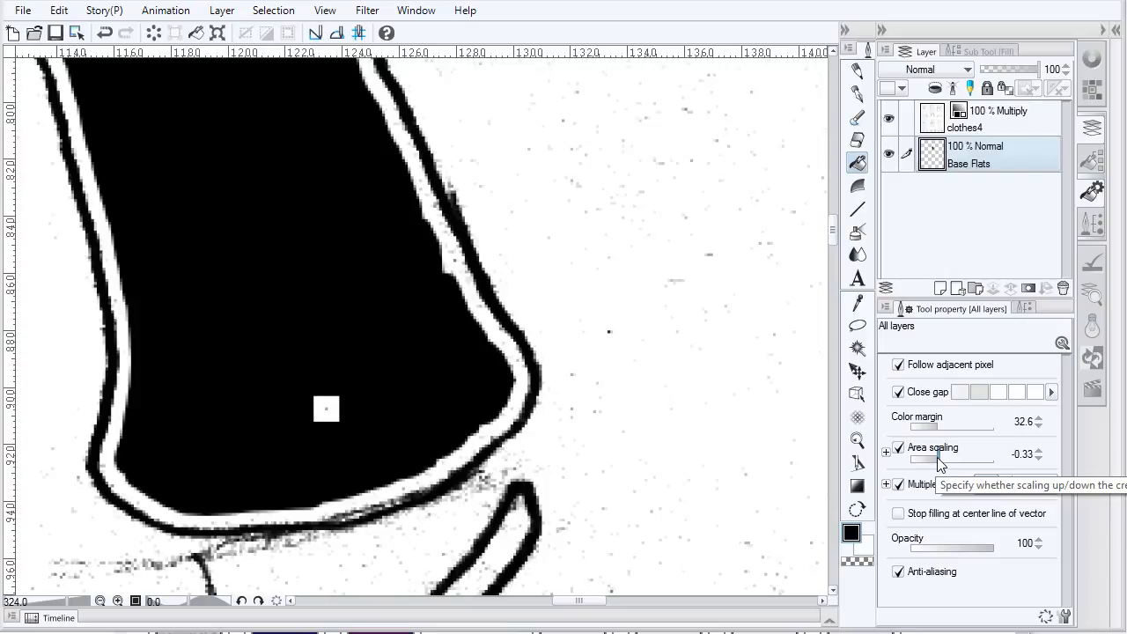
mouse_move(933, 465)
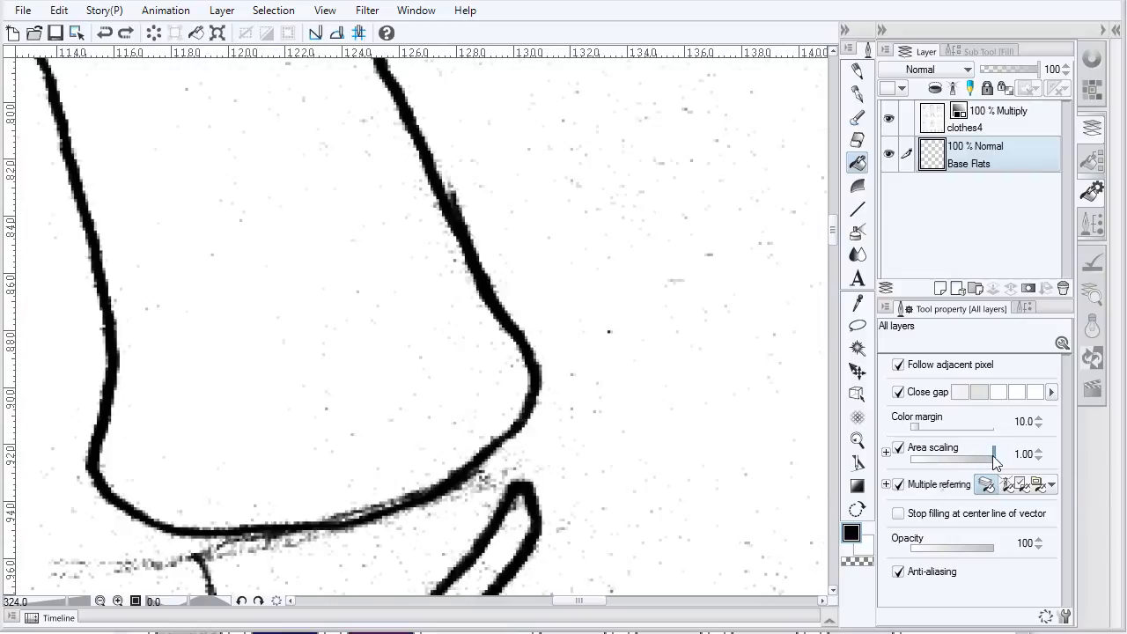
mouse_move(518, 379)
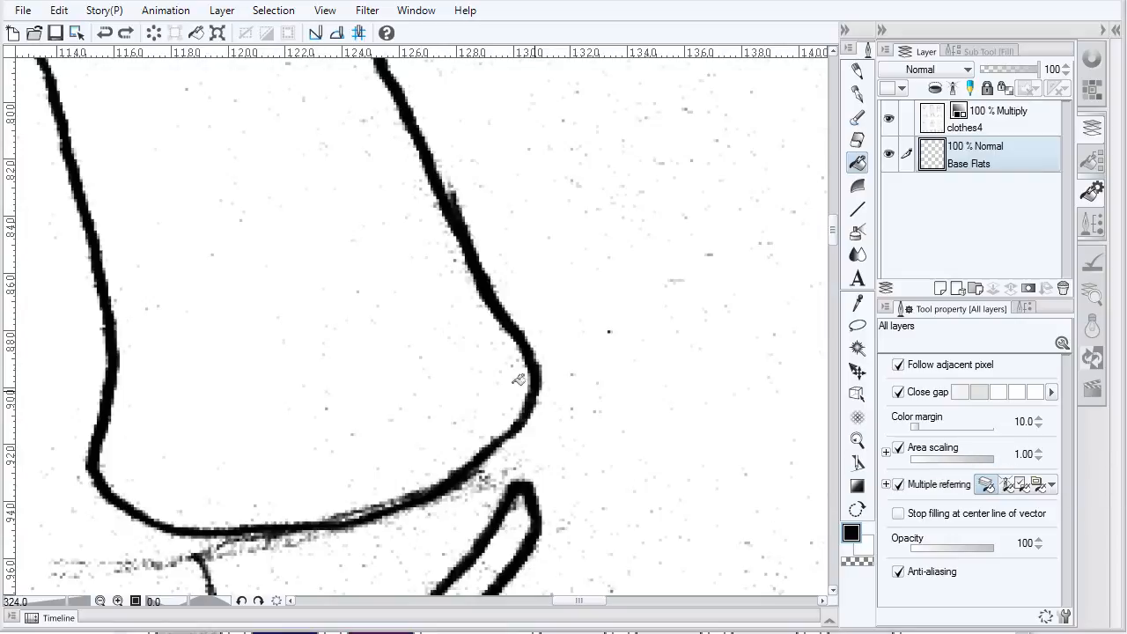
click(269, 293)
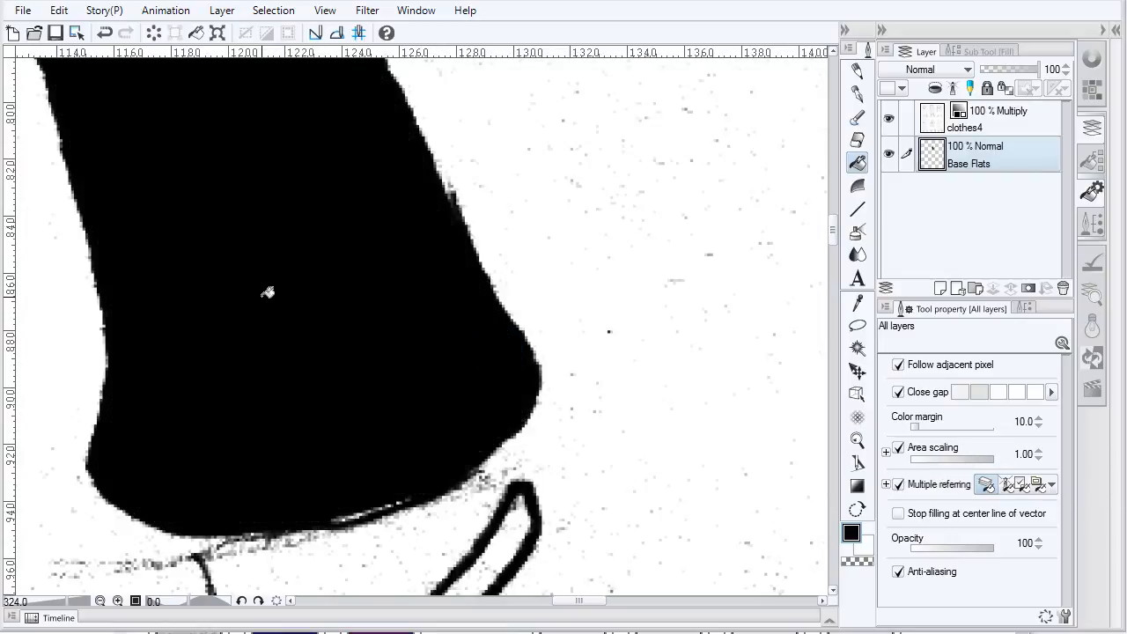
- Undo the black fill, raise colour margin, fill the band red and pen its right corner
key(ctrl+z)
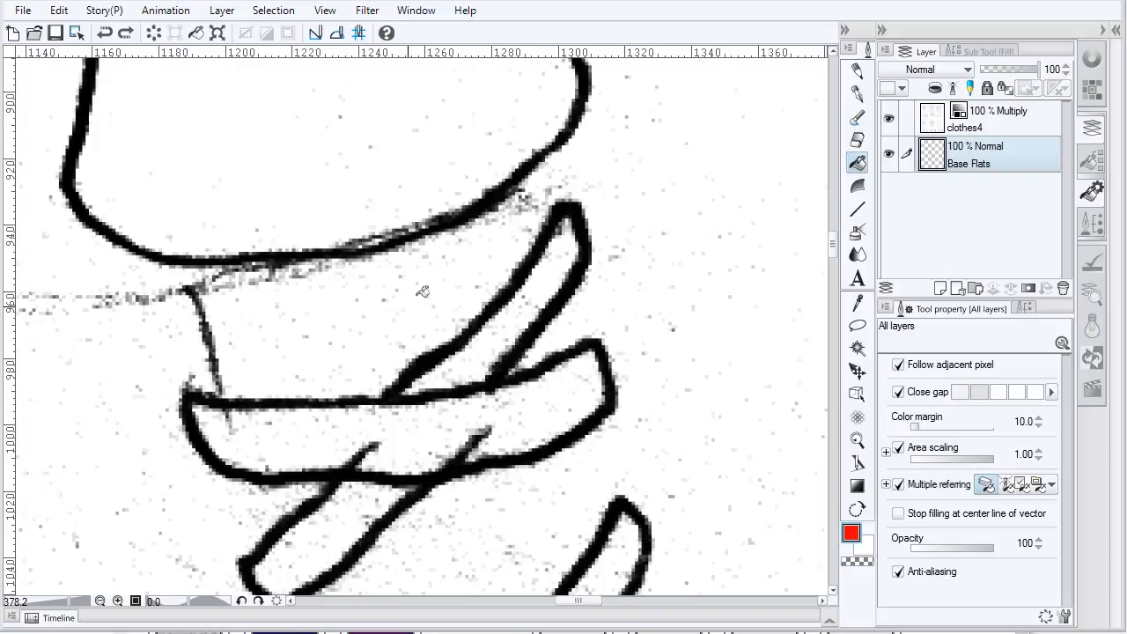
mouse_move(434, 285)
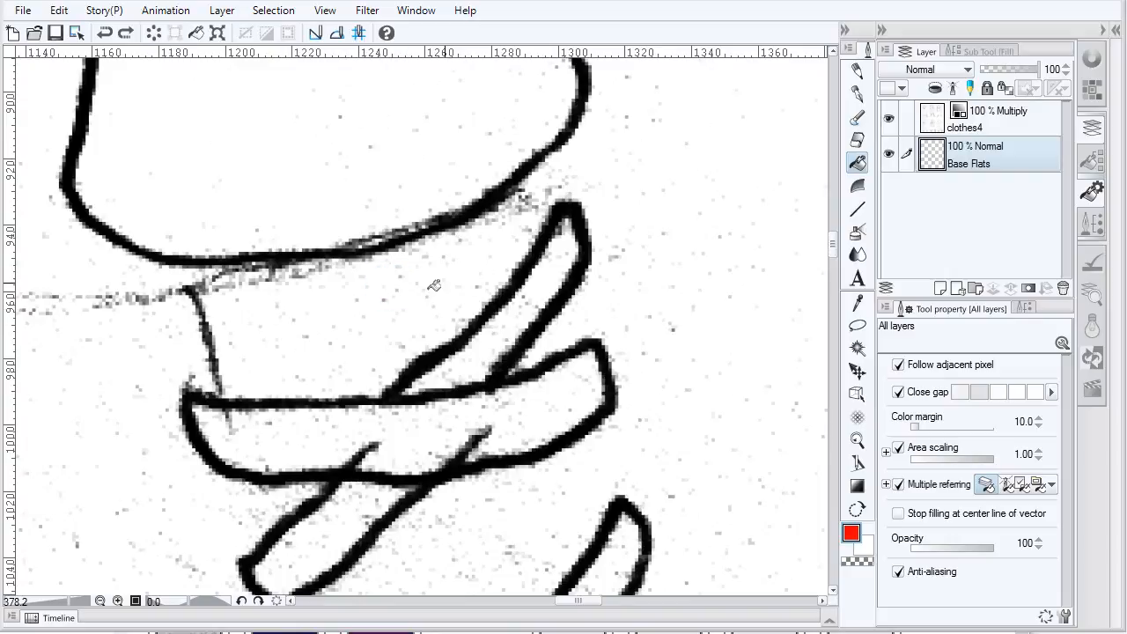
click(374, 308)
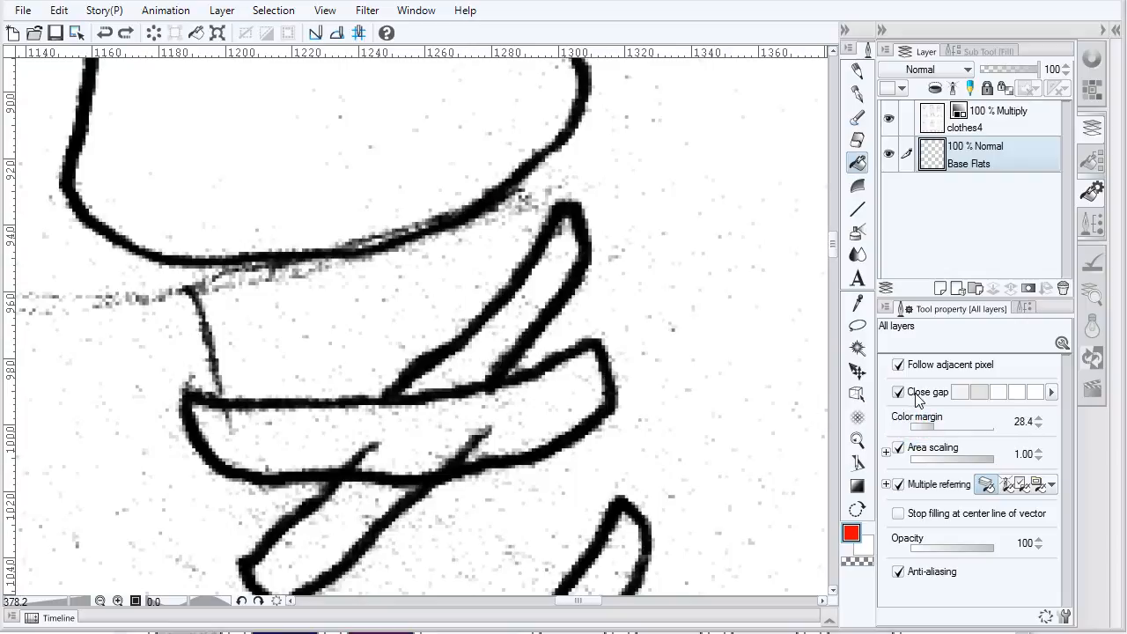
click(369, 306)
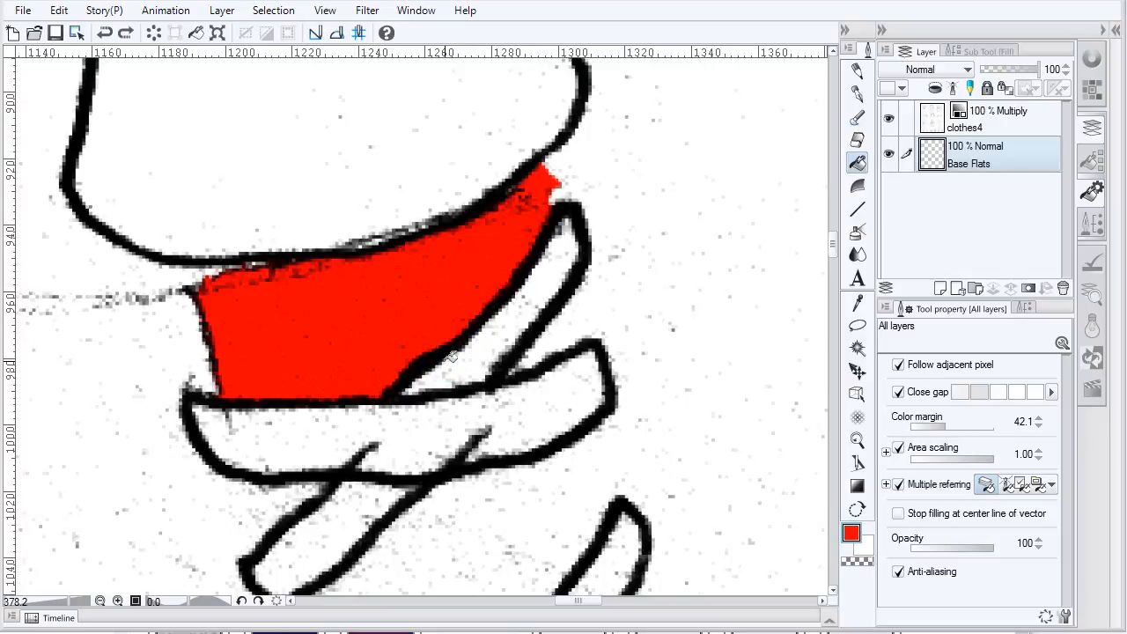
click(857, 94)
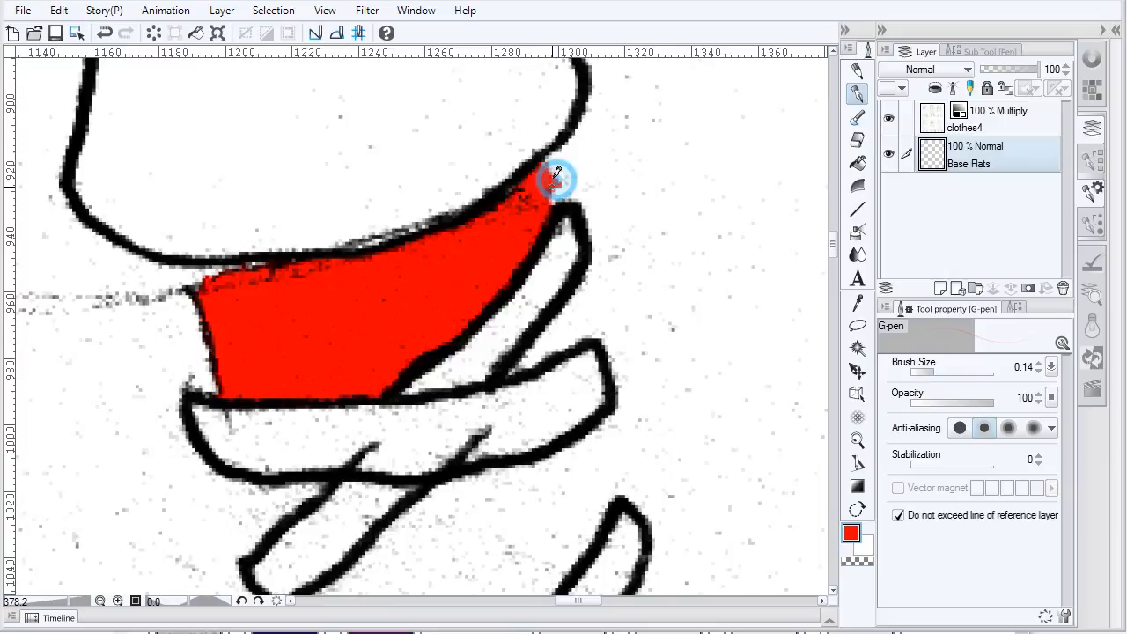
drag(554, 176, 207, 277)
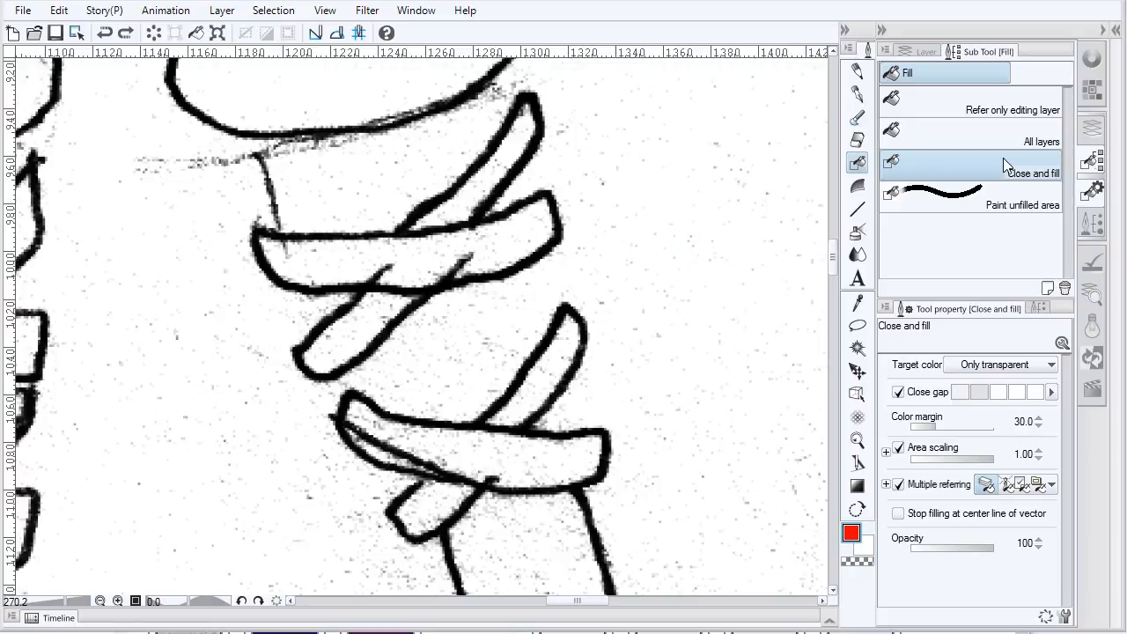
mouse_move(925, 194)
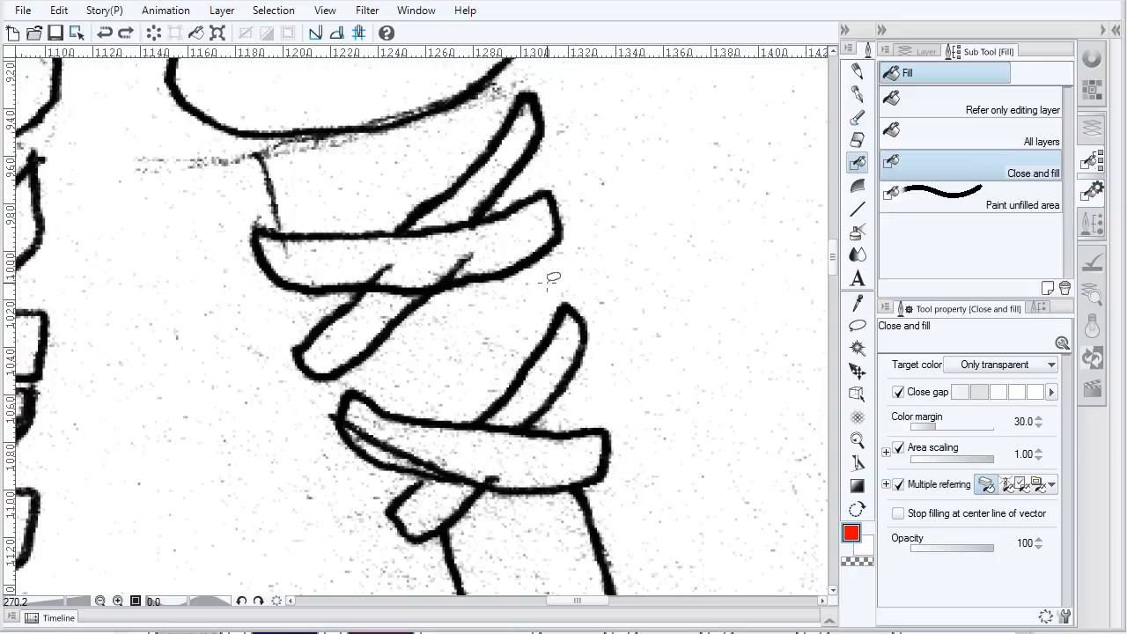
mouse_move(554, 273)
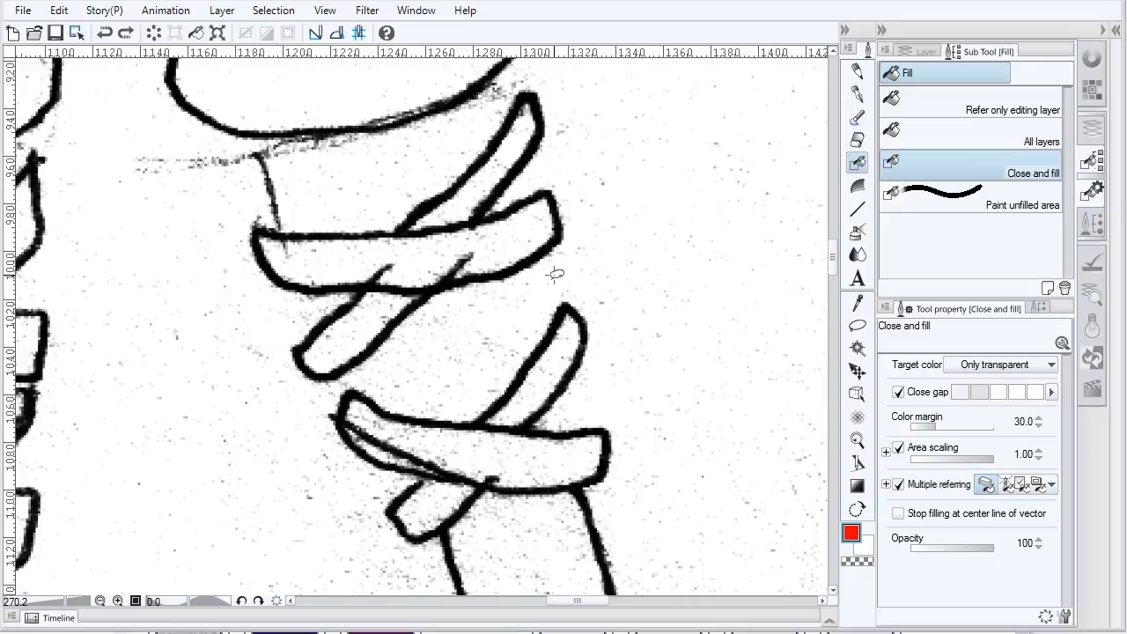
mouse_move(537, 352)
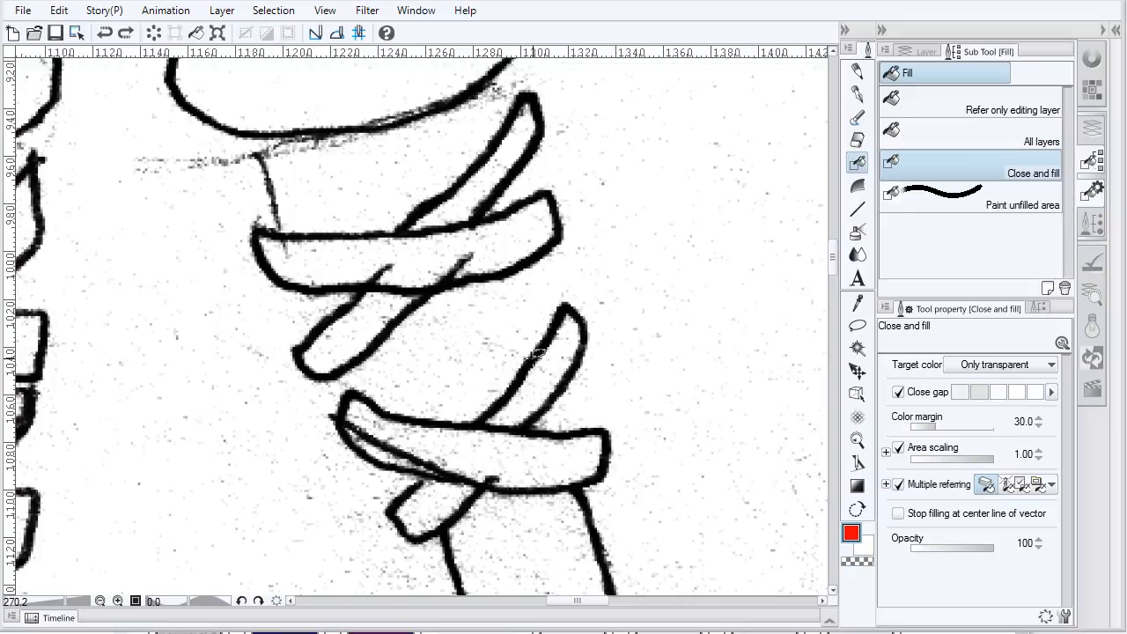
mouse_move(919, 576)
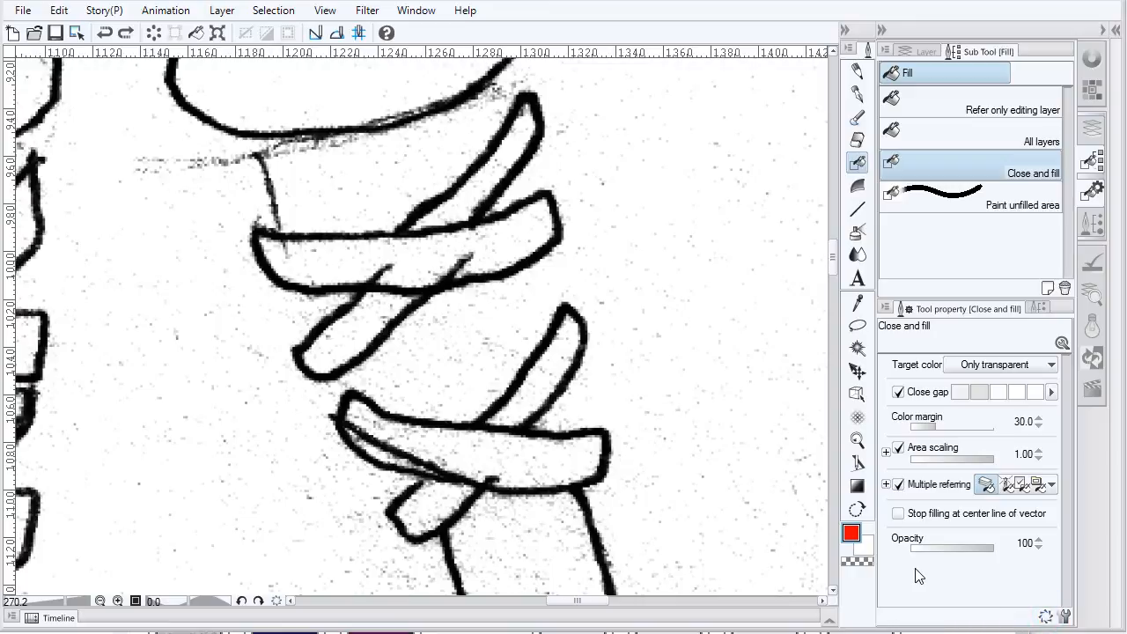
mouse_move(968, 382)
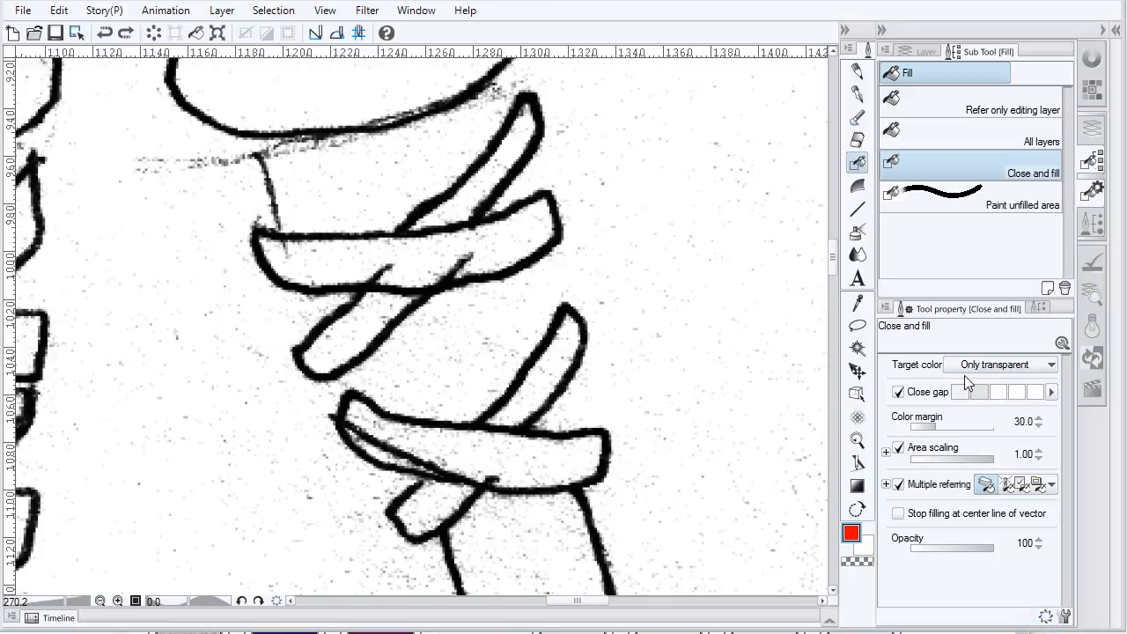
mouse_move(942, 370)
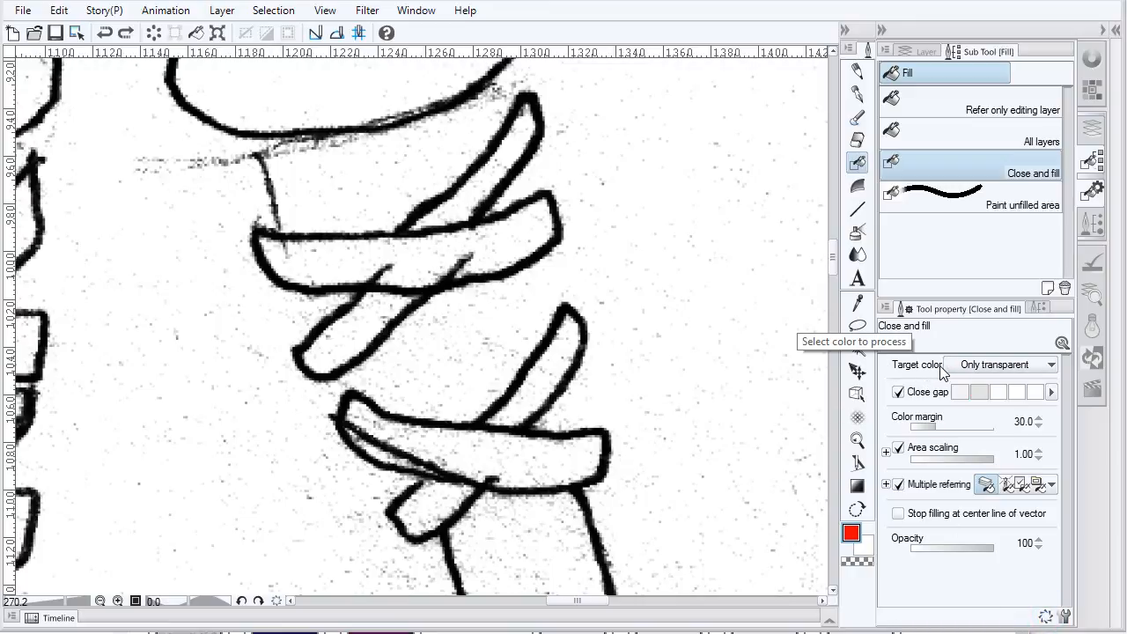
- Return to the layer list with Close and fill active at colour margin 30
click(925, 50)
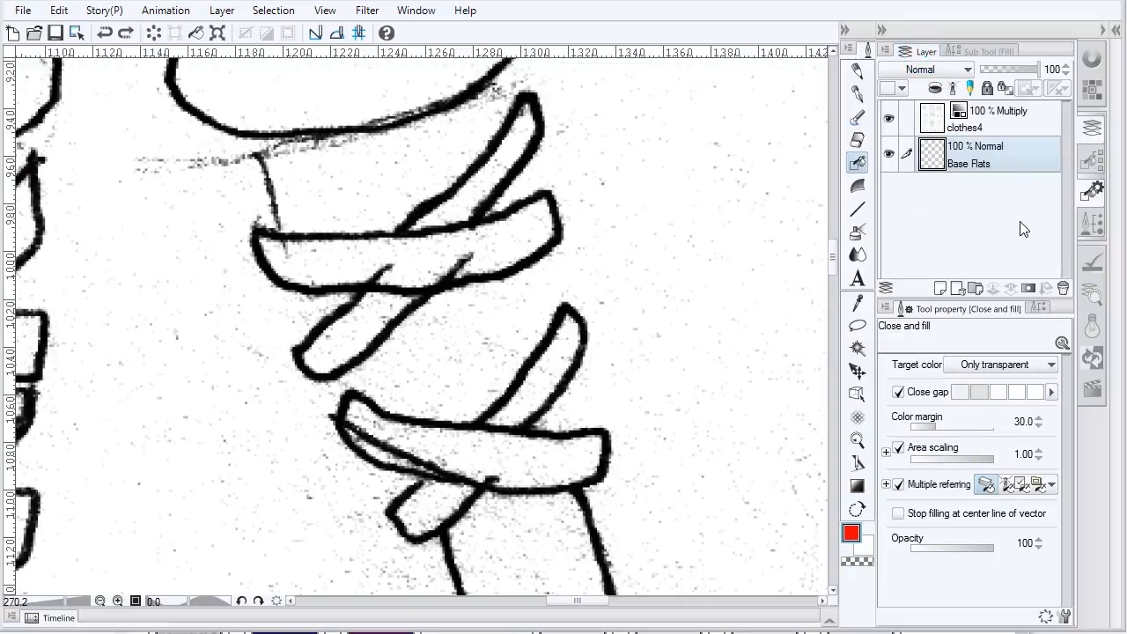
mouse_move(932, 128)
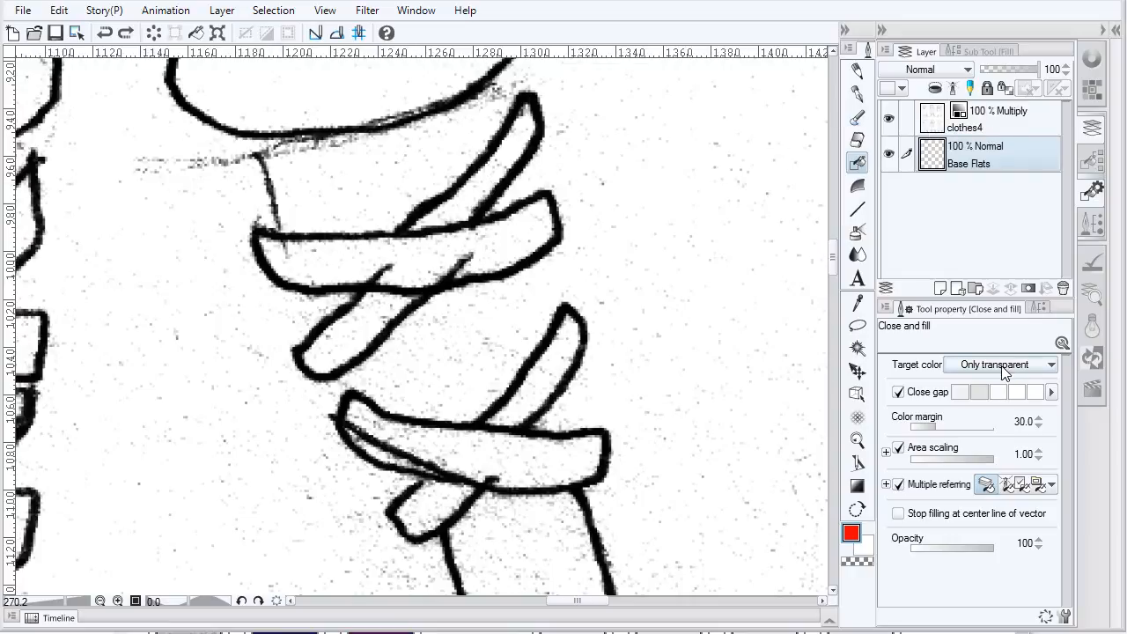
mouse_move(1008, 370)
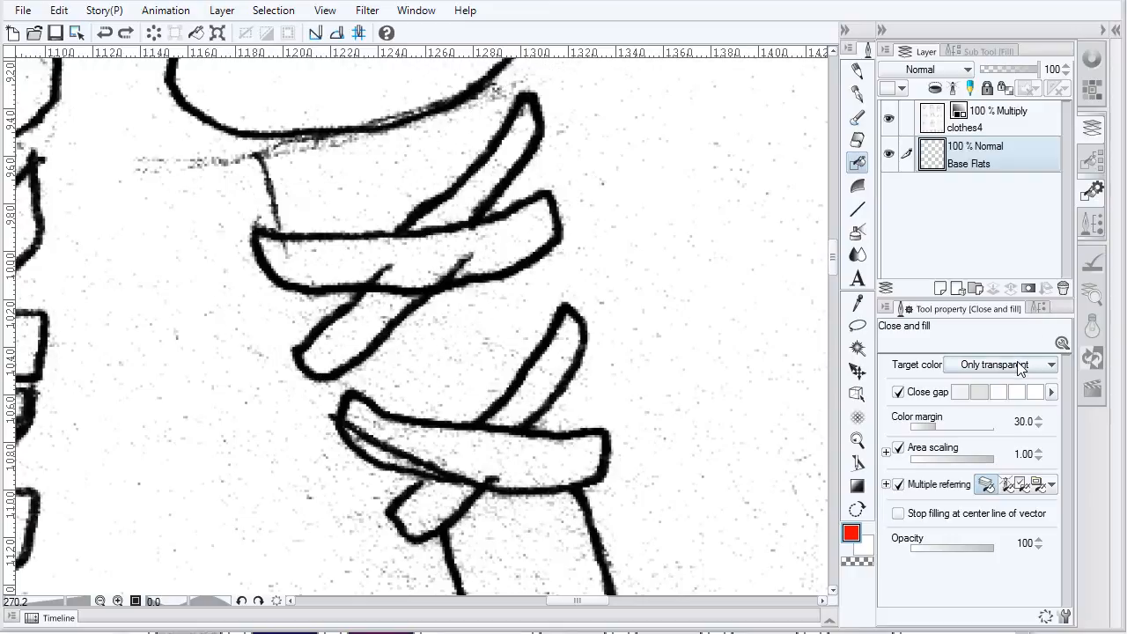
- Set Target color to Only white and transparent and fill the crossed straps red
click(1001, 364)
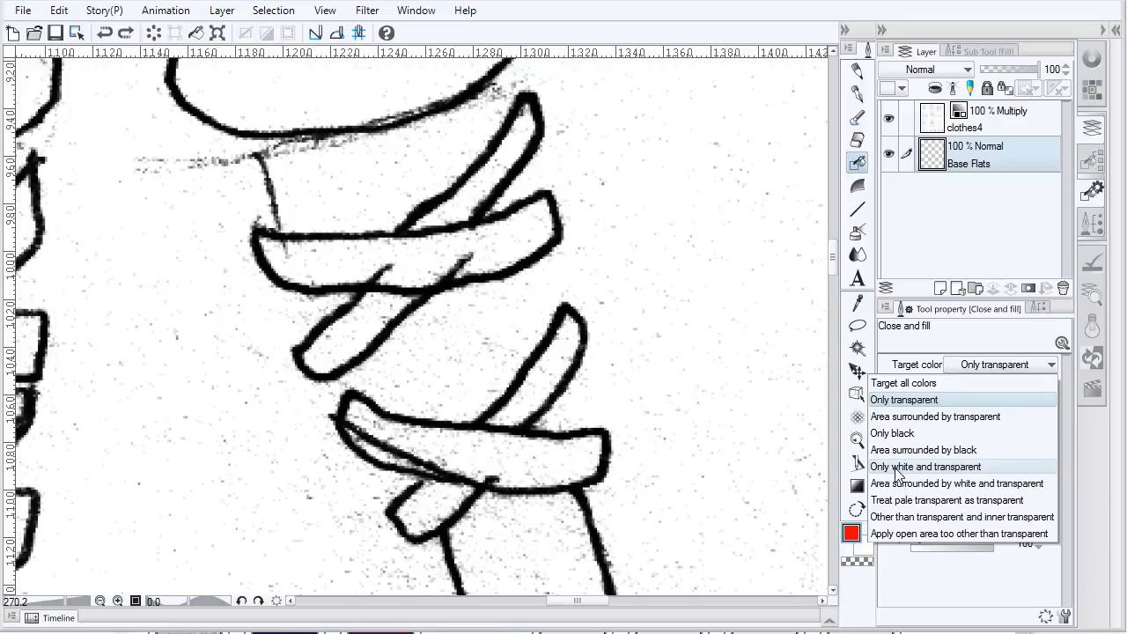
click(925, 467)
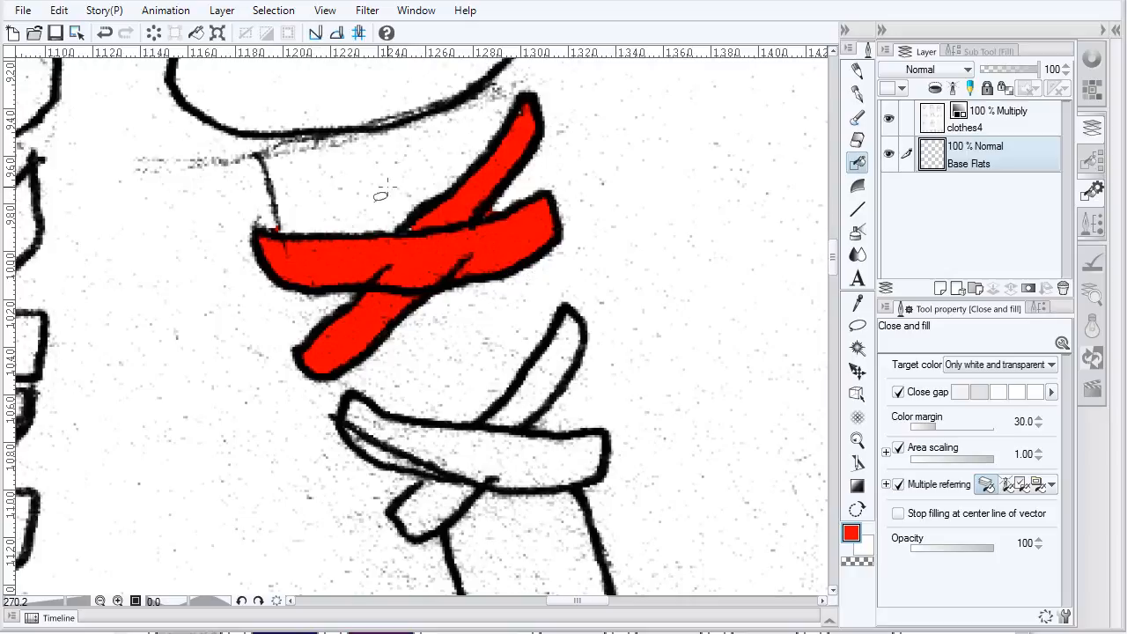
mouse_move(591, 395)
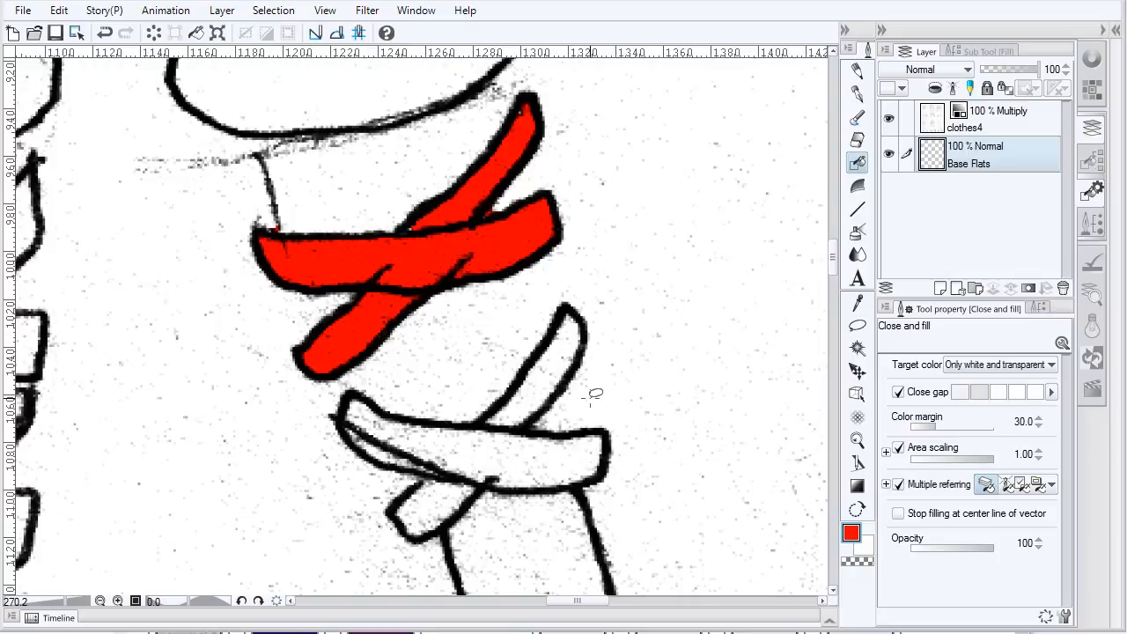
click(295, 238)
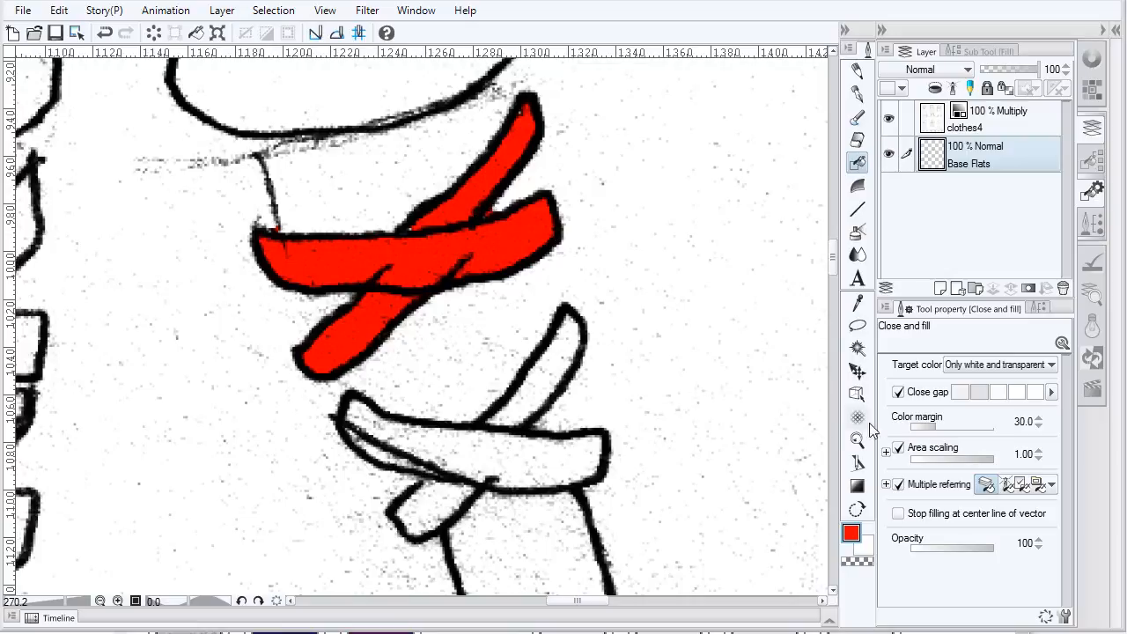
mouse_move(844, 405)
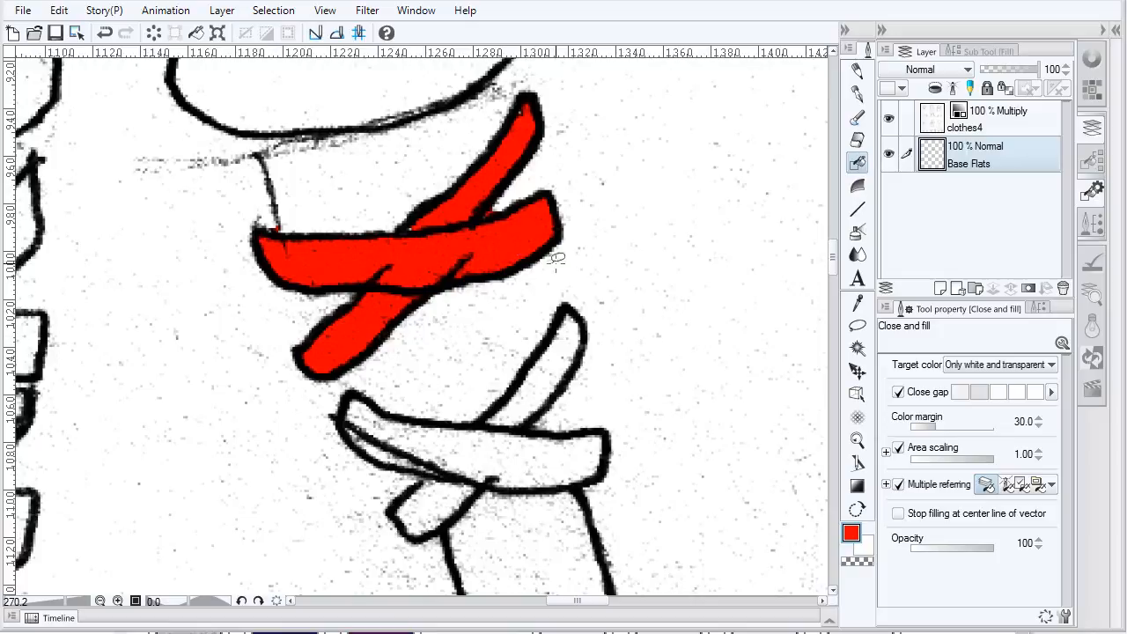
mouse_move(465, 180)
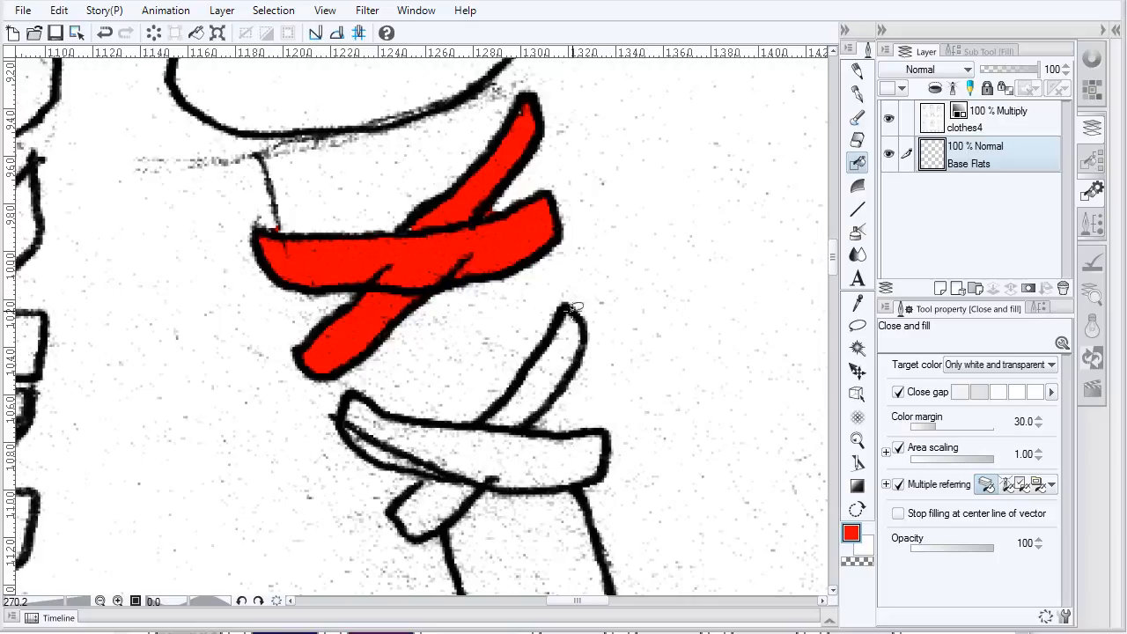
- Enclose and fill the lower strap red, redoing the enclosure once
click(519, 447)
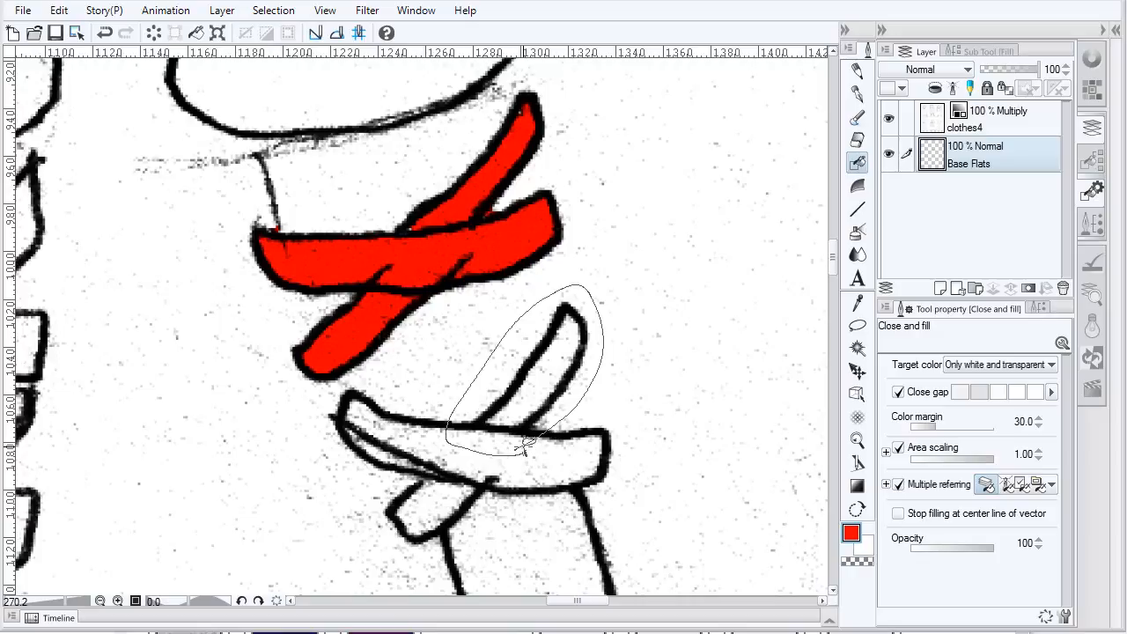
click(537, 369)
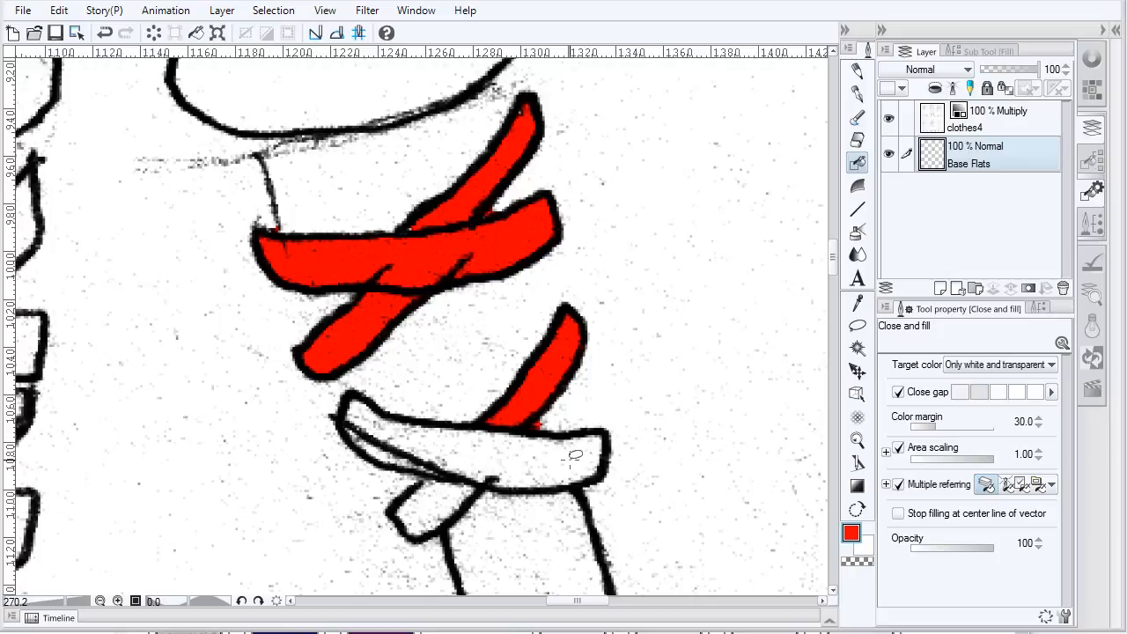
click(528, 427)
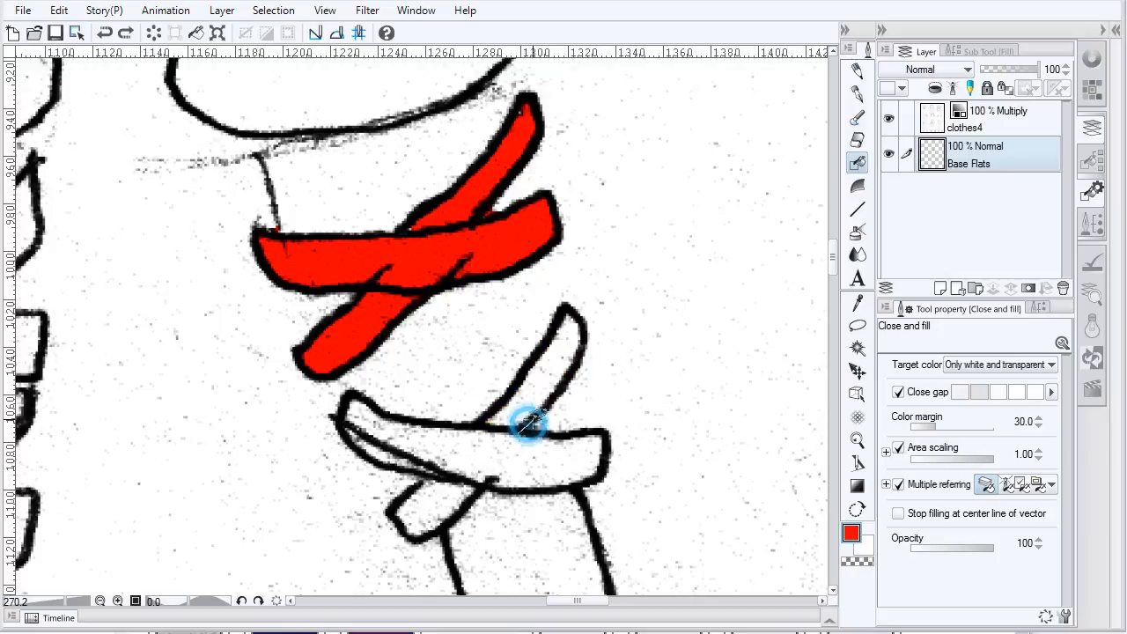
drag(572, 290, 519, 431)
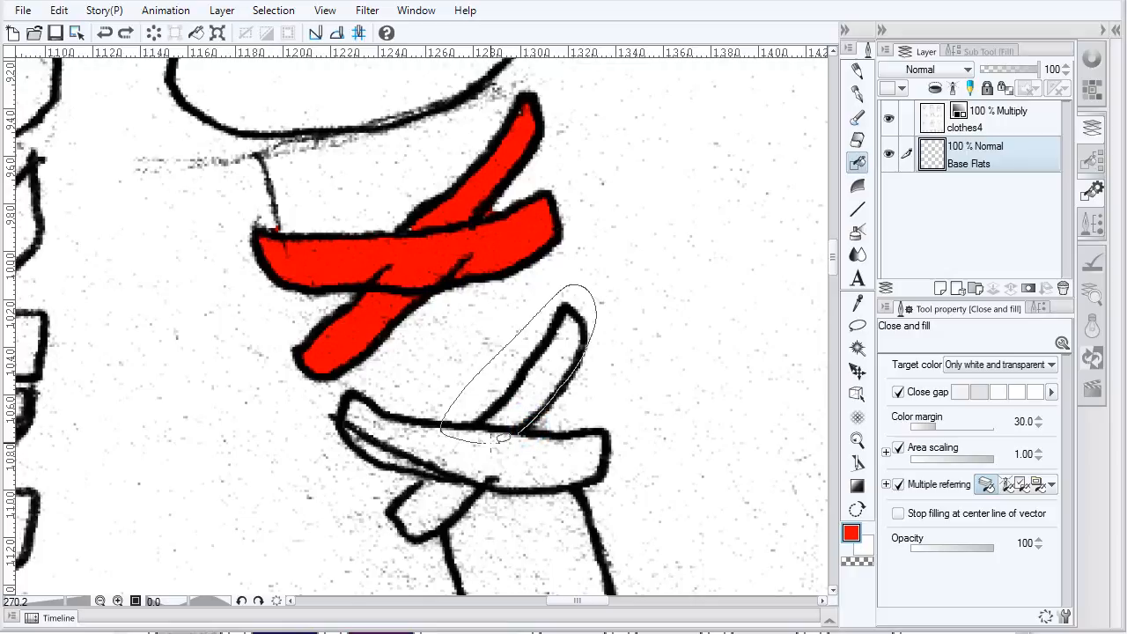
click(528, 369)
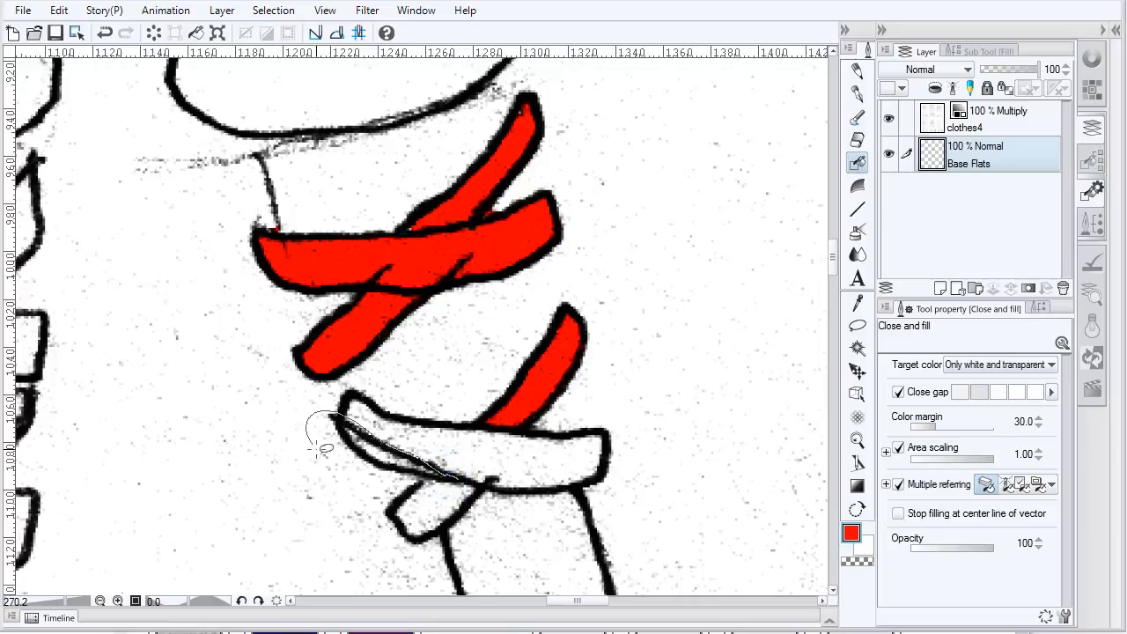
- Enclose and fill the thin strip under the lower band red
click(413, 476)
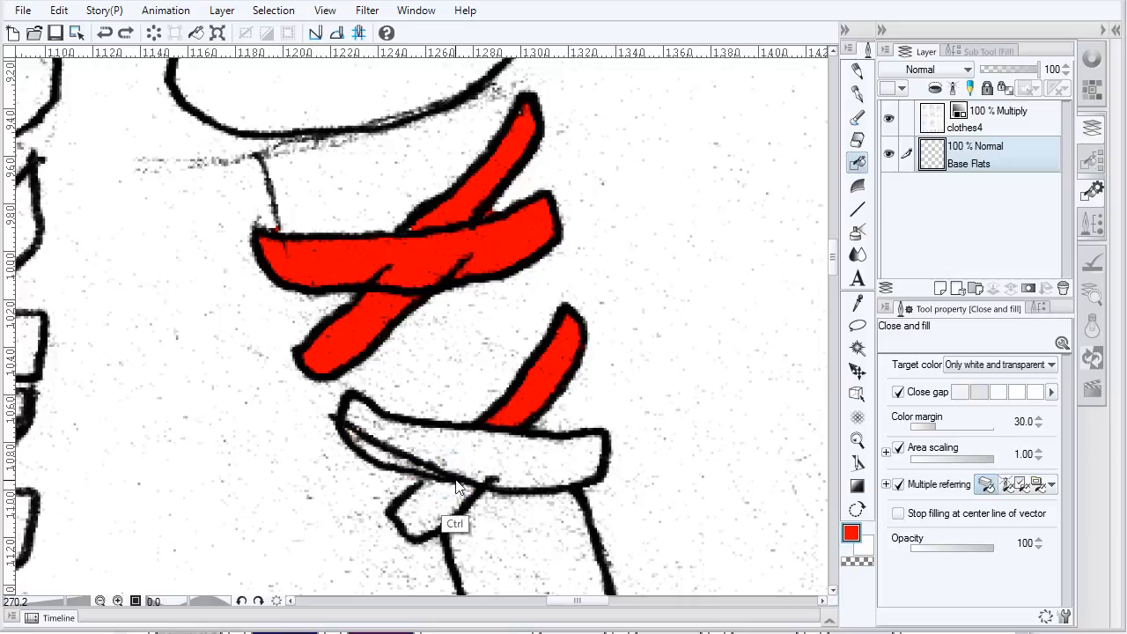
drag(458, 489, 304, 396)
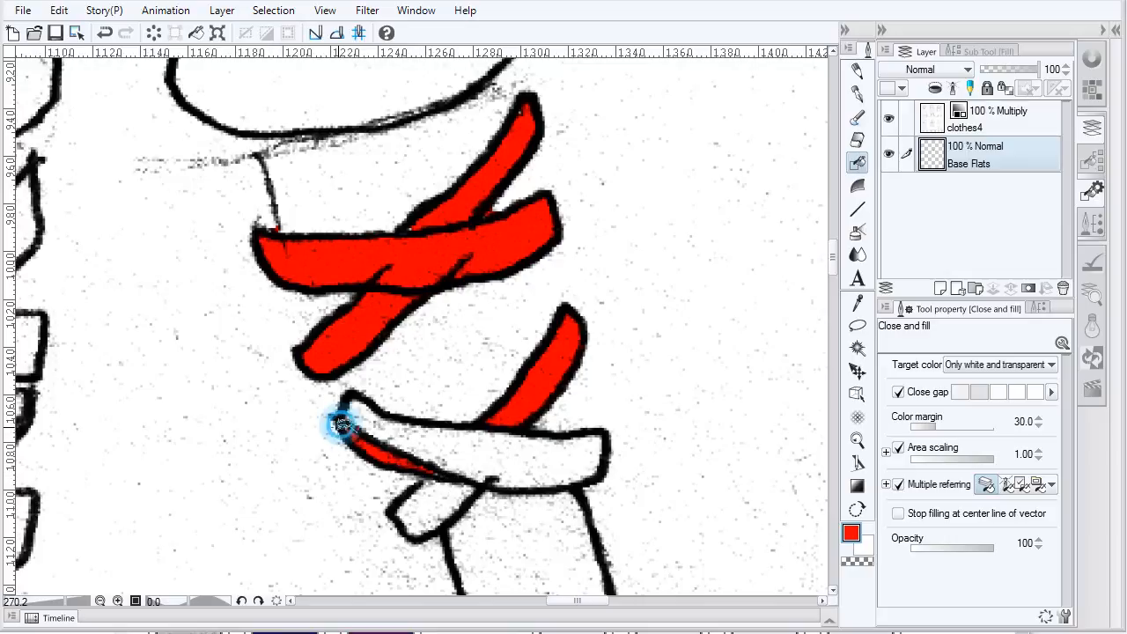
click(343, 430)
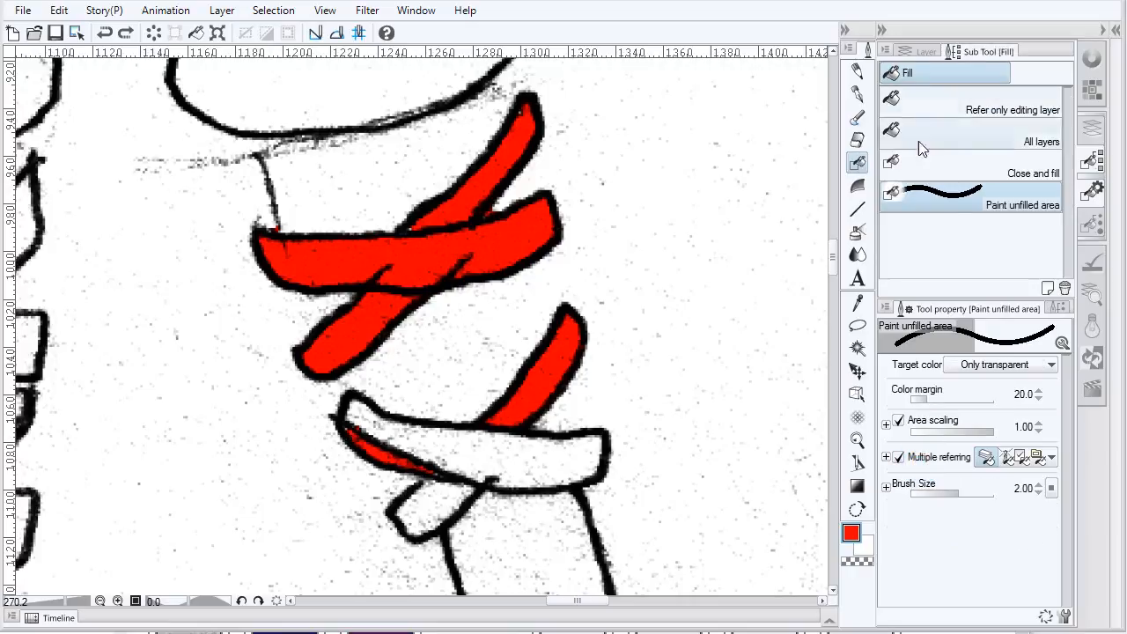
mouse_move(1024, 212)
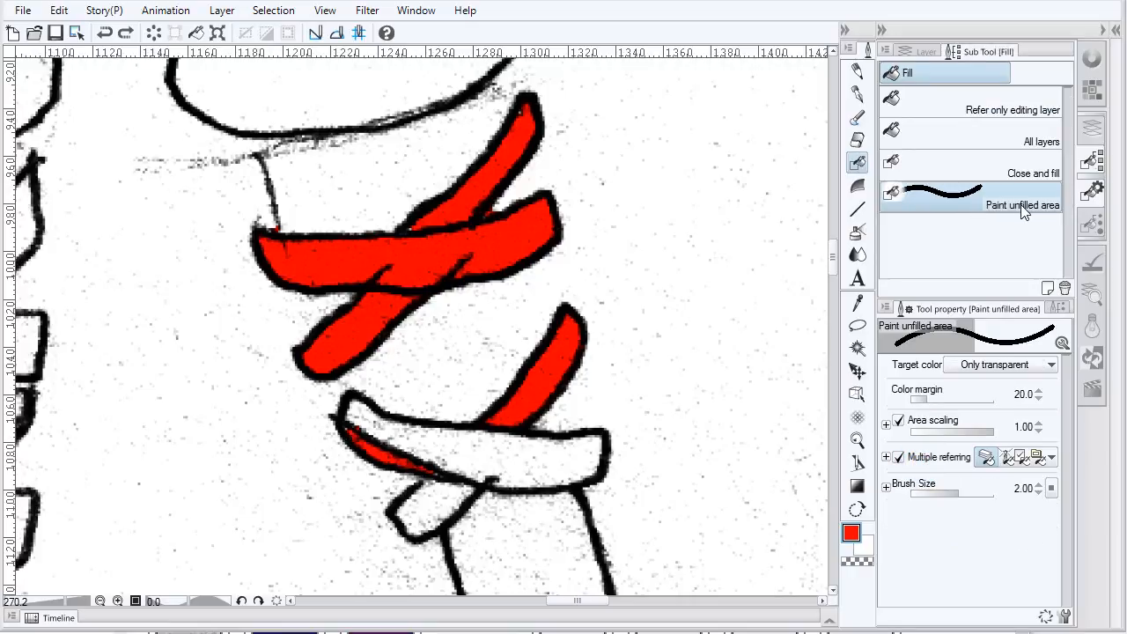
mouse_move(599, 427)
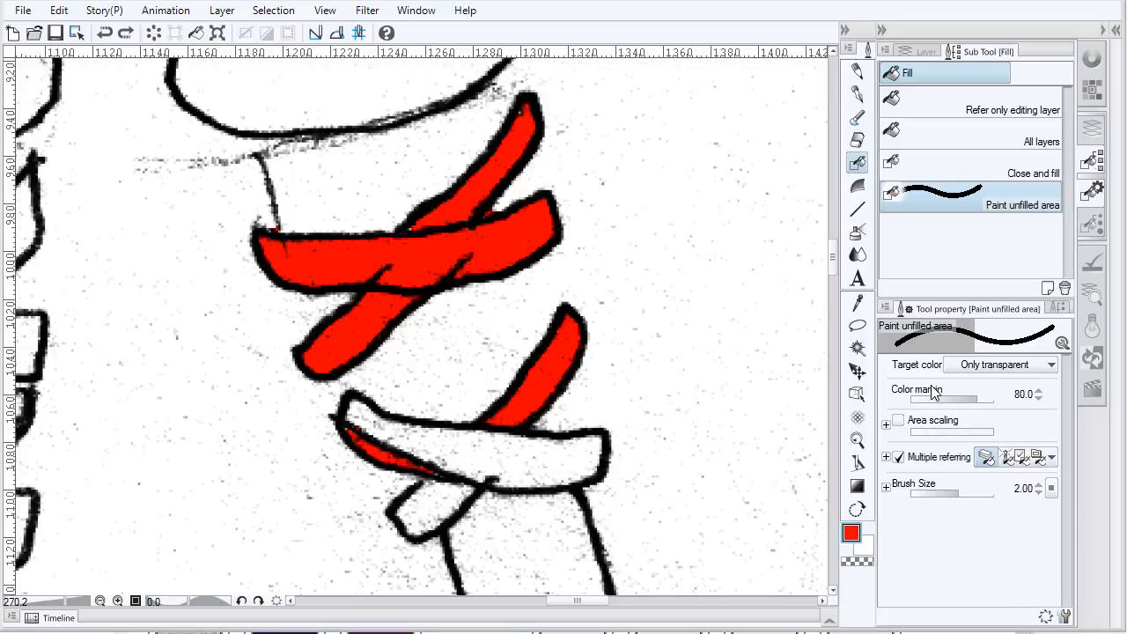
mouse_move(924, 368)
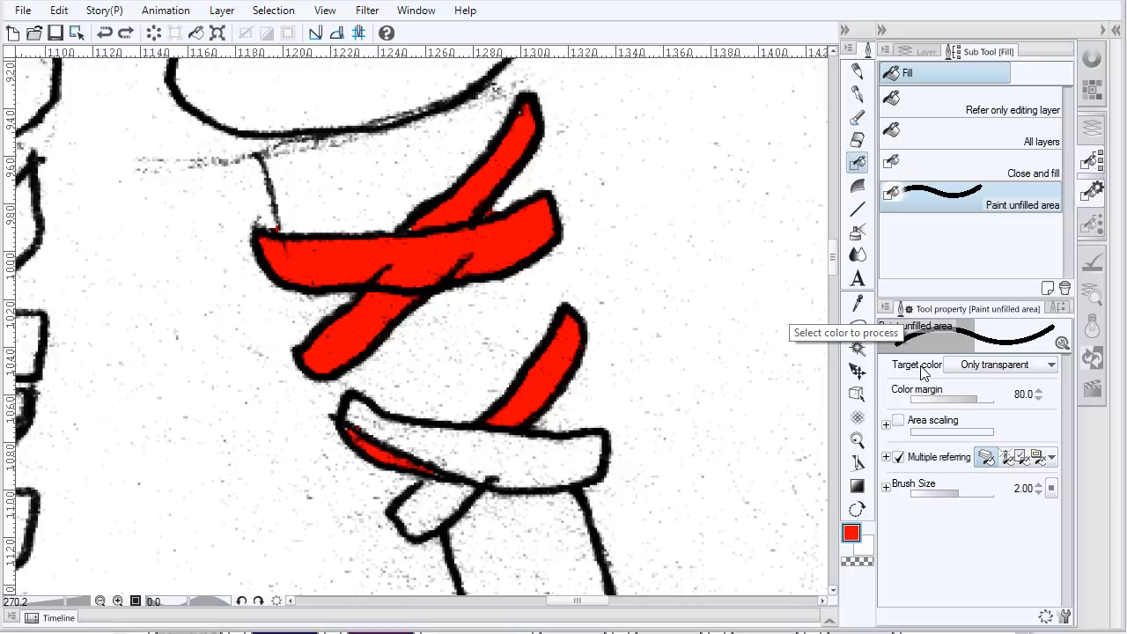
mouse_move(750, 435)
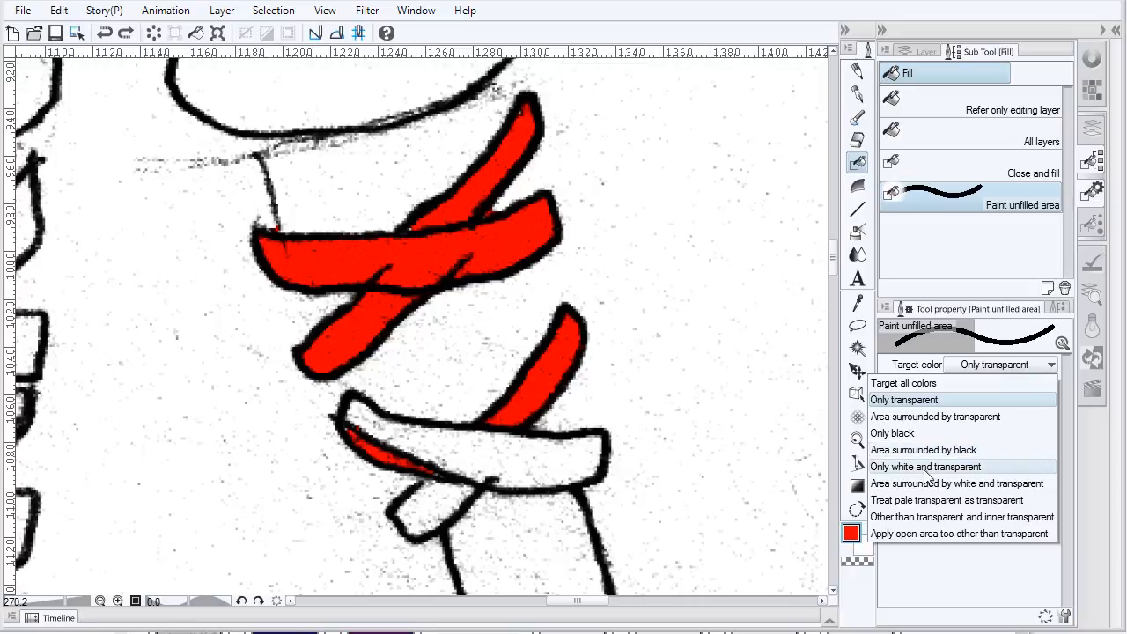
- Set Target color to Only white and transparent, then paint red across the right leg's lower wrap band
click(925, 467)
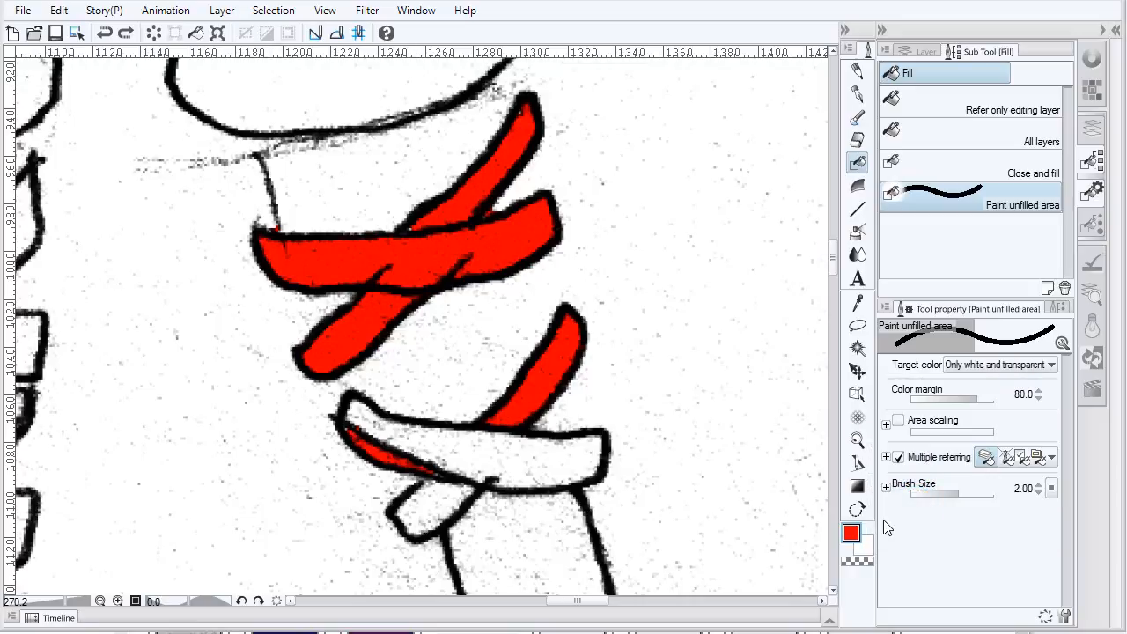
click(586, 458)
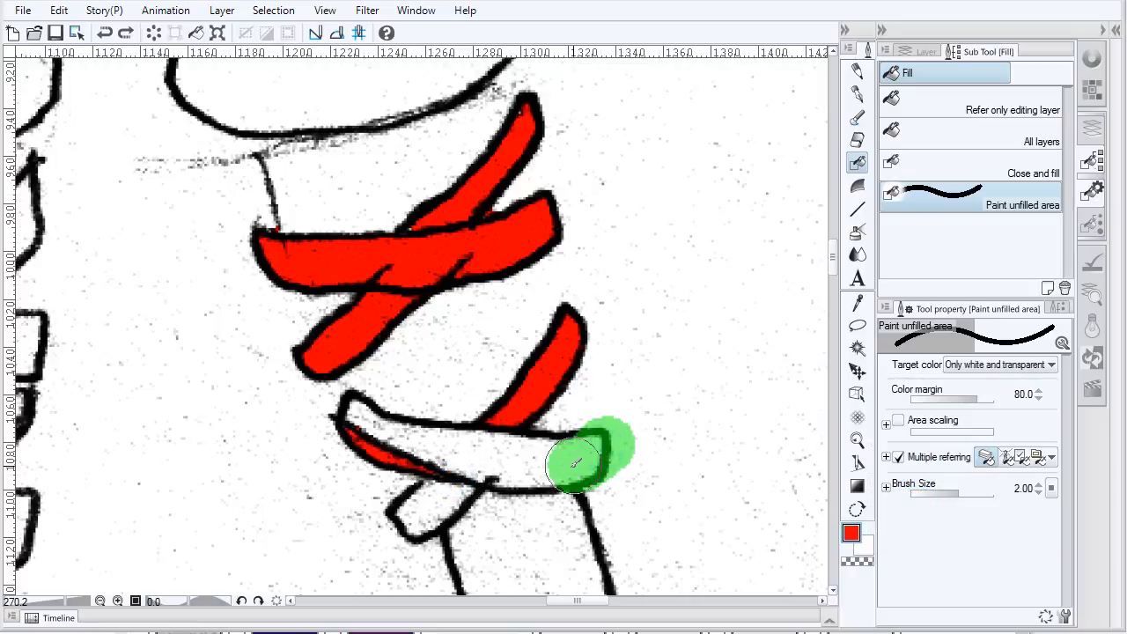
drag(577, 462, 625, 431)
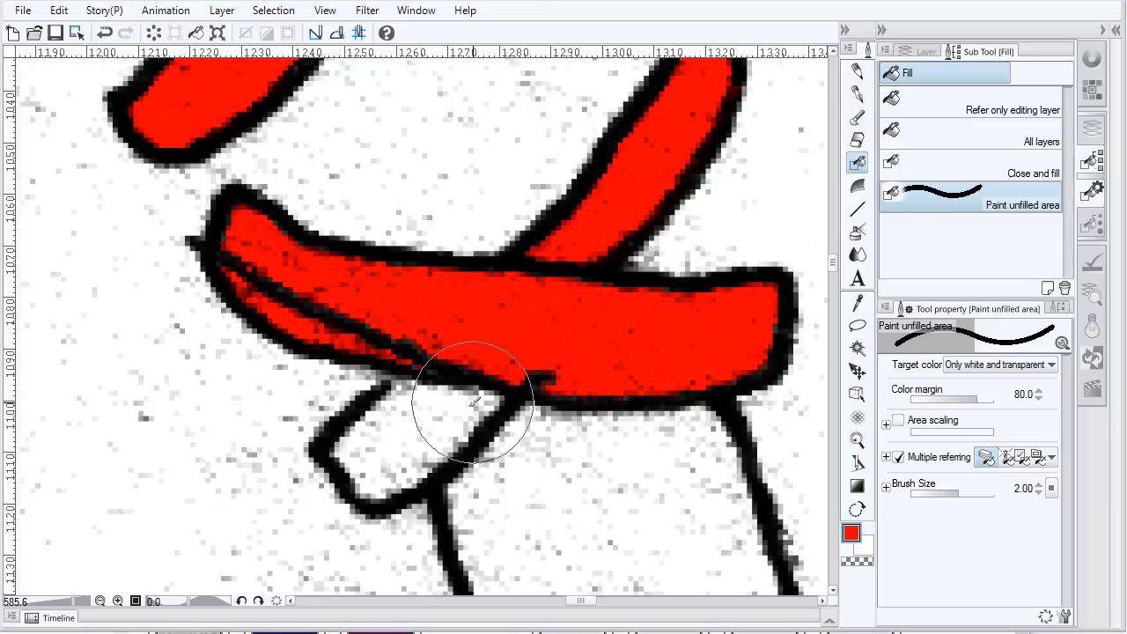
drag(476, 396, 370, 476)
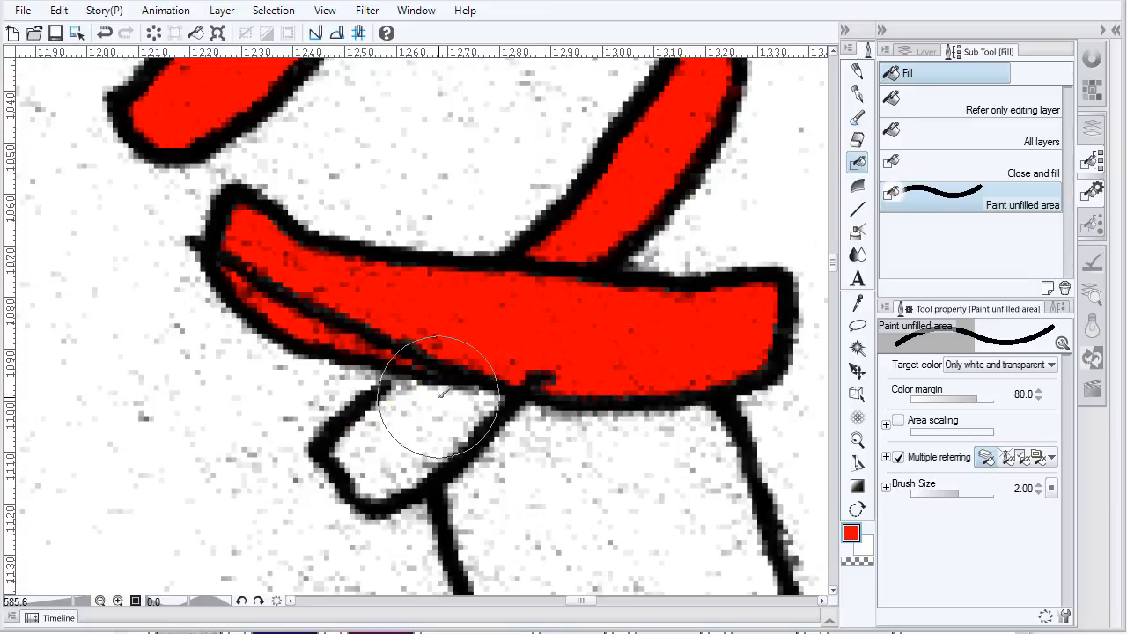
mouse_move(427, 413)
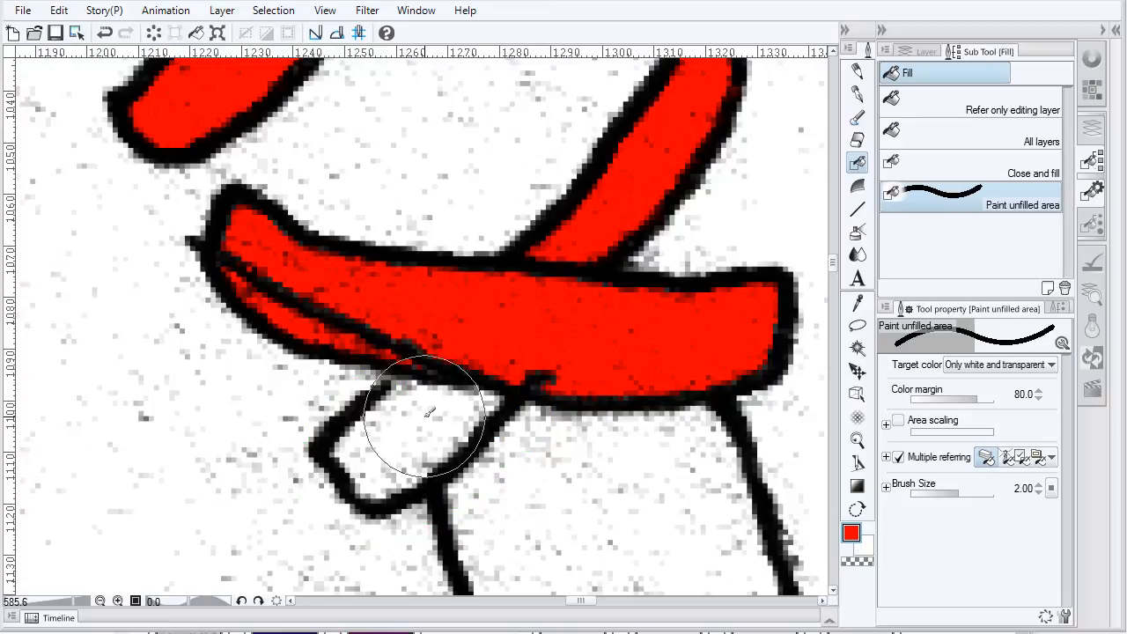
mouse_move(410, 383)
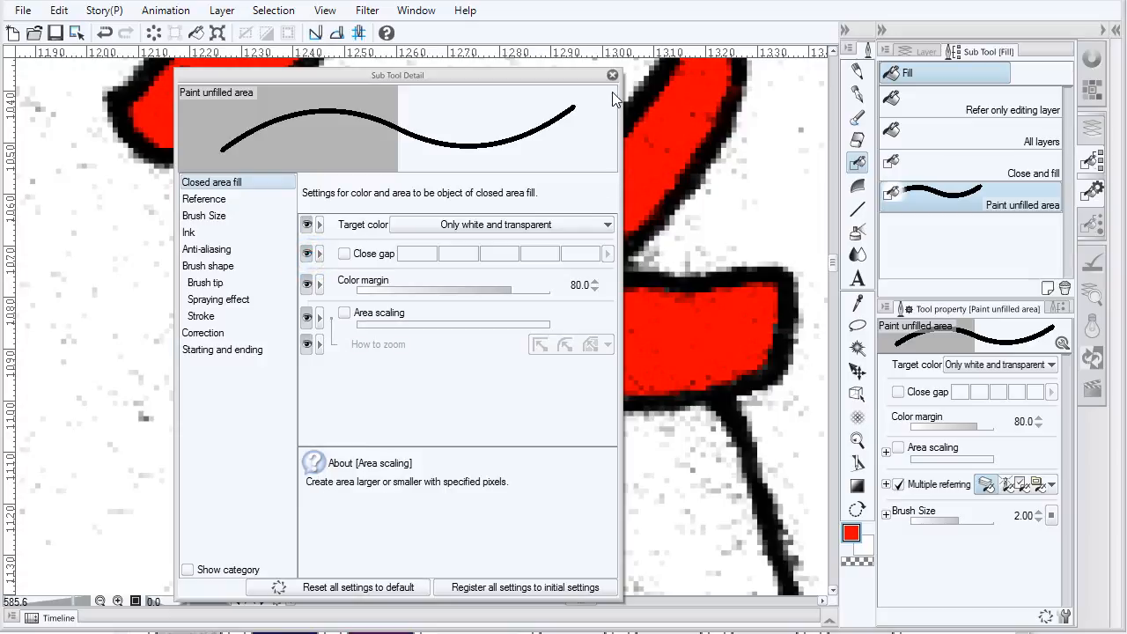
click(612, 75)
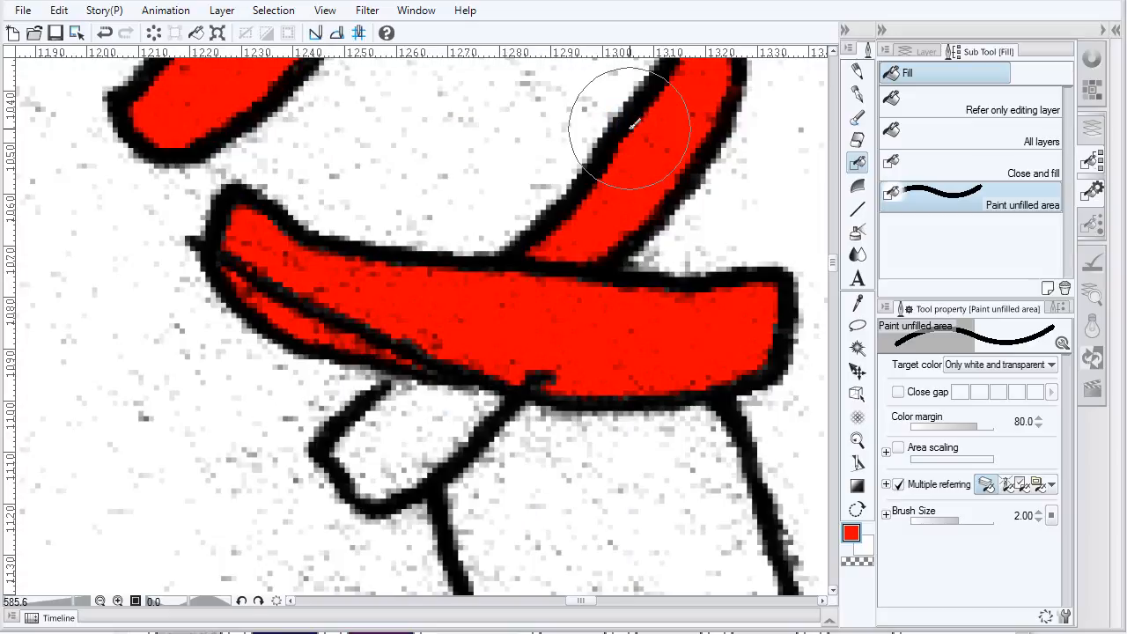
mouse_move(898, 393)
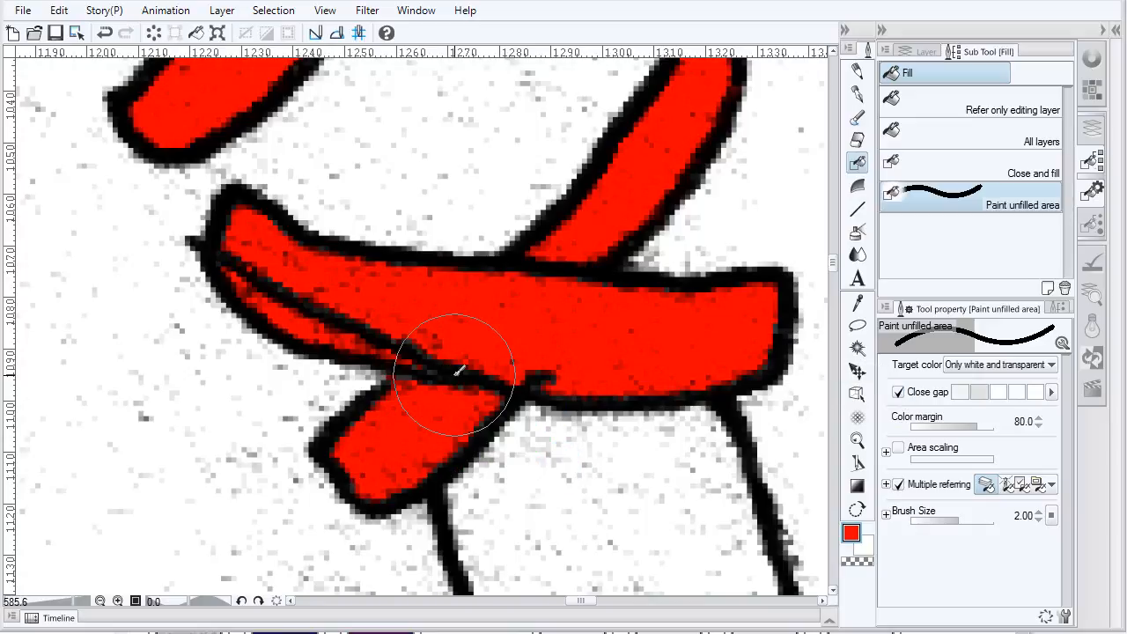
click(453, 369)
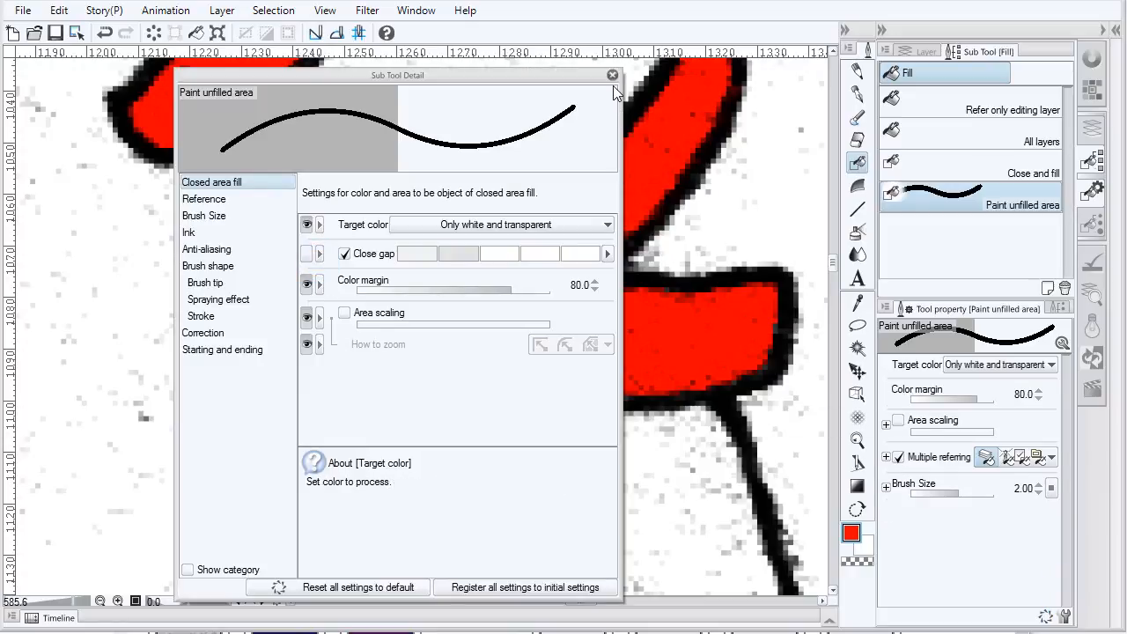
click(614, 74)
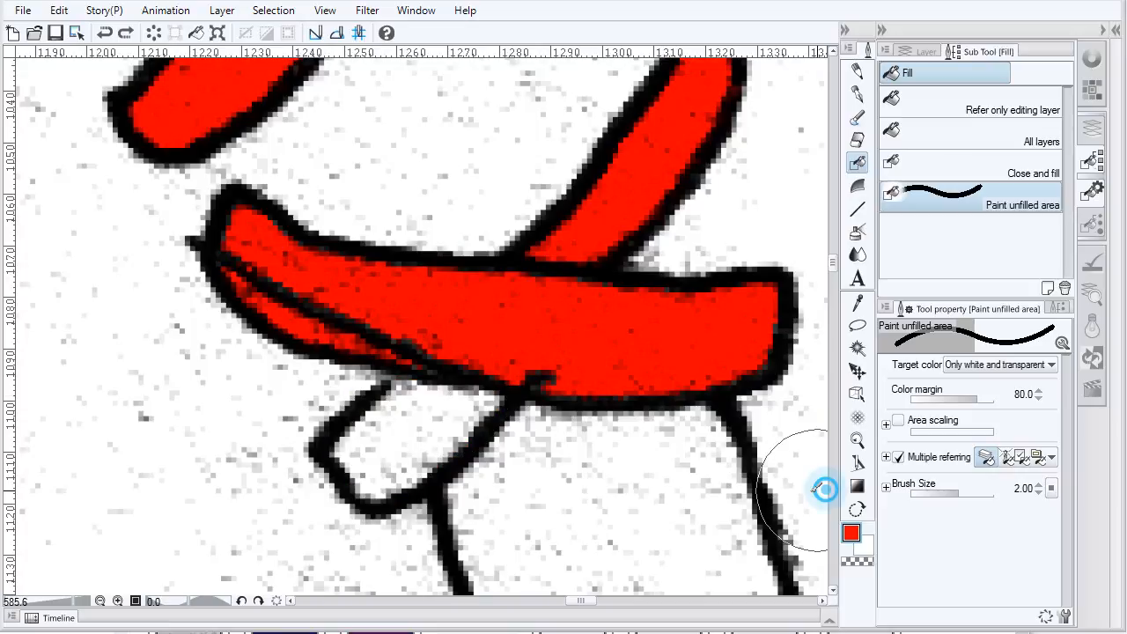
mouse_move(453, 378)
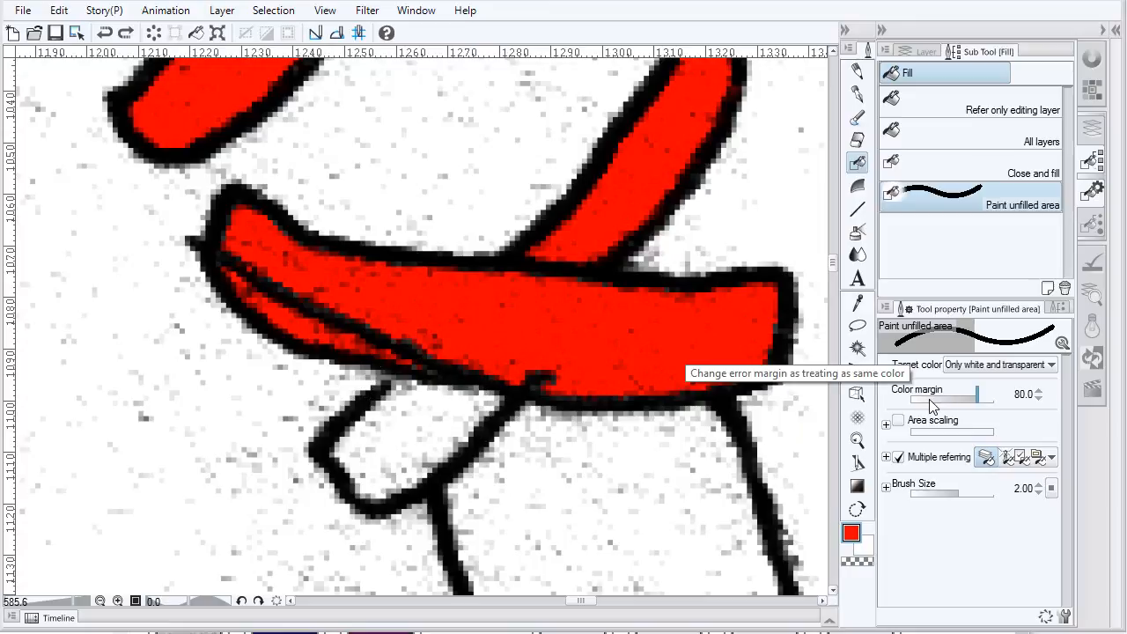
mouse_move(592, 441)
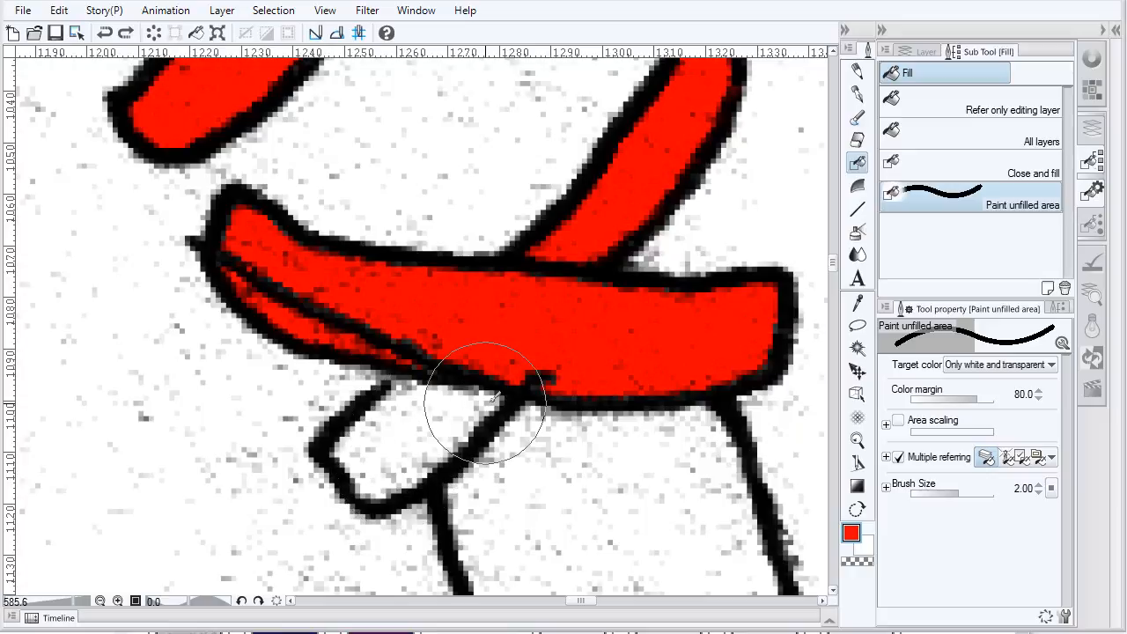
mouse_move(405, 423)
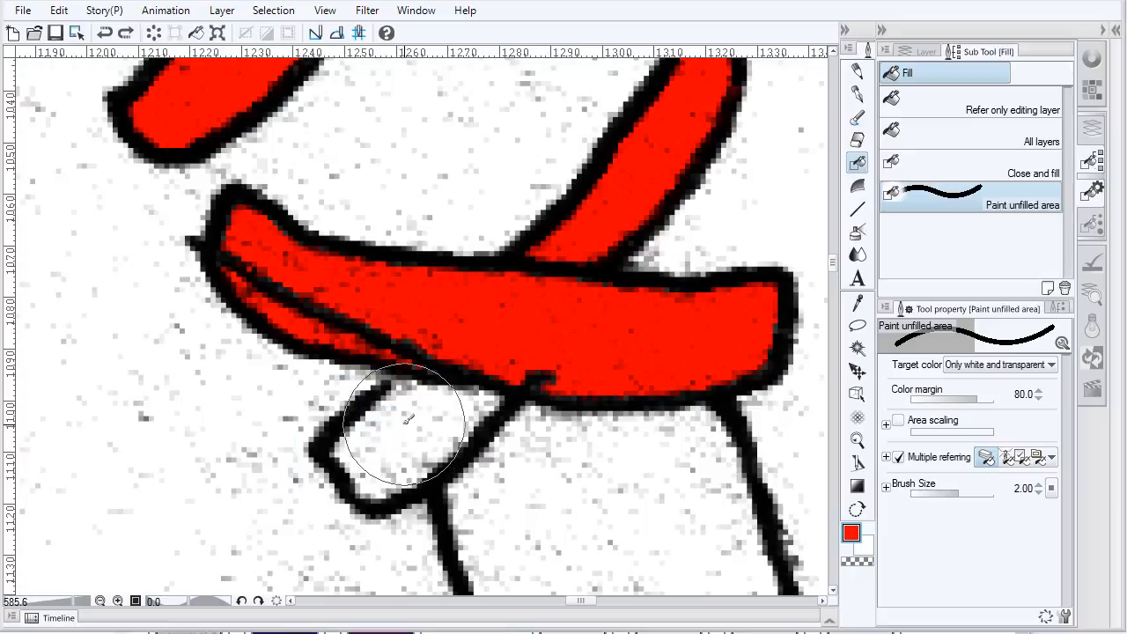
- Fill the small flap and the band's right-end gaps red, then set Target color to Only transparent
click(405, 422)
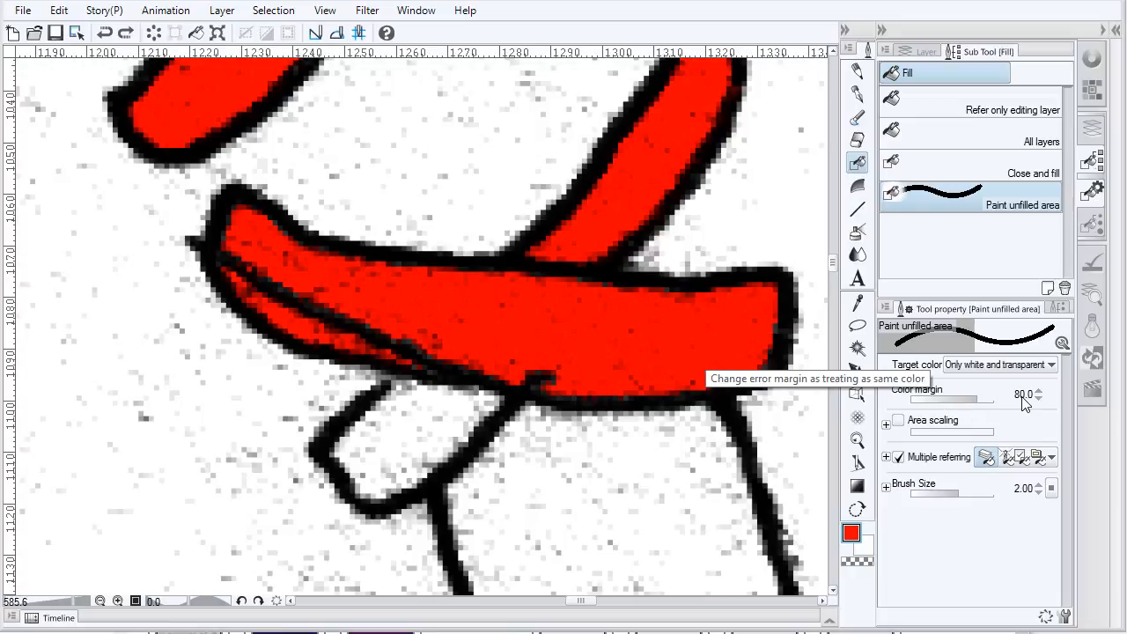
mouse_move(427, 409)
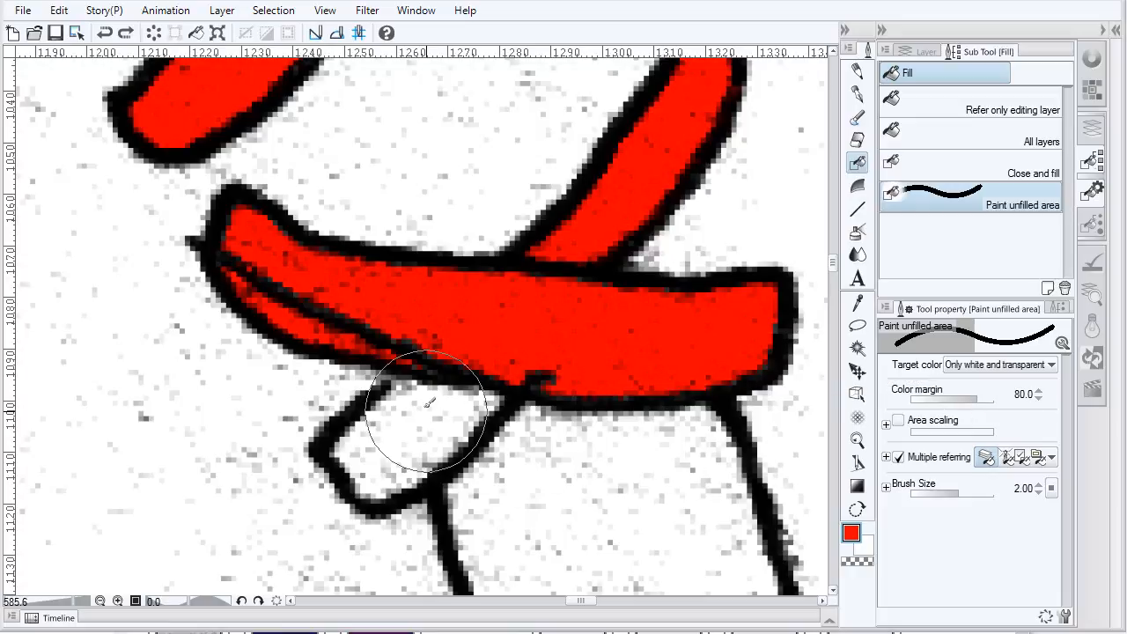
mouse_move(396, 383)
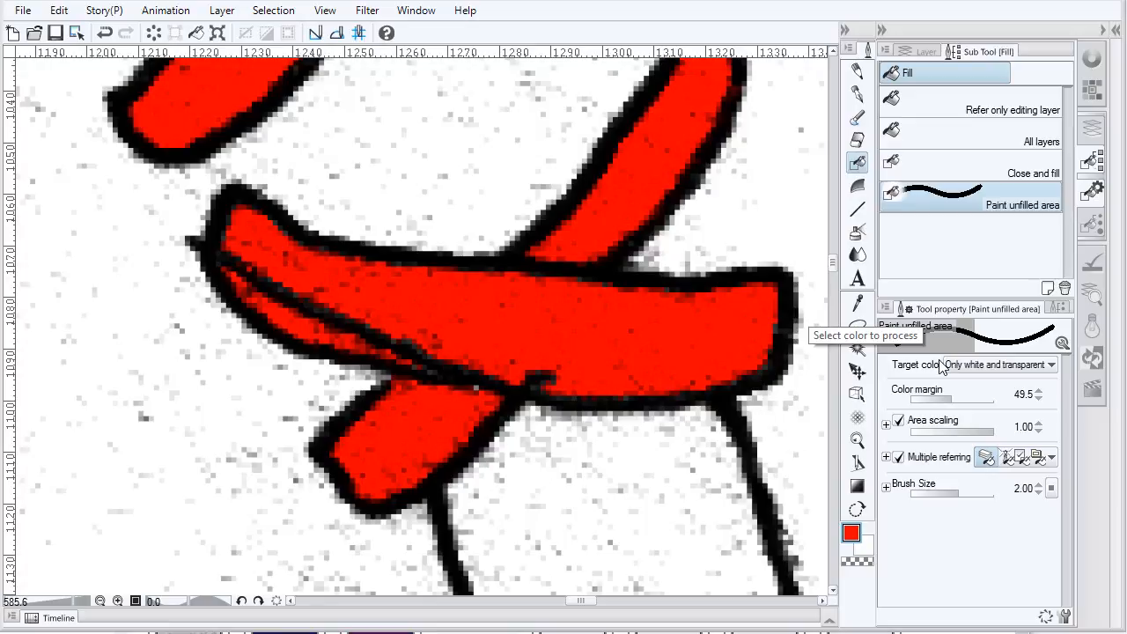
mouse_move(714, 264)
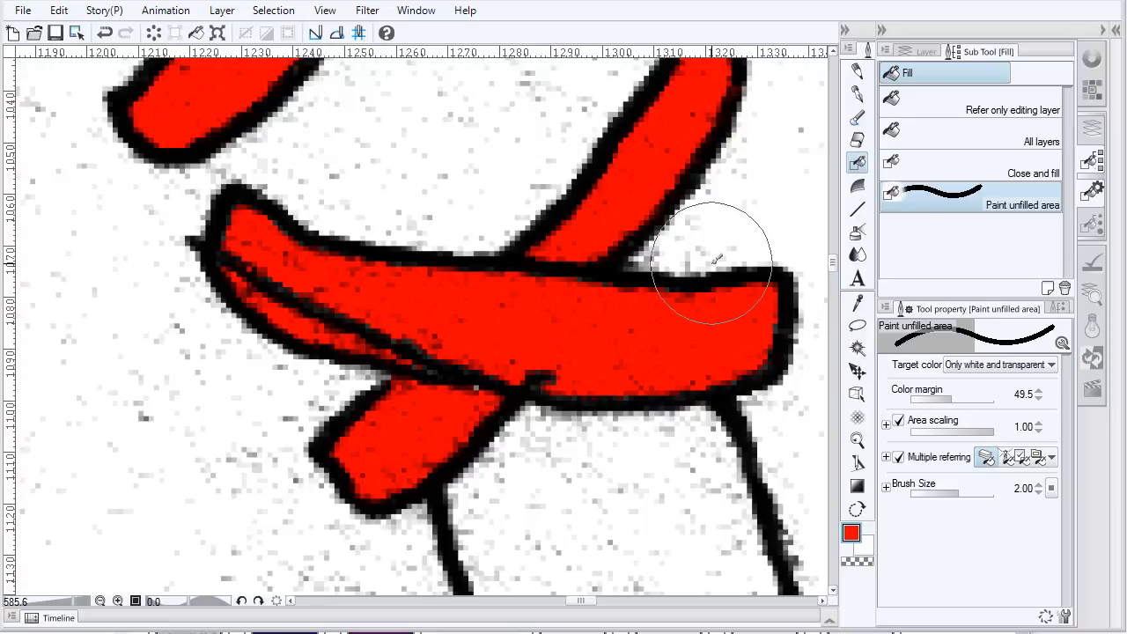
click(713, 259)
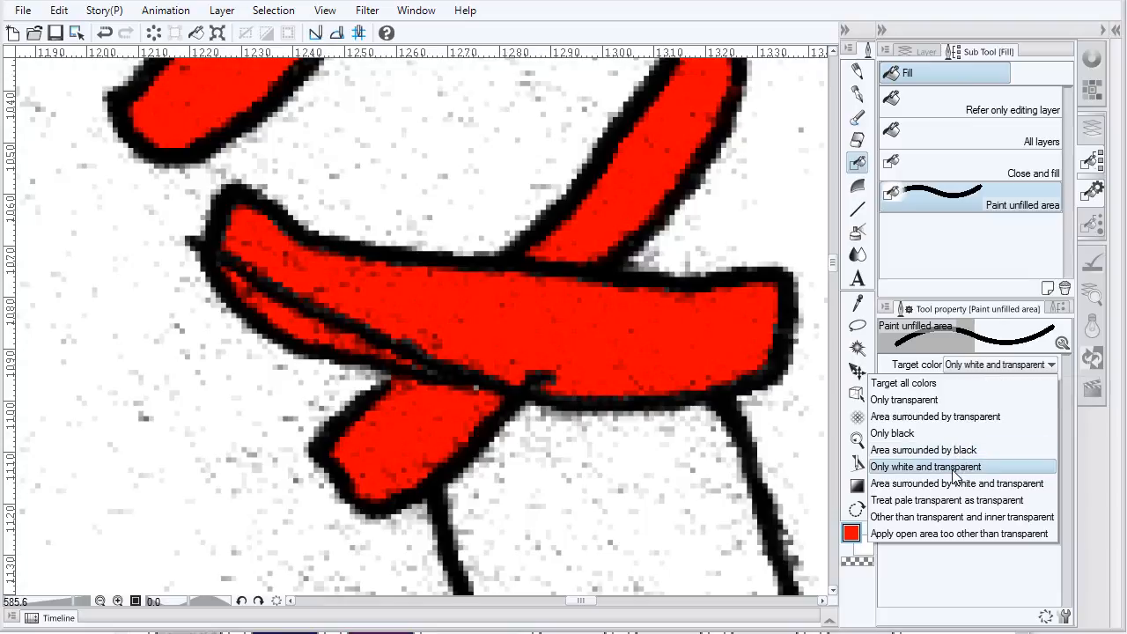
mouse_move(903, 399)
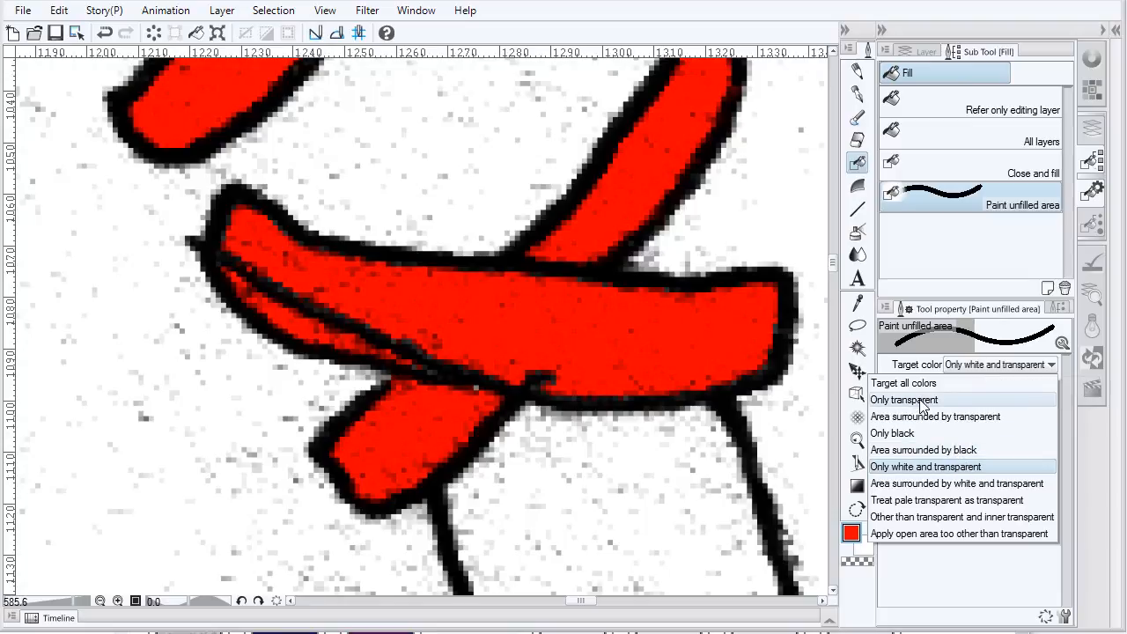
click(904, 400)
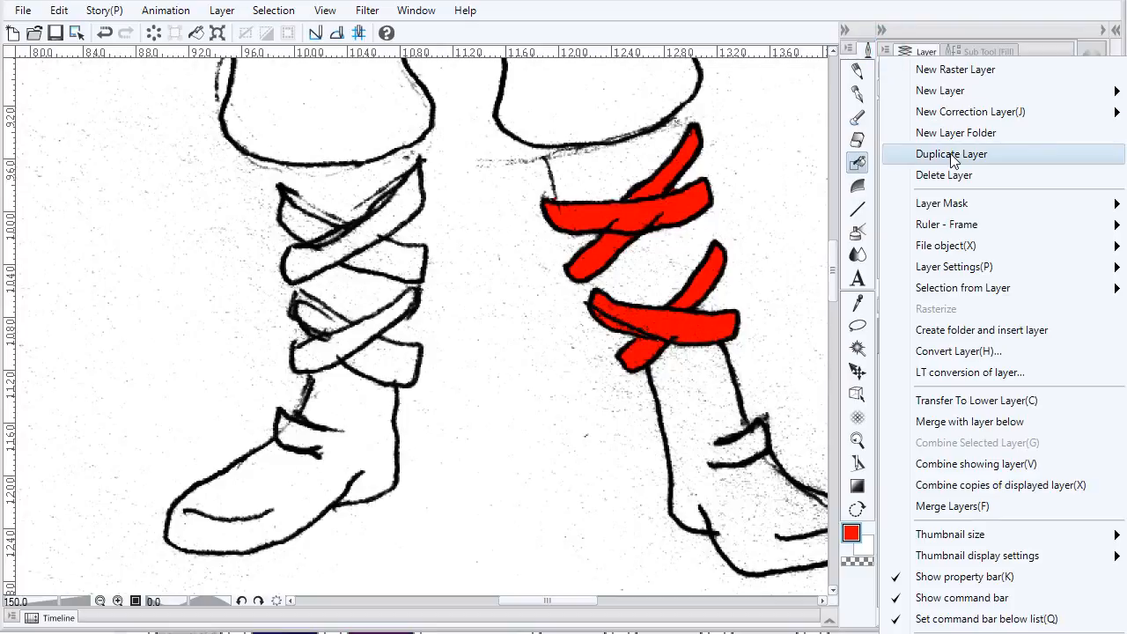
- Duplicate clothes4 as a backup, reselect the original layer, and start Convert brightness to opacity
click(951, 153)
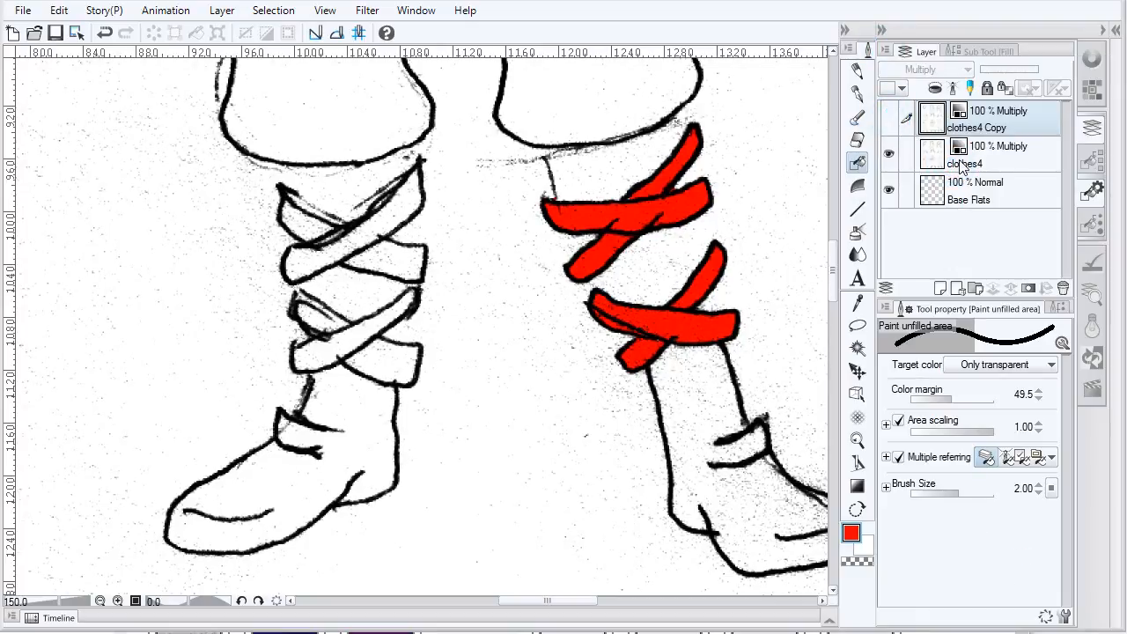
click(968, 155)
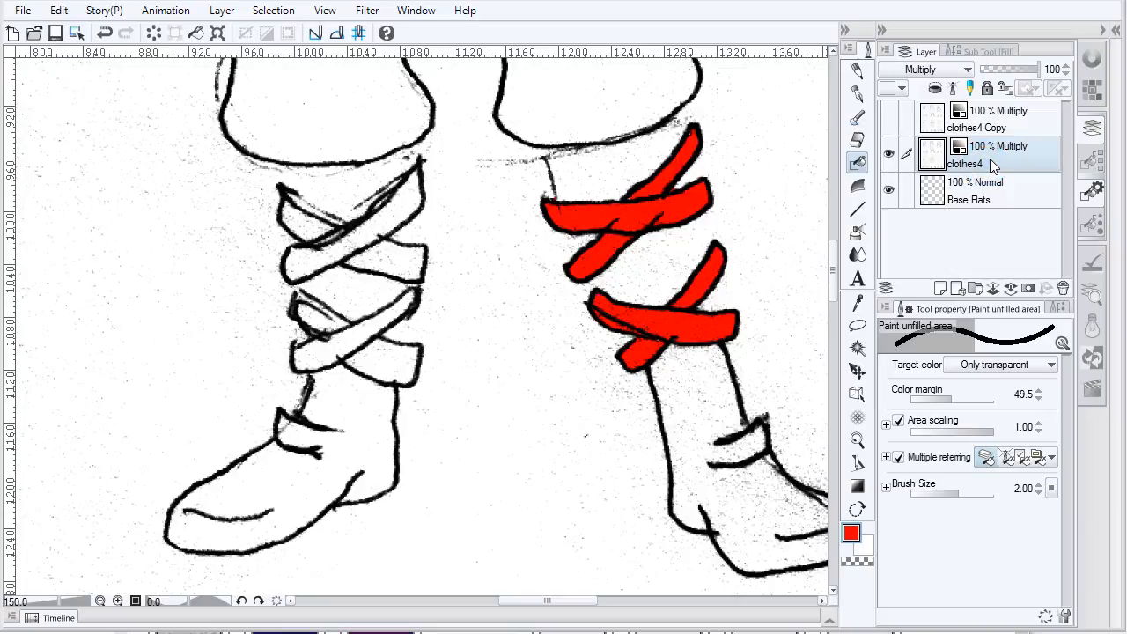
click(59, 10)
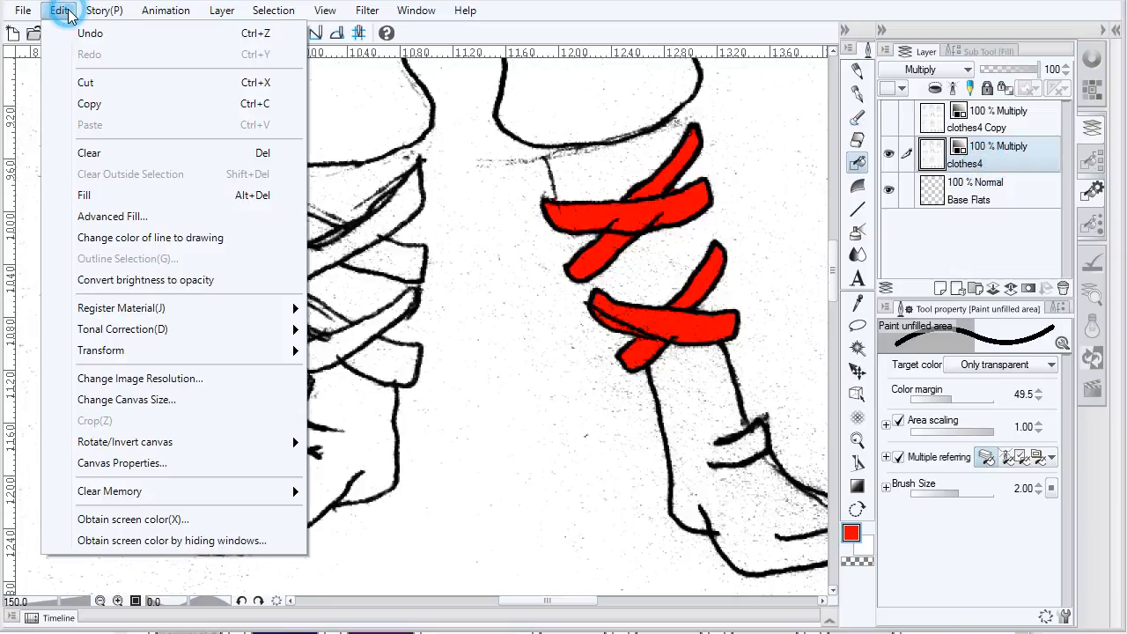
mouse_move(145, 280)
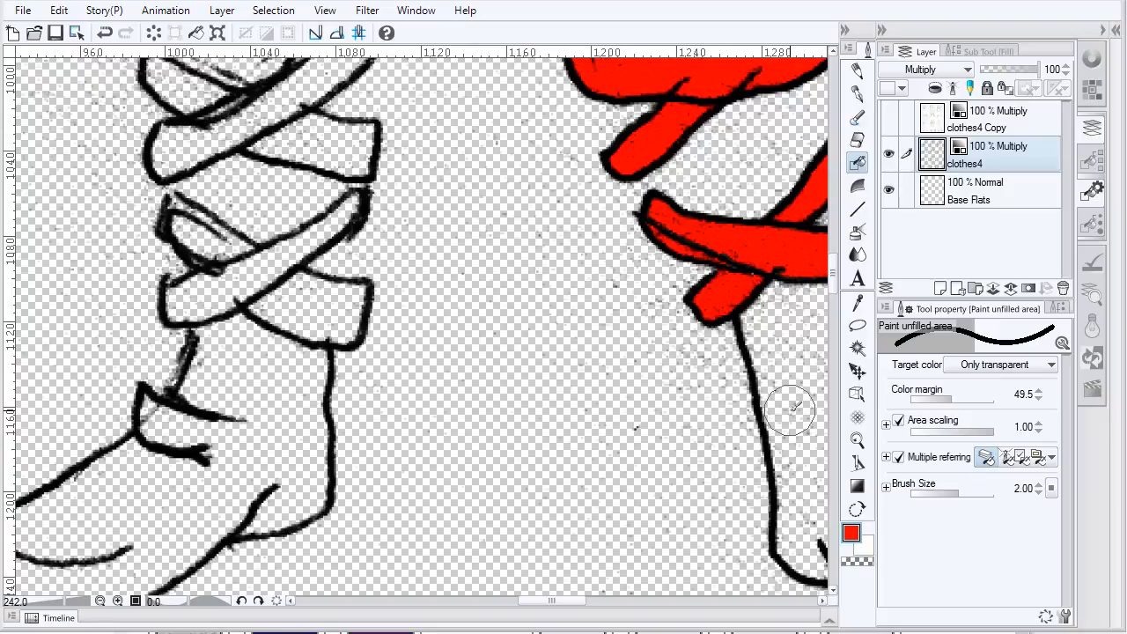
- On the Base Flats layer, fill the left leg's wrap band and its end red
click(969, 191)
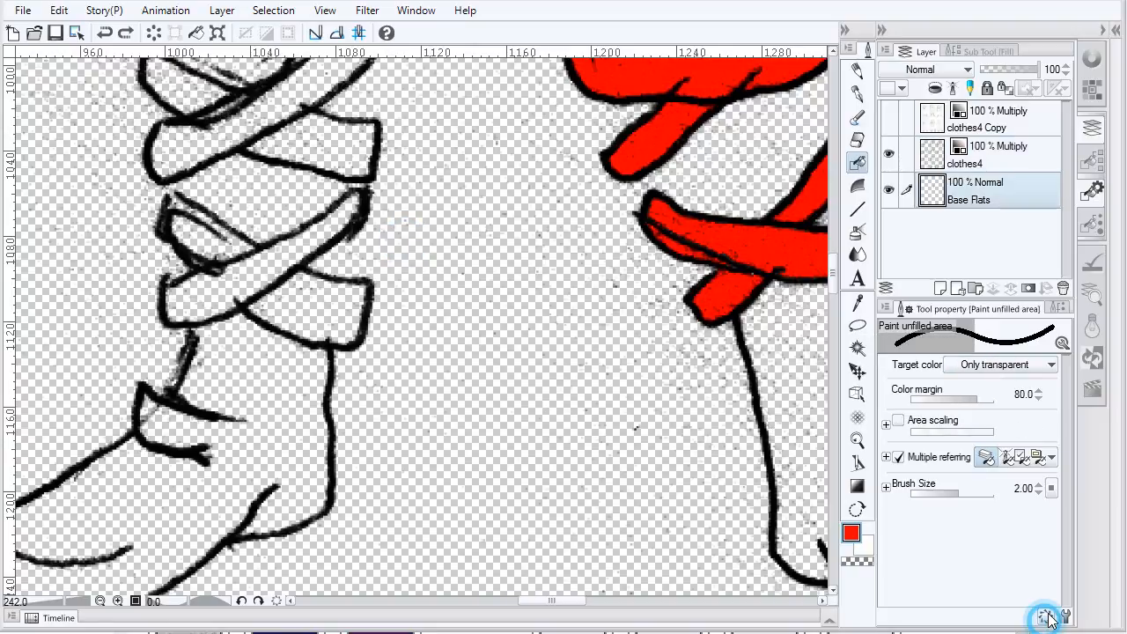
drag(237, 286, 352, 207)
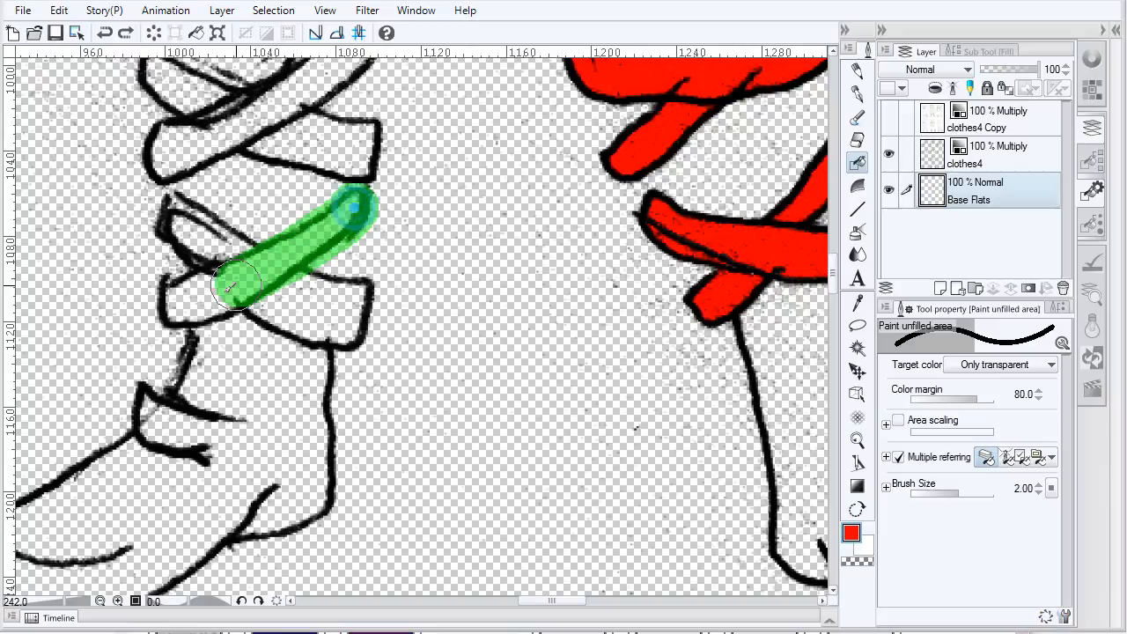
key(ctrl+z)
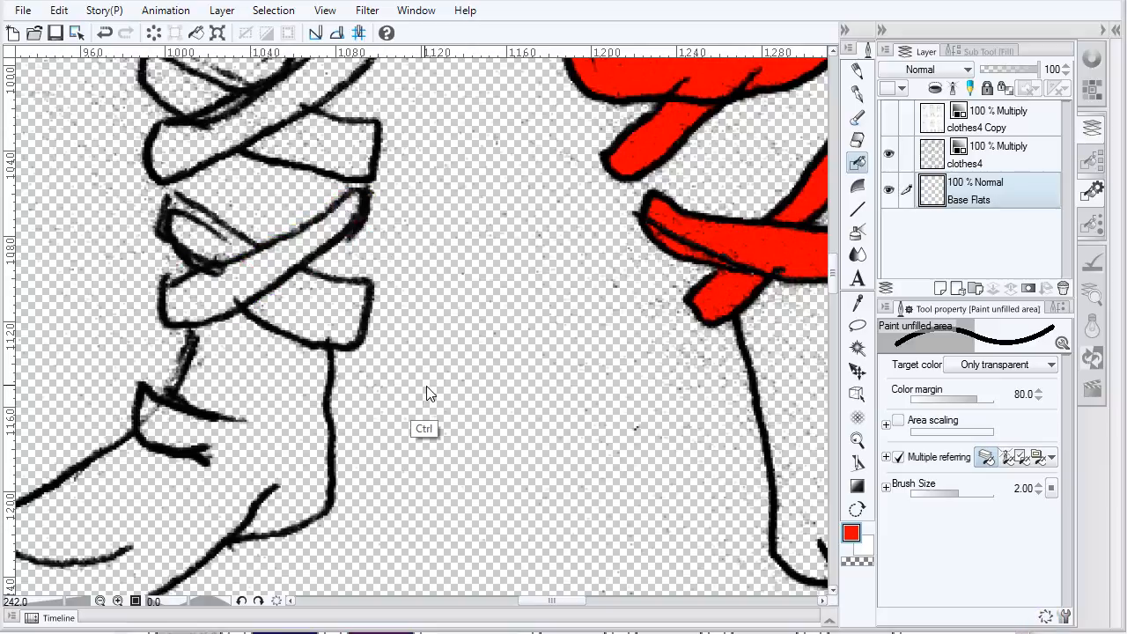
click(361, 300)
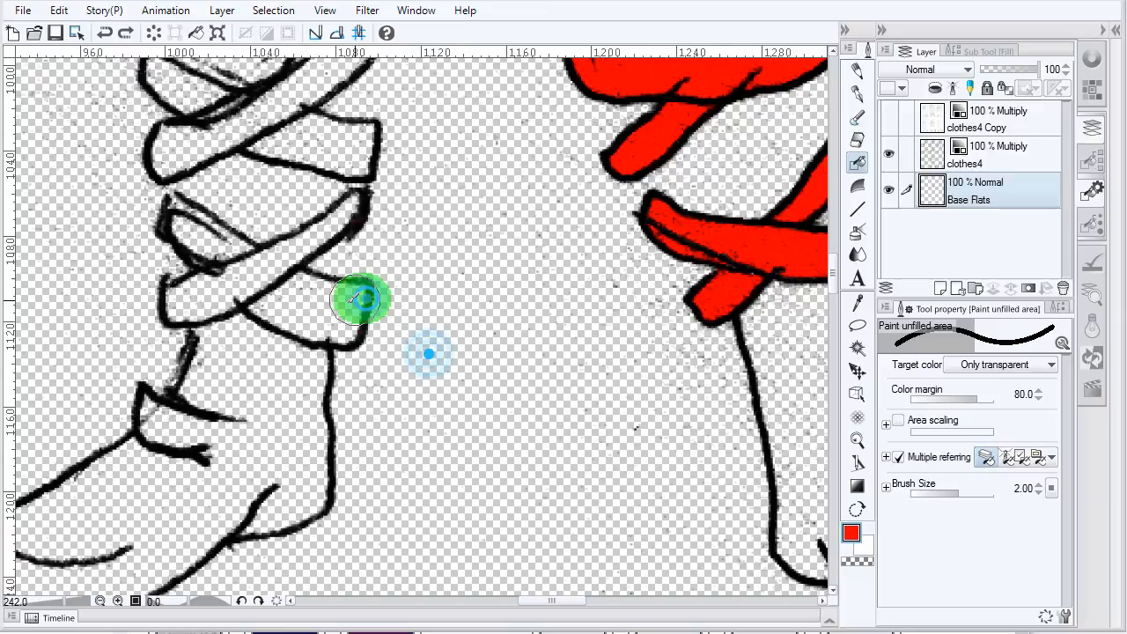